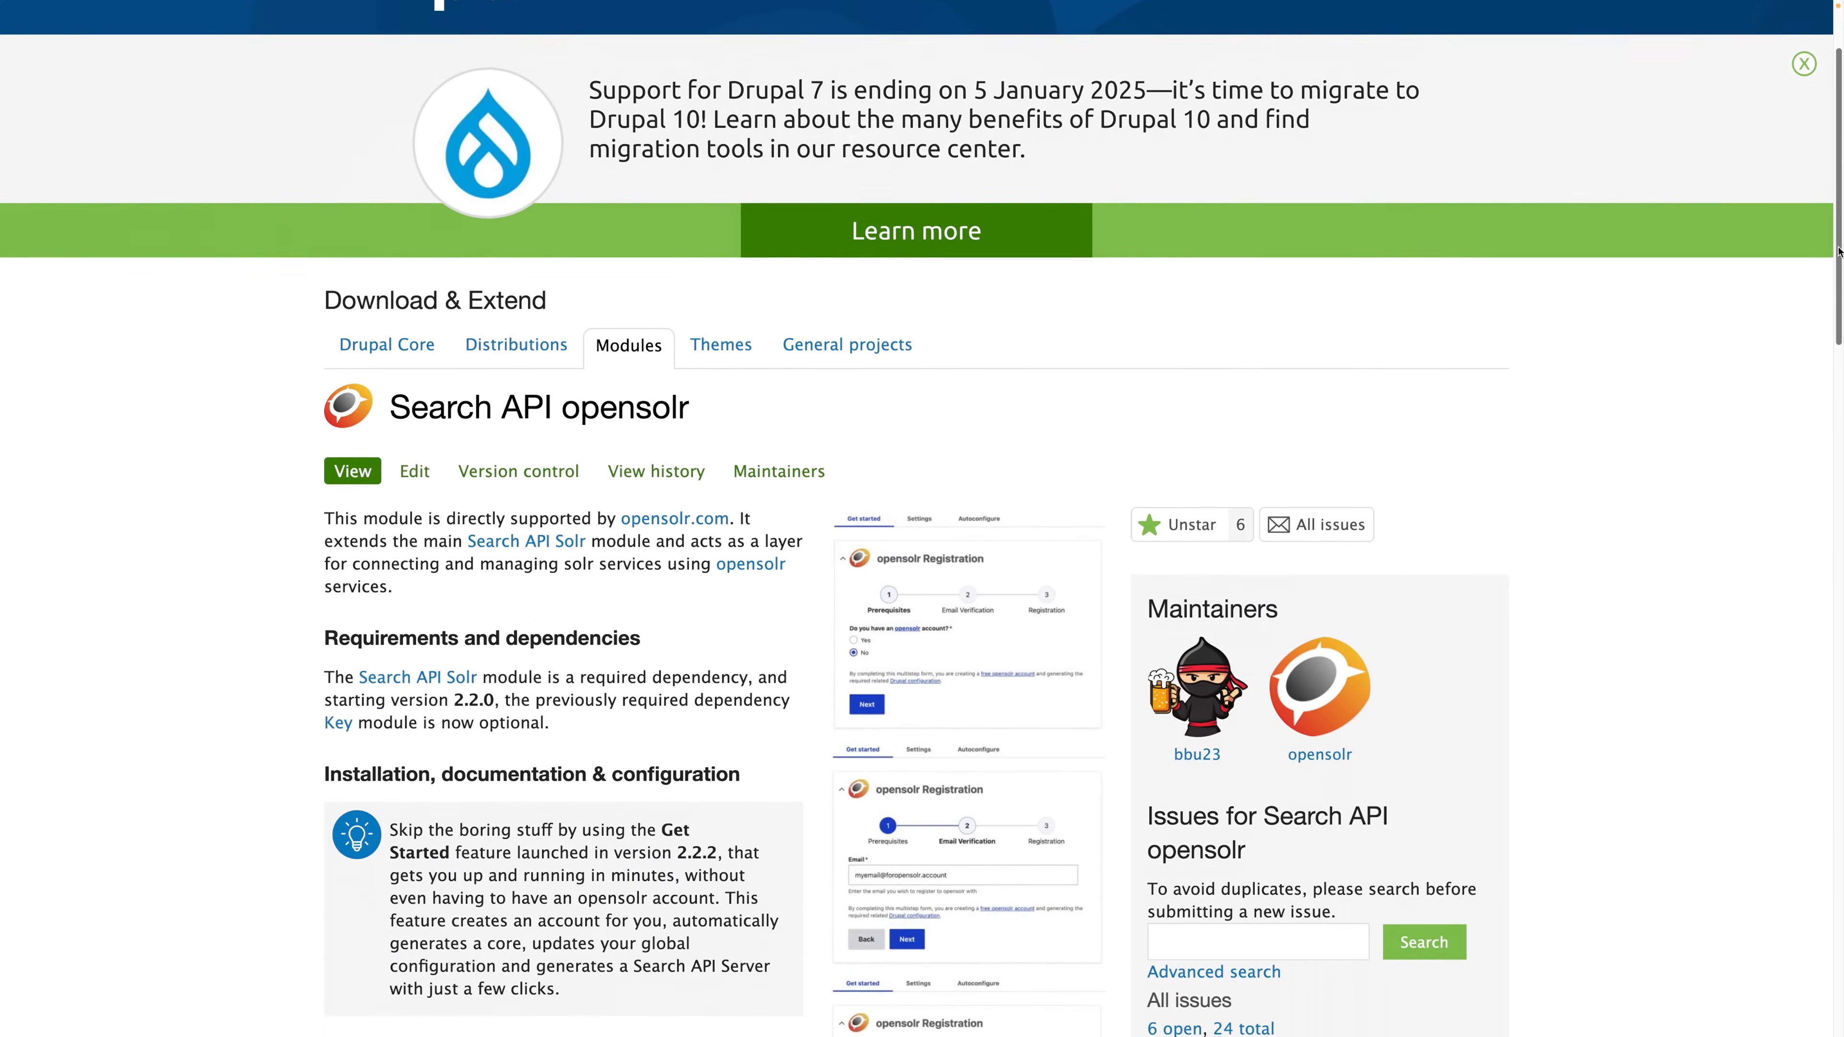
# Step: Reach the opensolr section of the Configuration overview and go to 'Get started with opensolr'
pyautogui.scroll(-3)
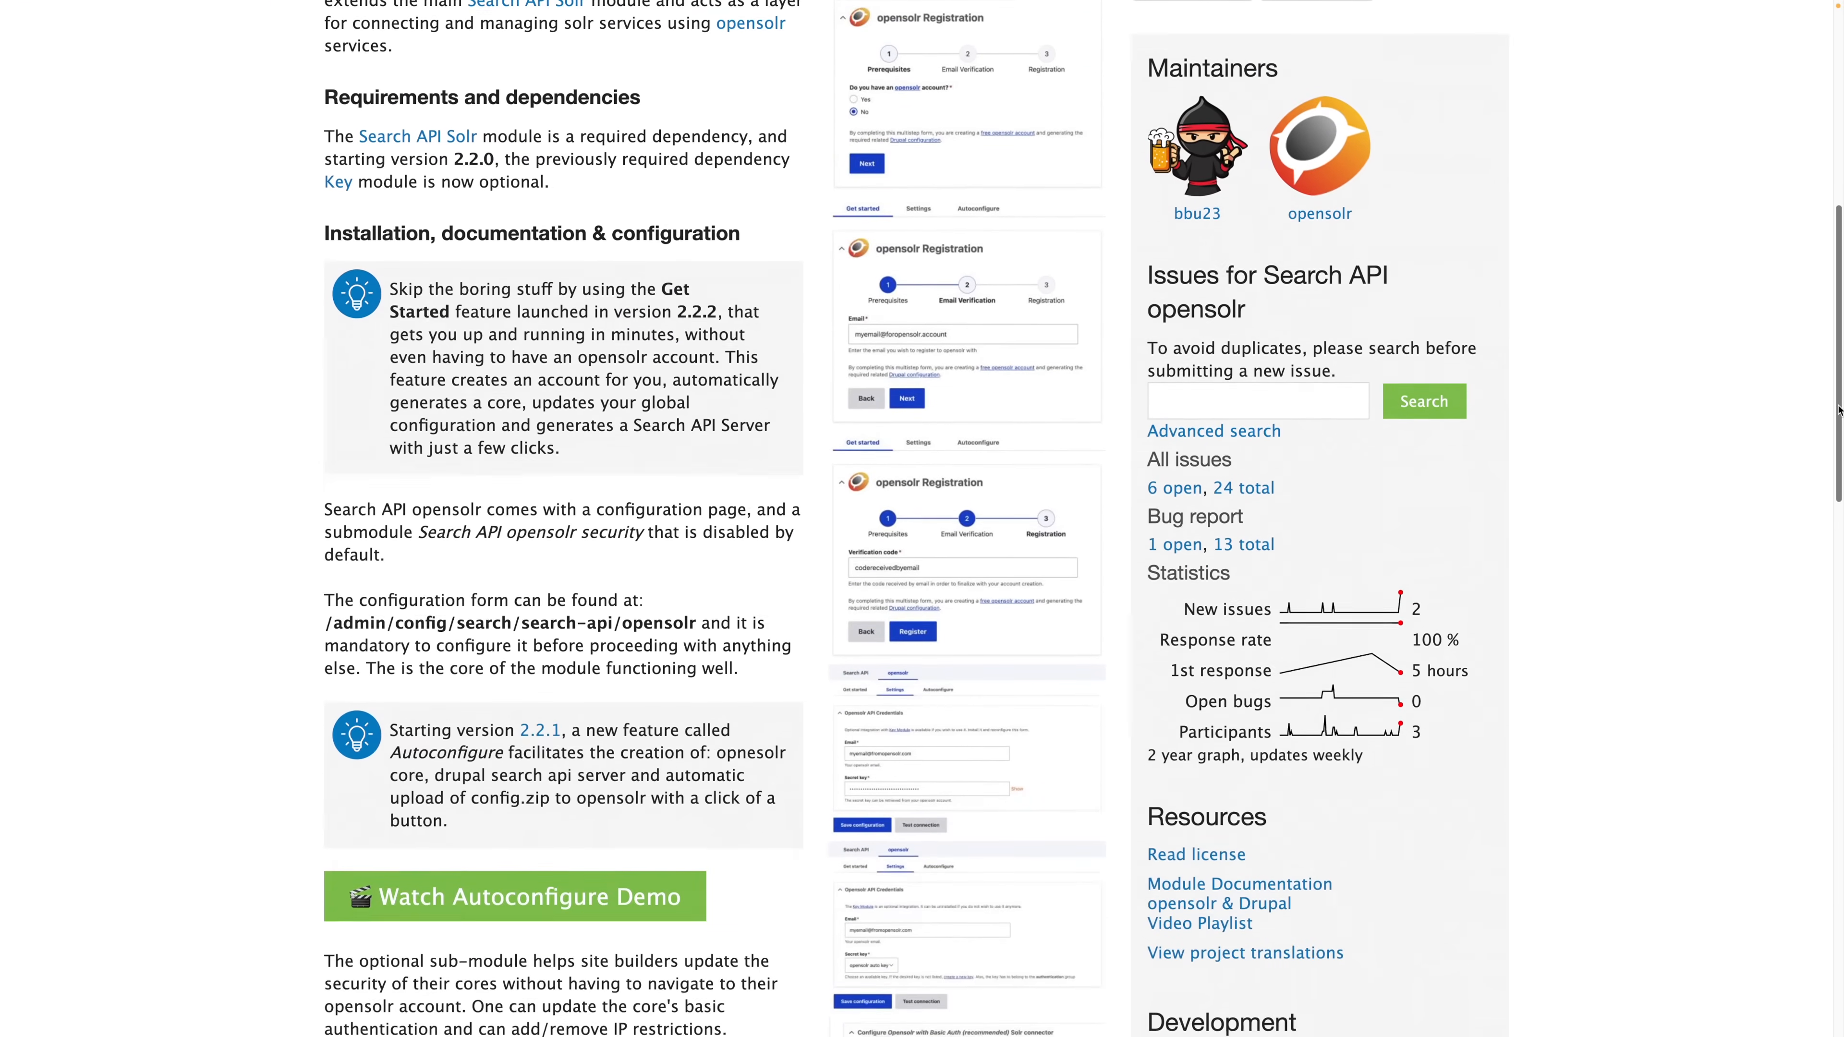
pyautogui.scroll(-3)
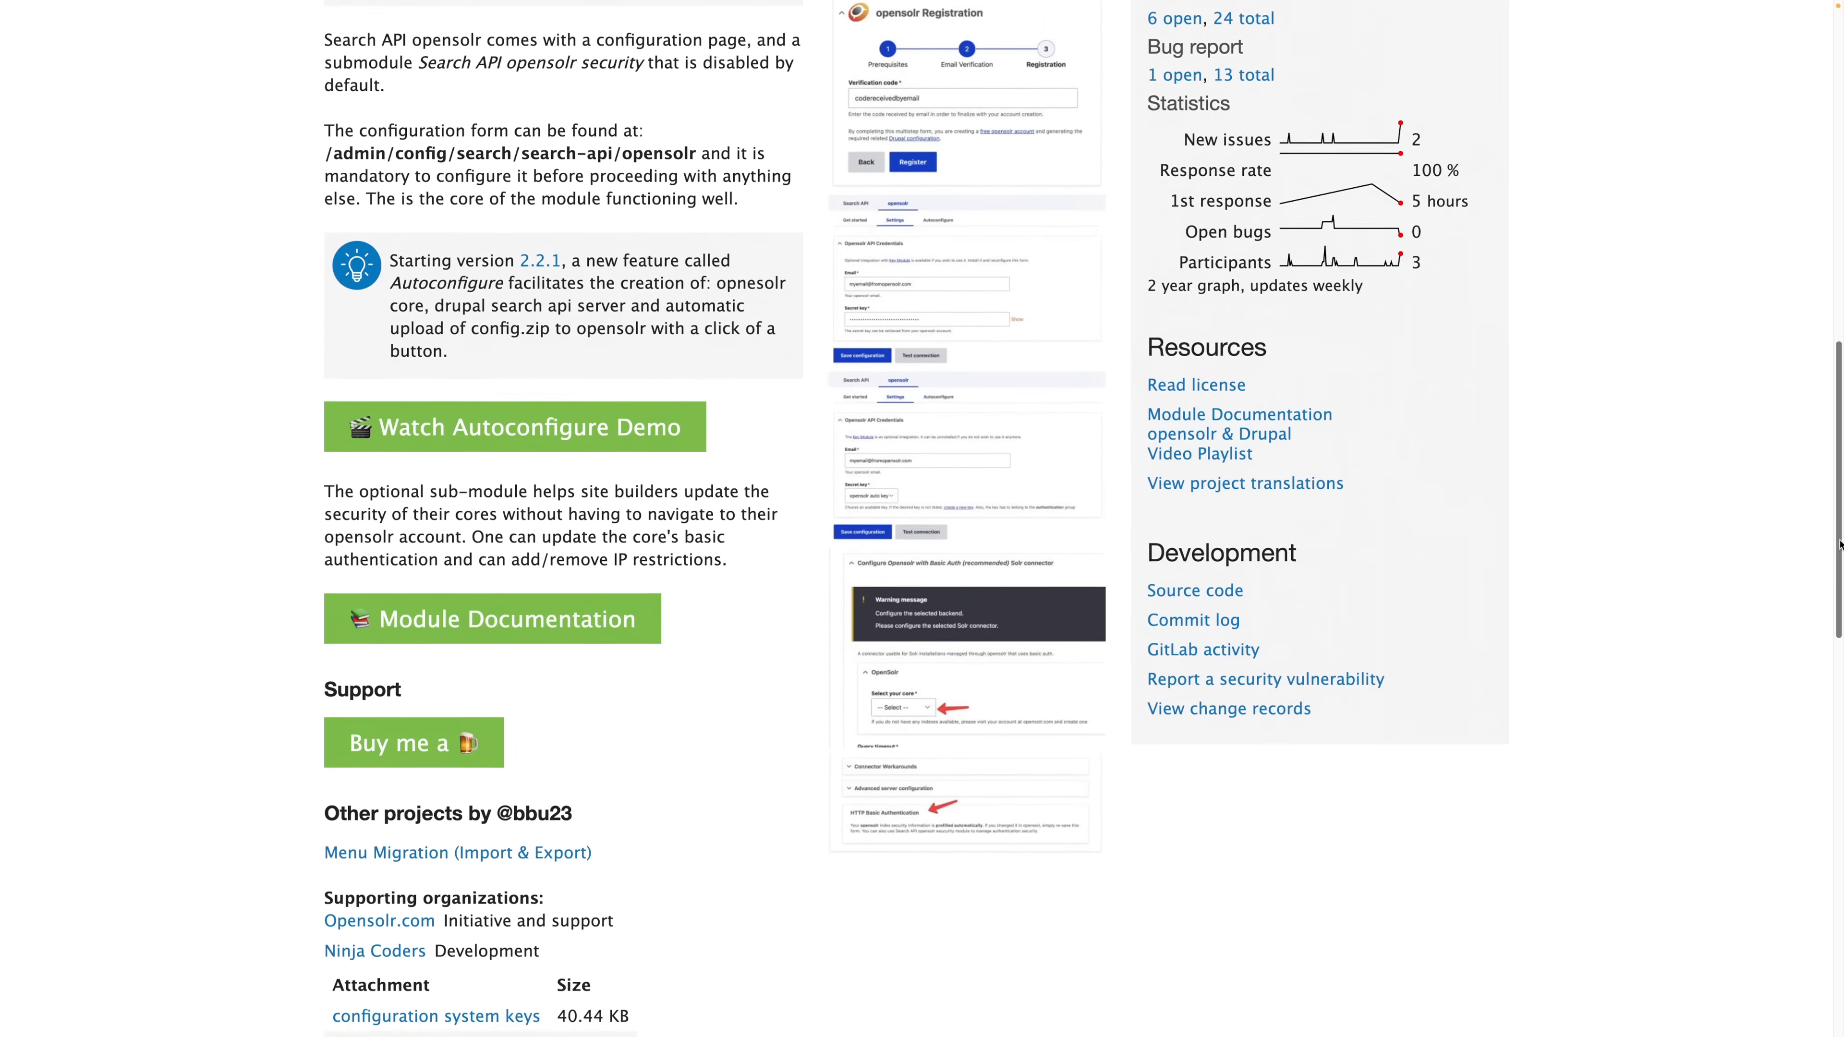
pyautogui.scroll(-3)
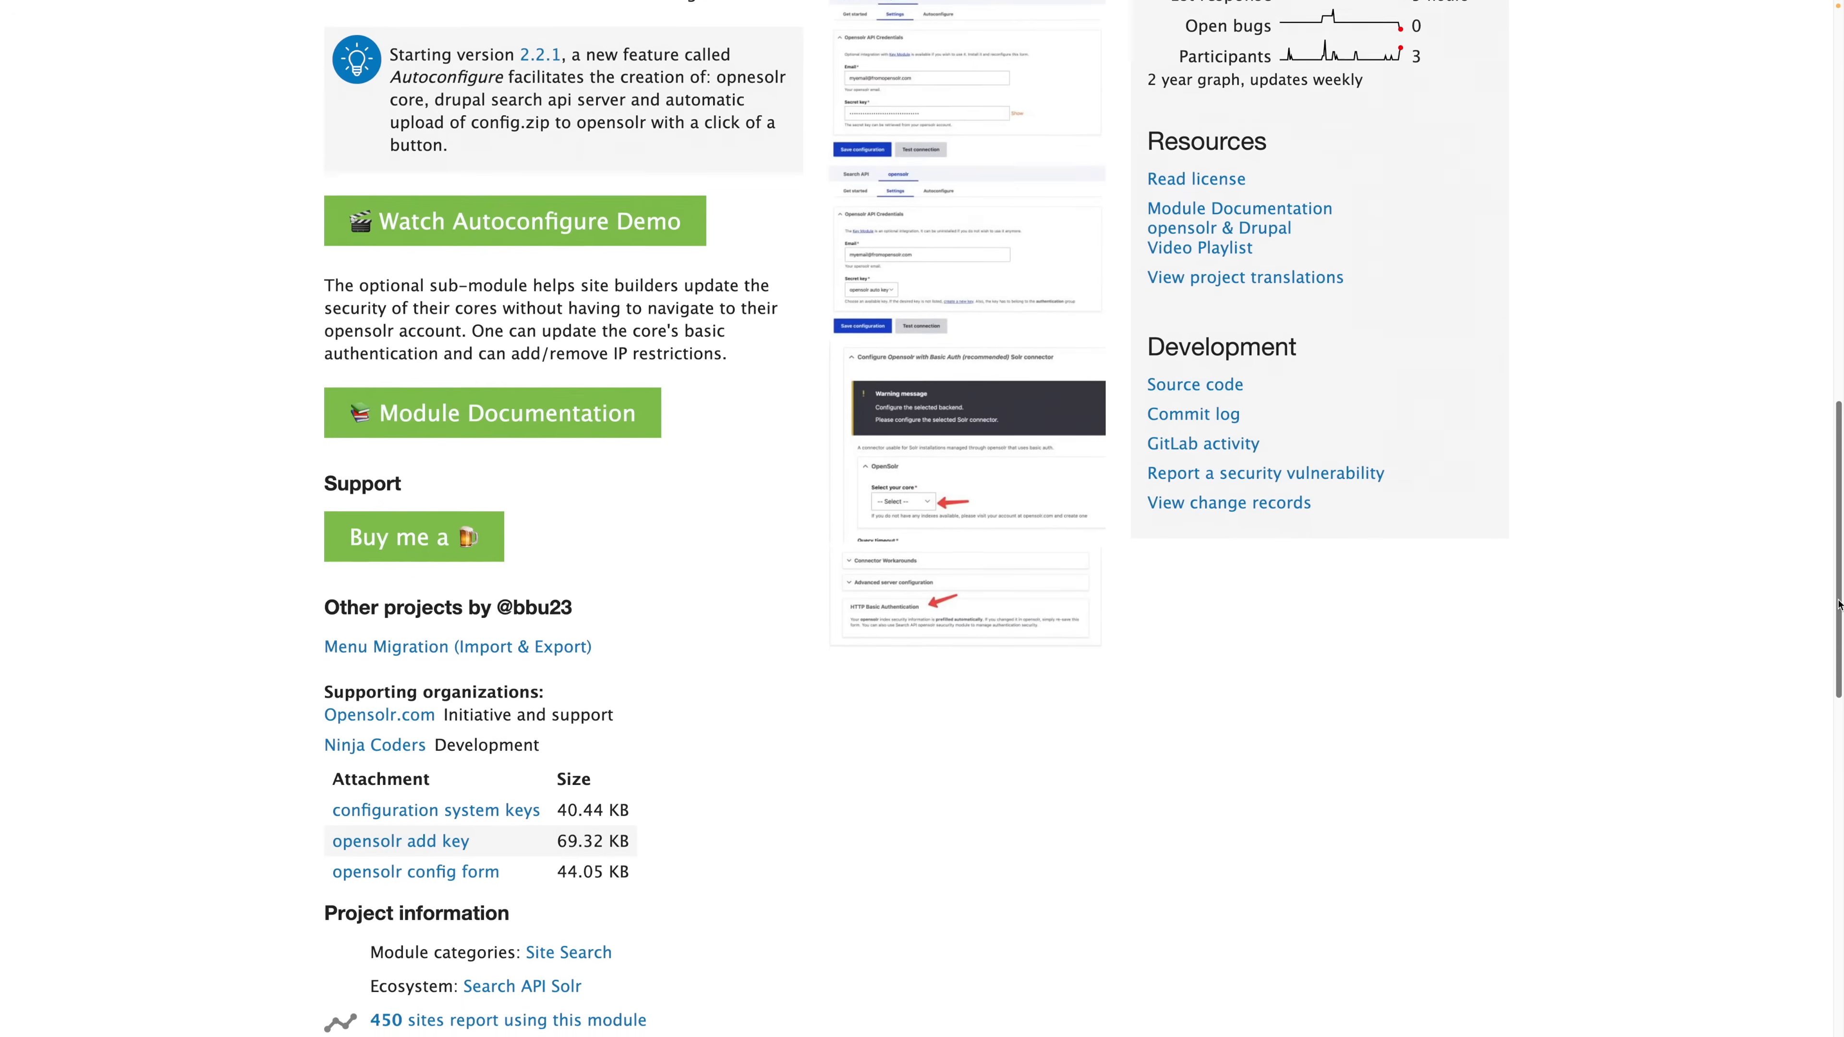
pyautogui.scroll(-3)
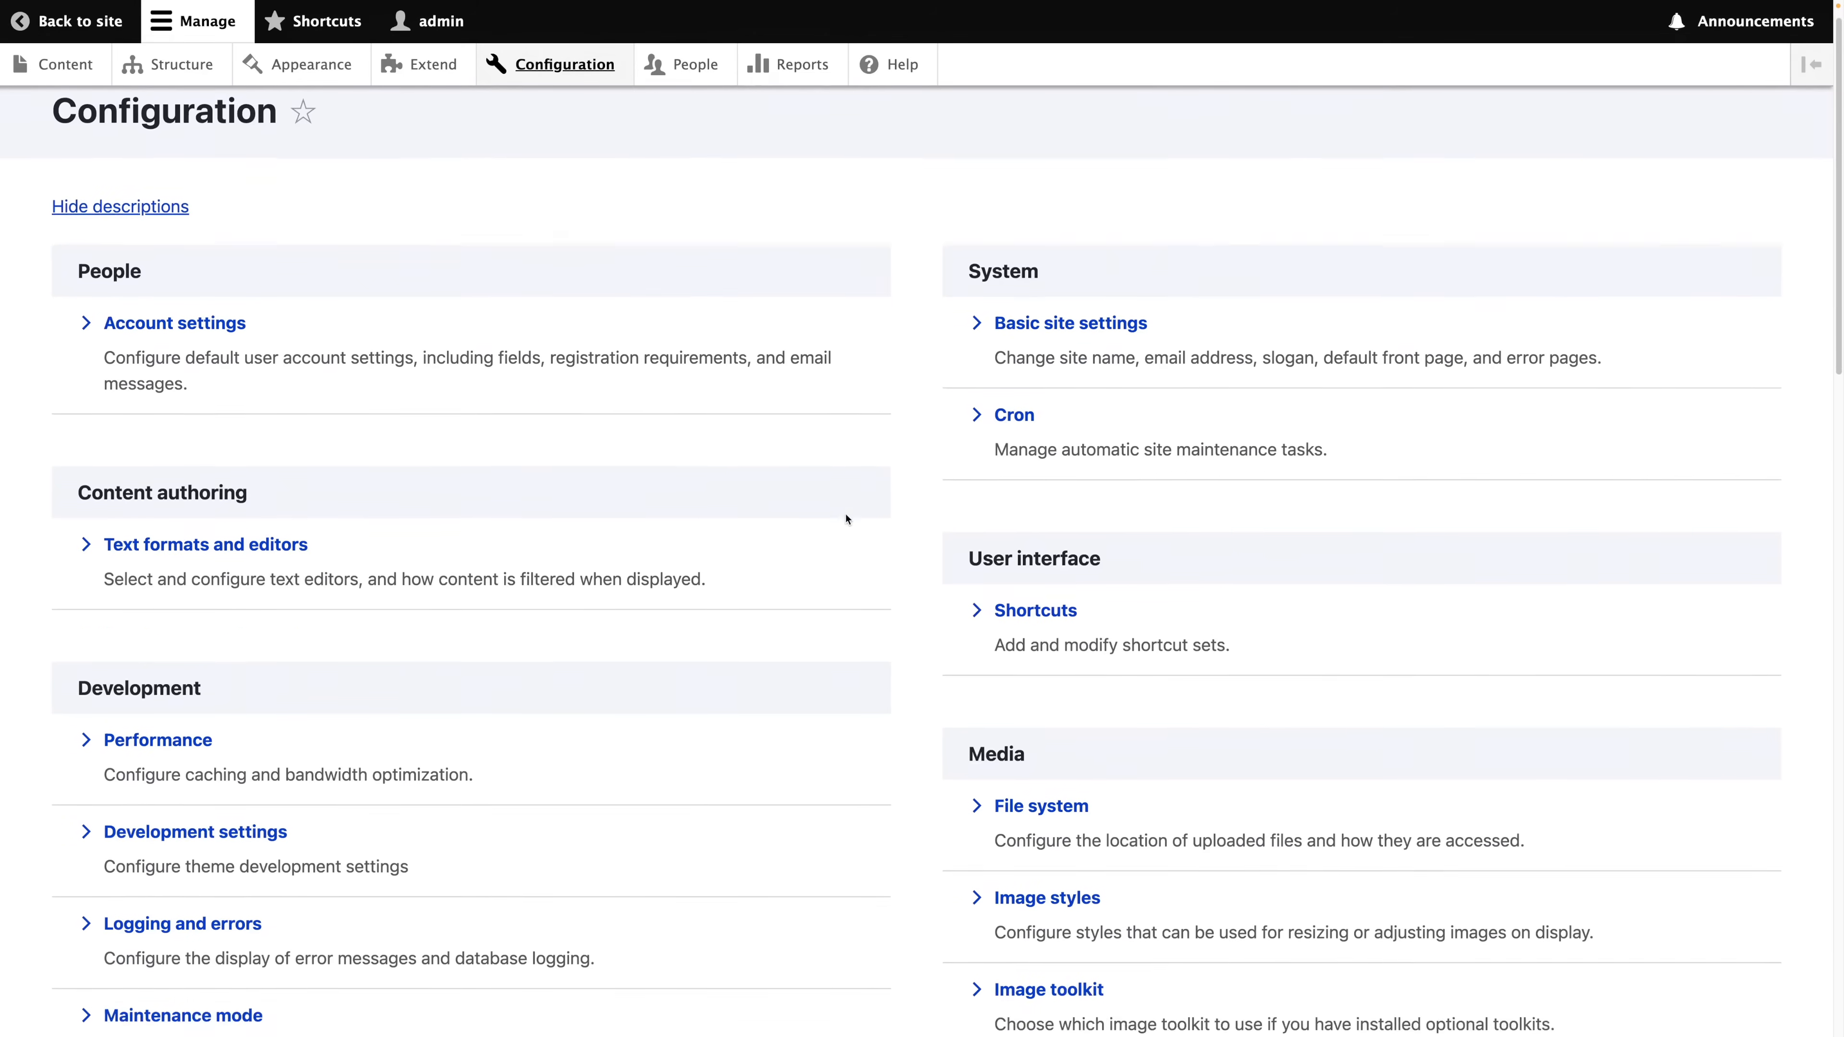
pyautogui.scroll(-3)
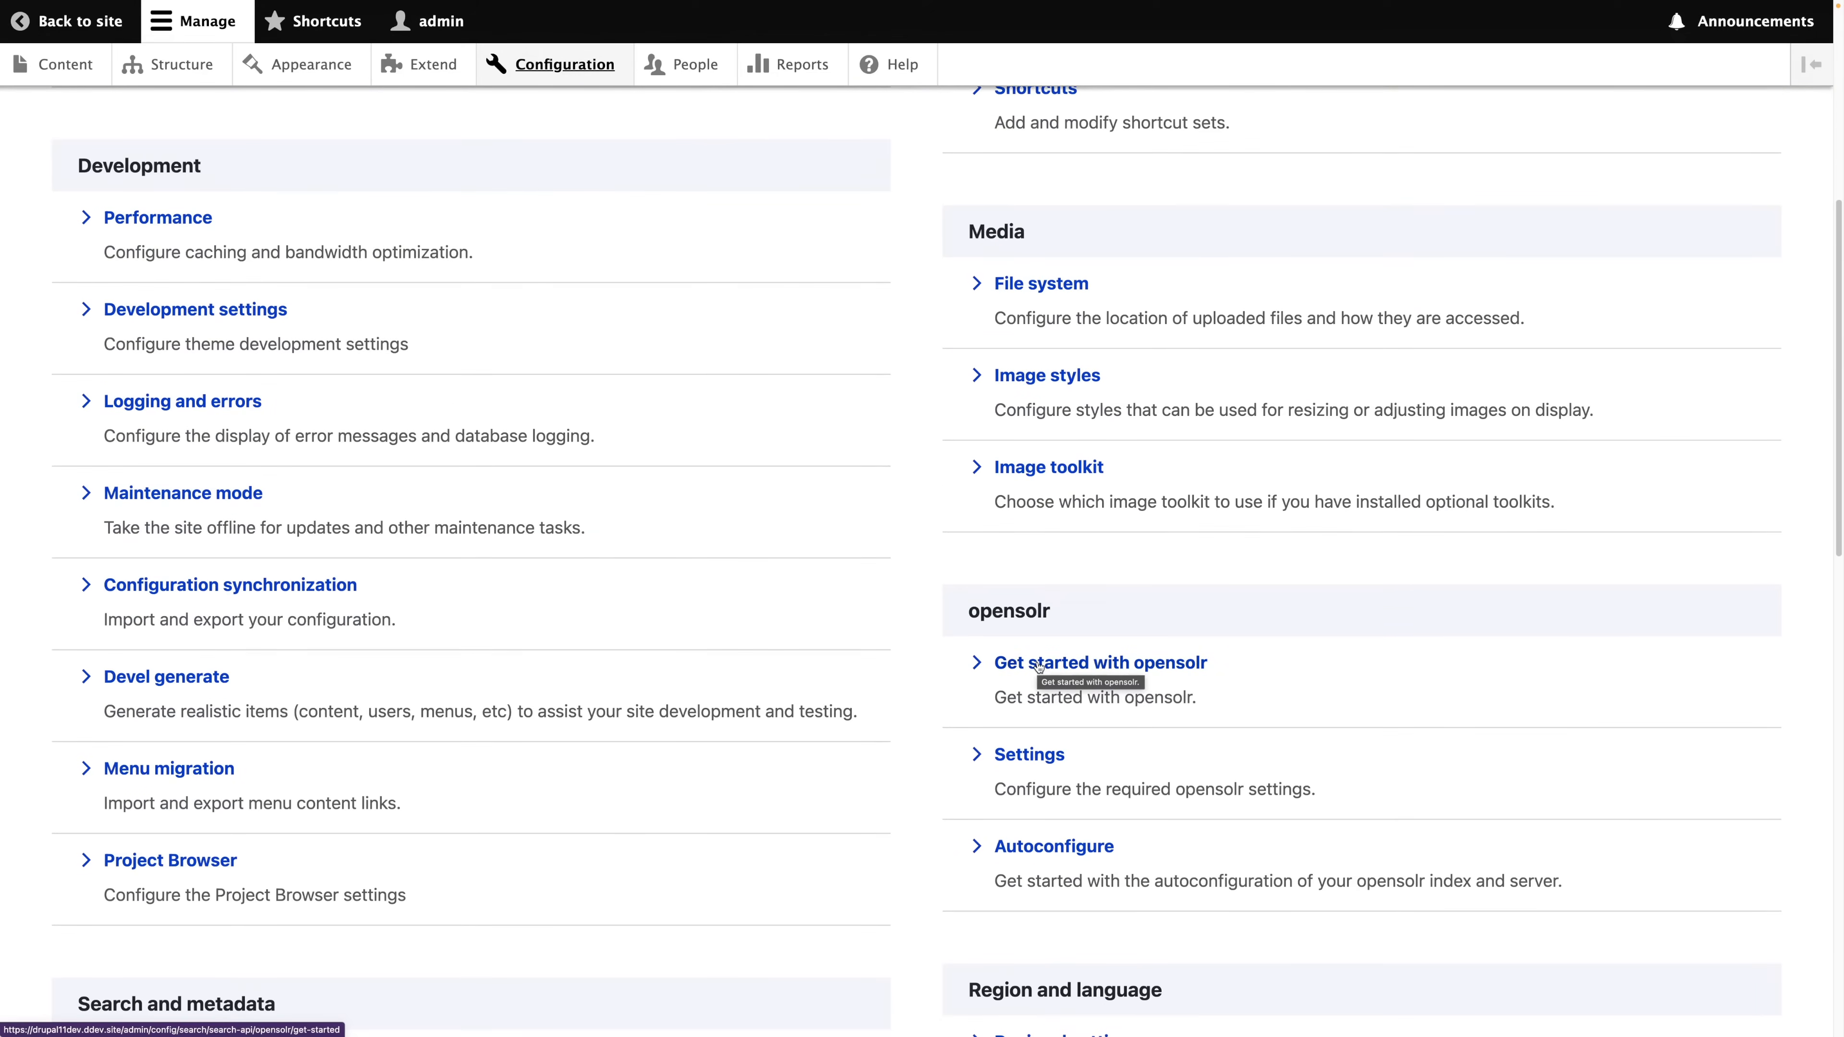
pyautogui.click(1101, 662)
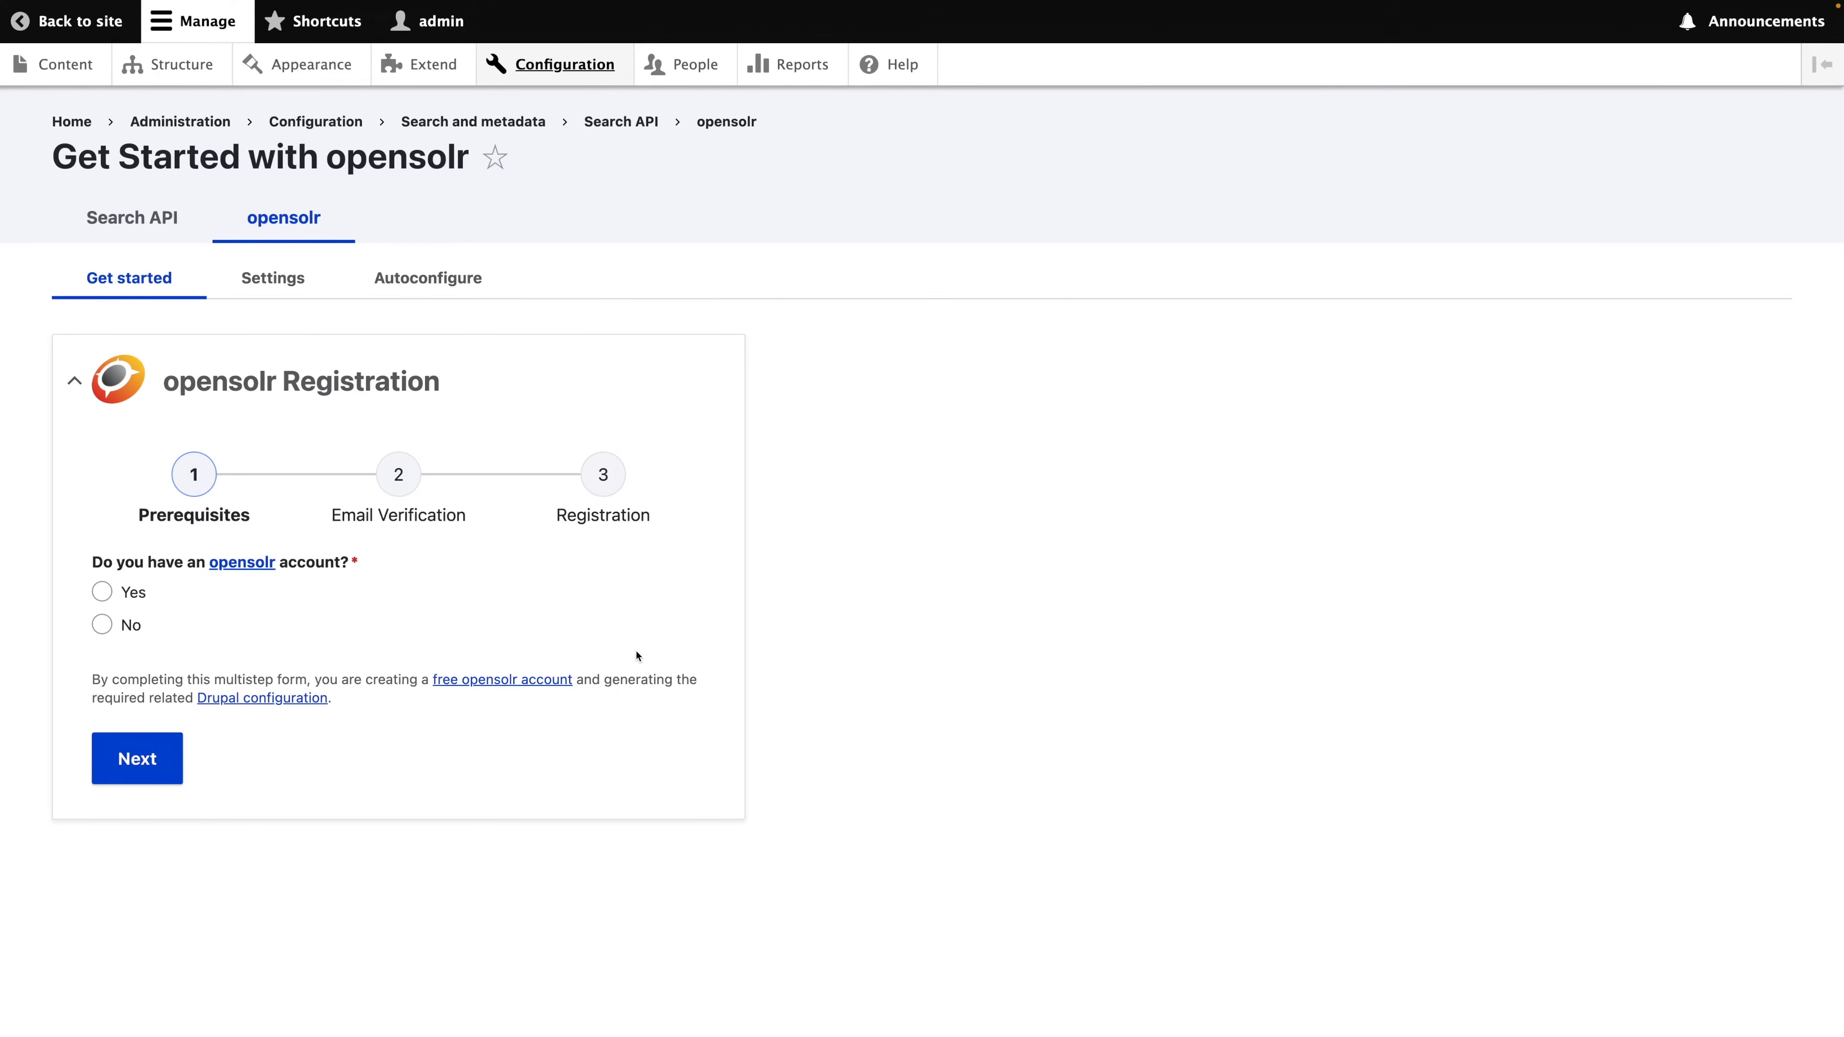
pyautogui.moveTo(338, 607)
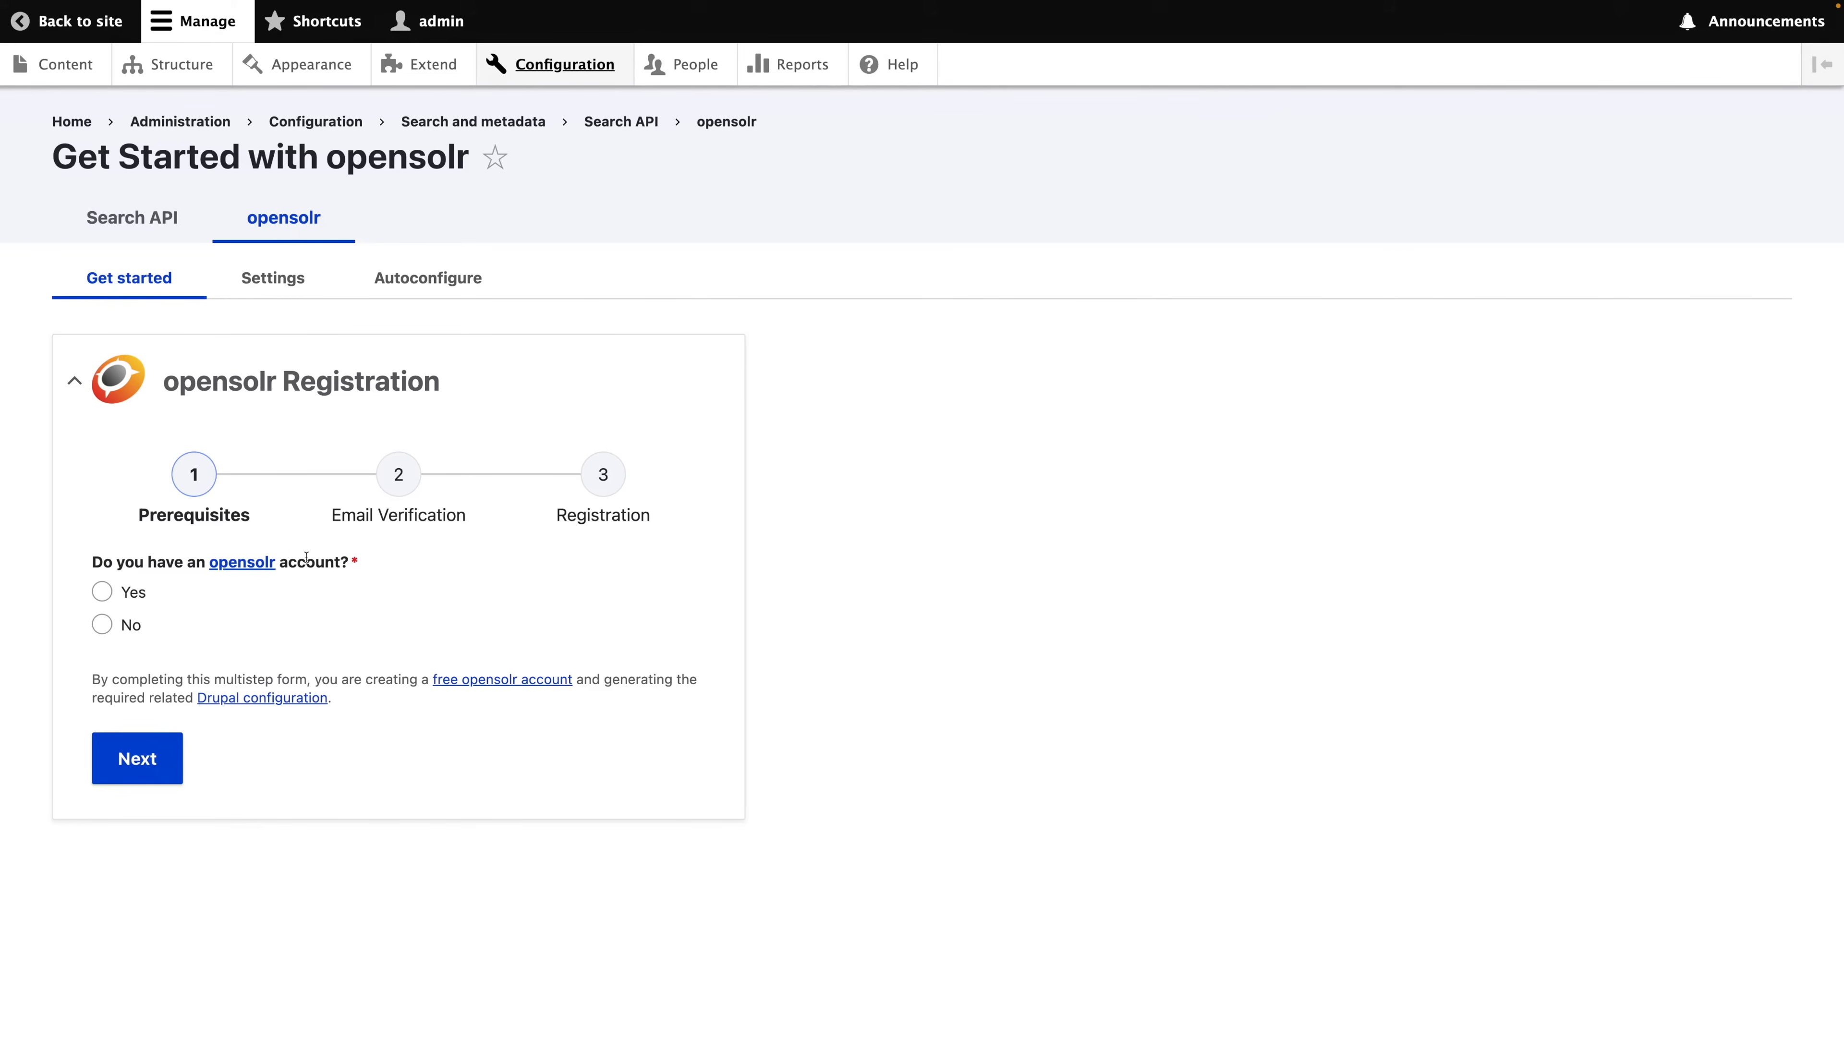
# Step: Glance at the Settings tab, return to Get started and answer 'No' to having an opensolr account
pyautogui.click(102, 592)
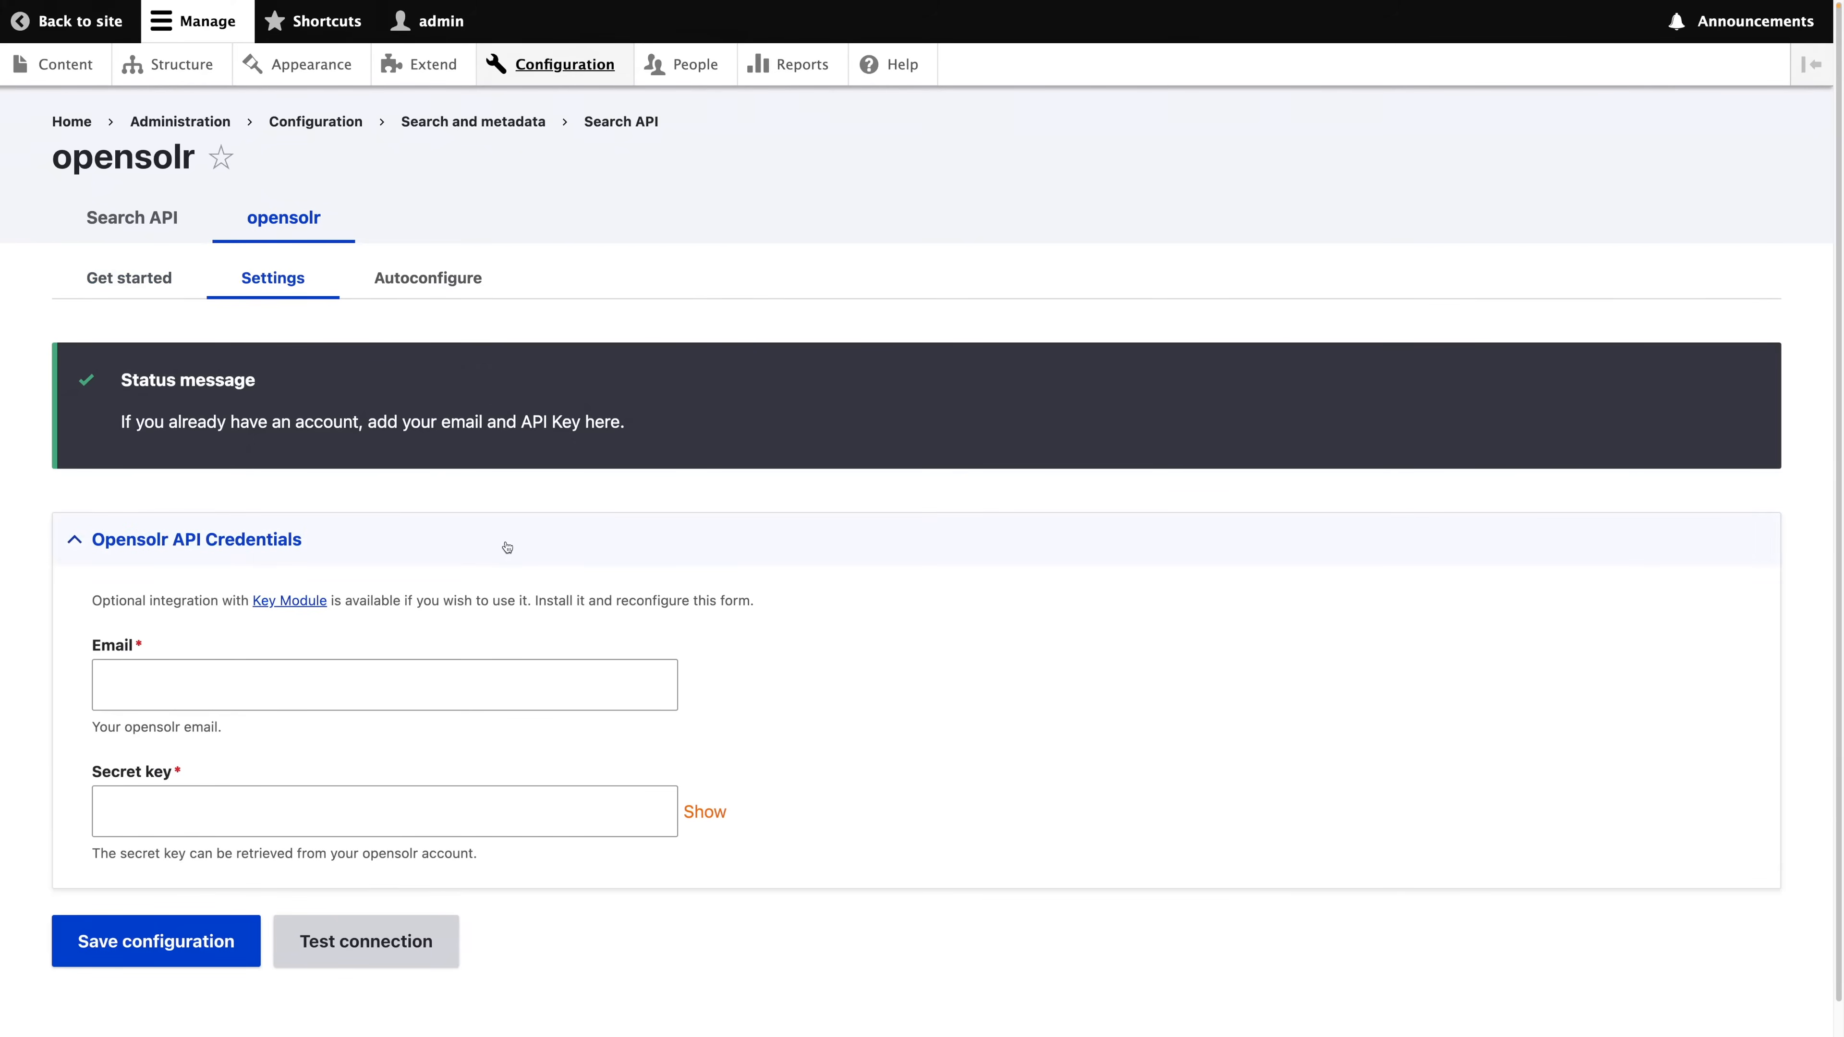
pyautogui.click(379, 682)
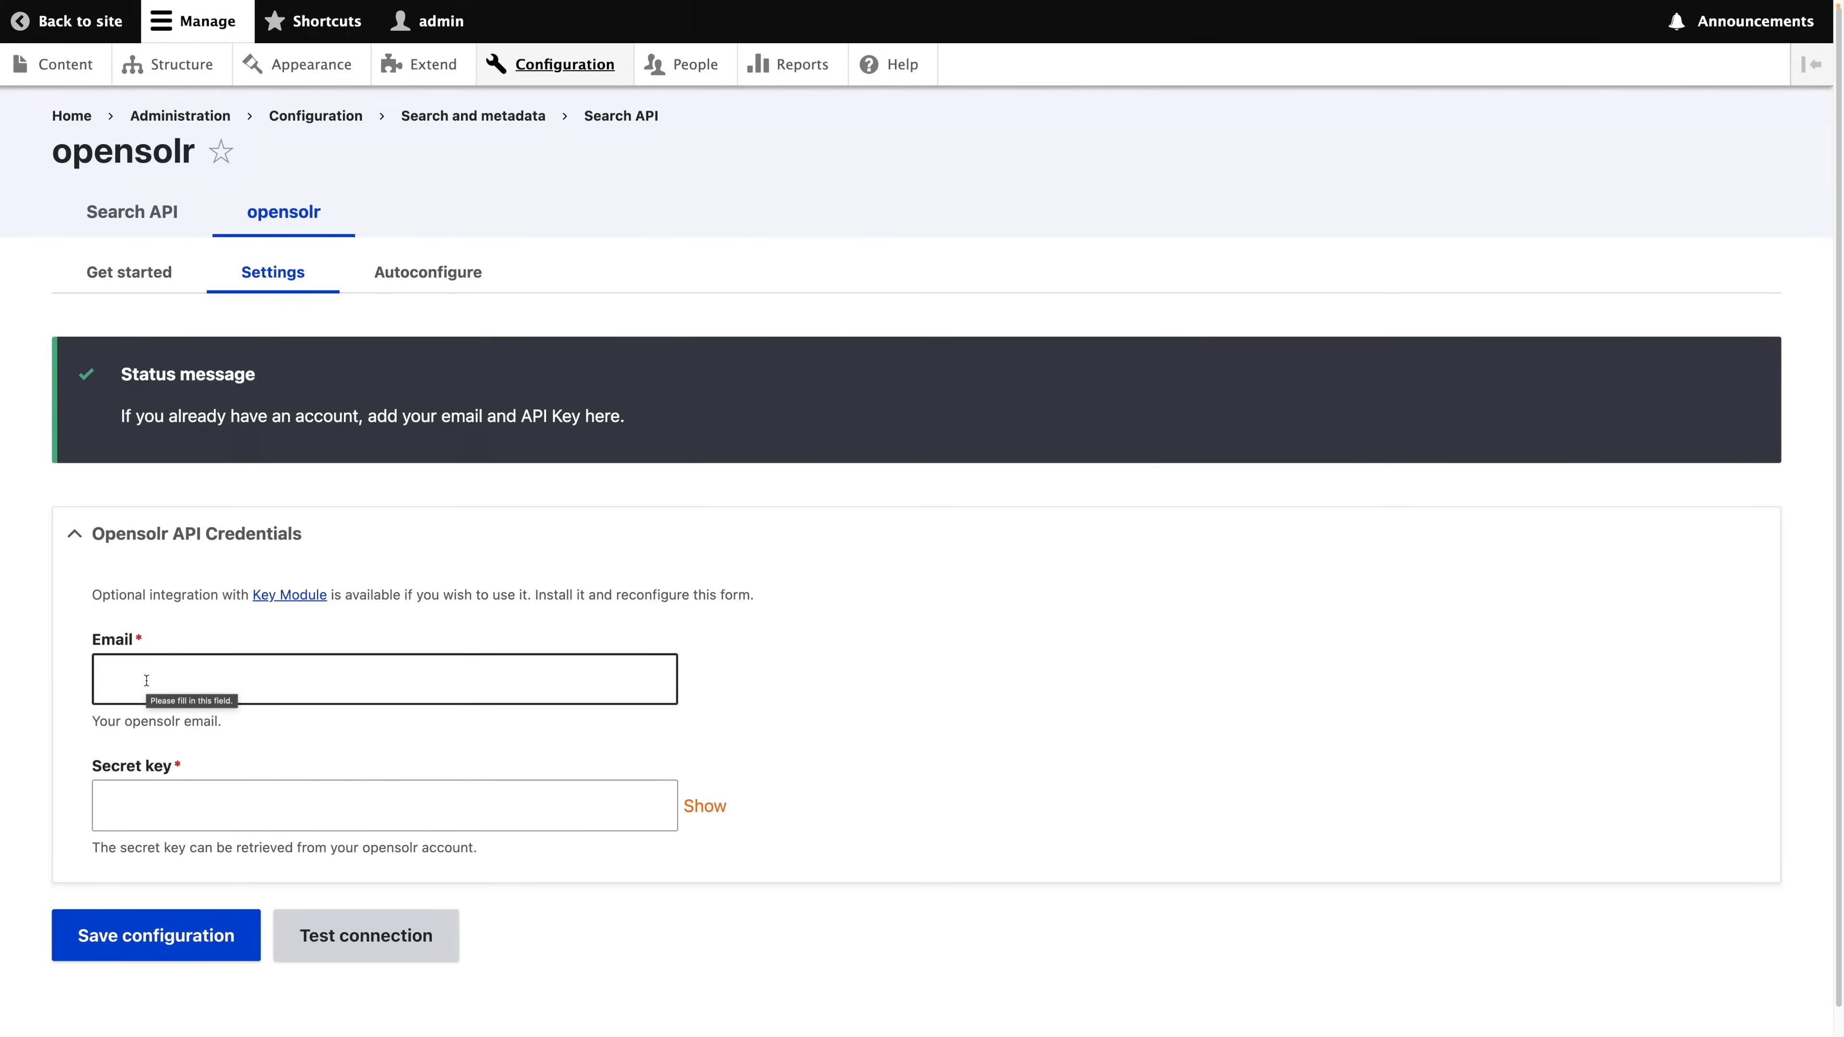
pyautogui.click(128, 272)
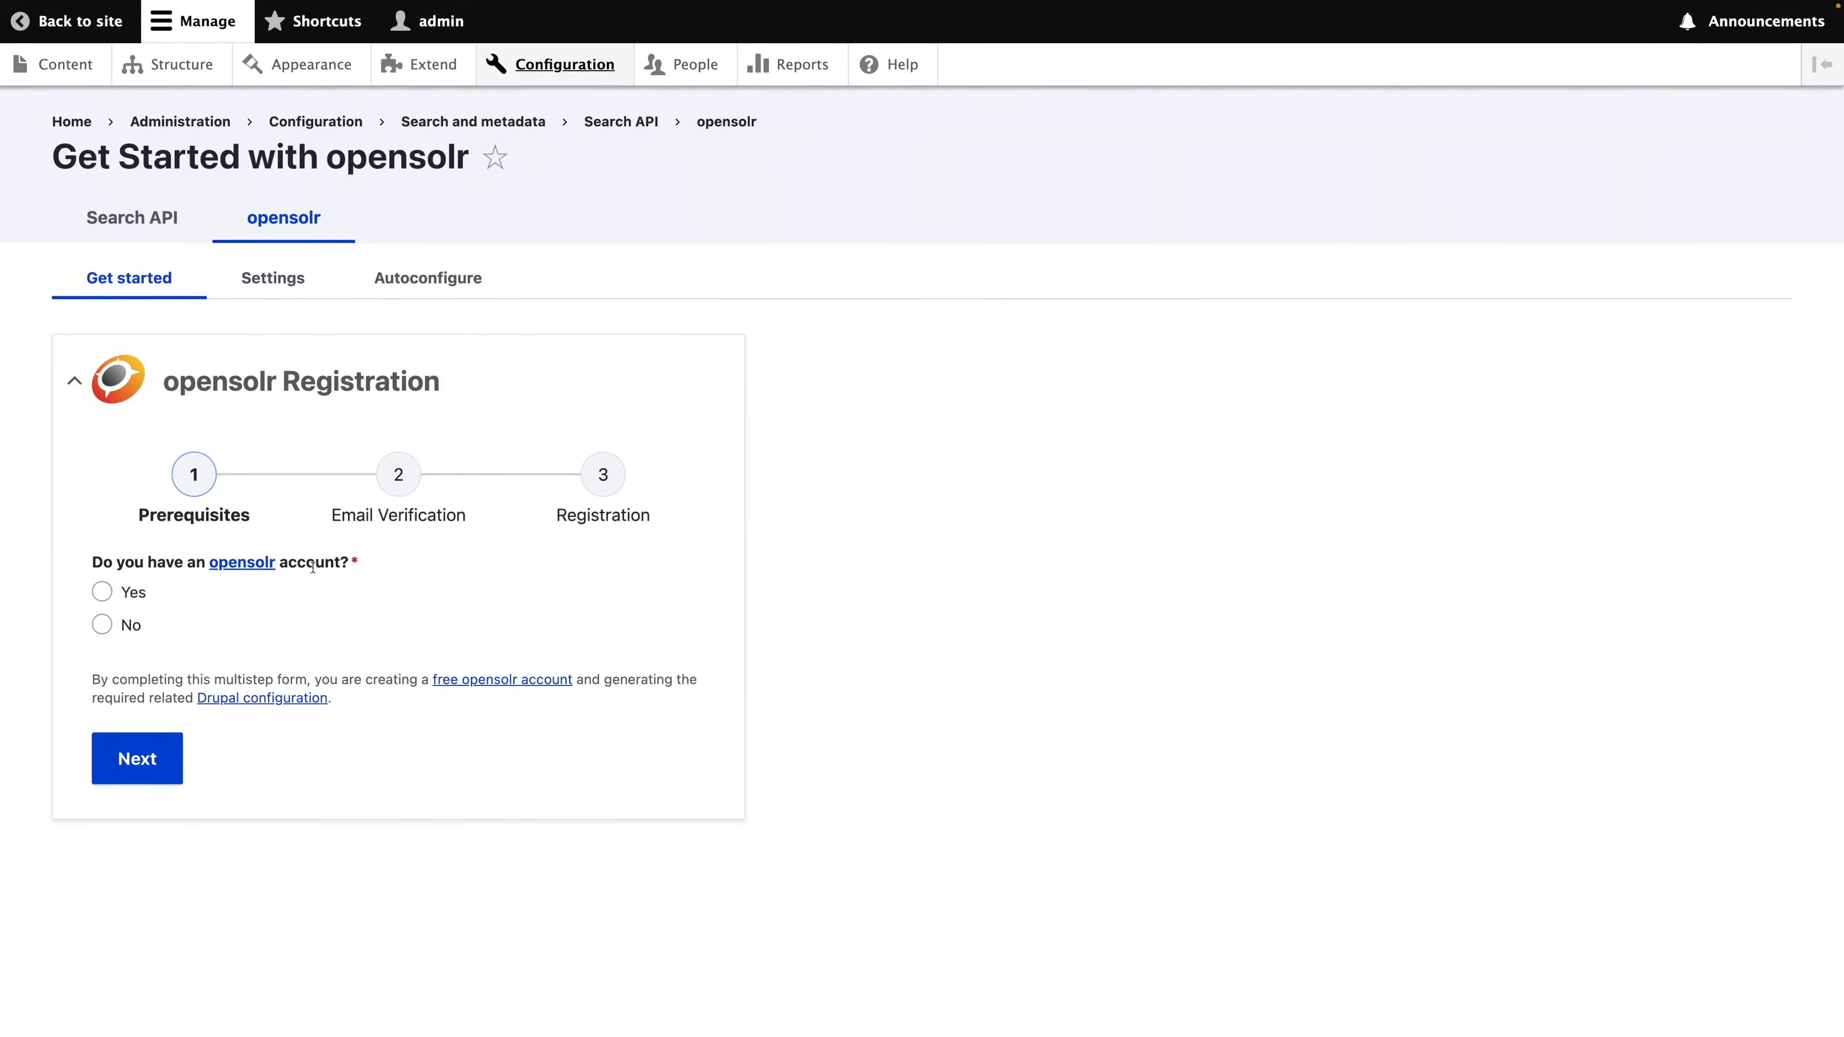
pyautogui.click(102, 624)
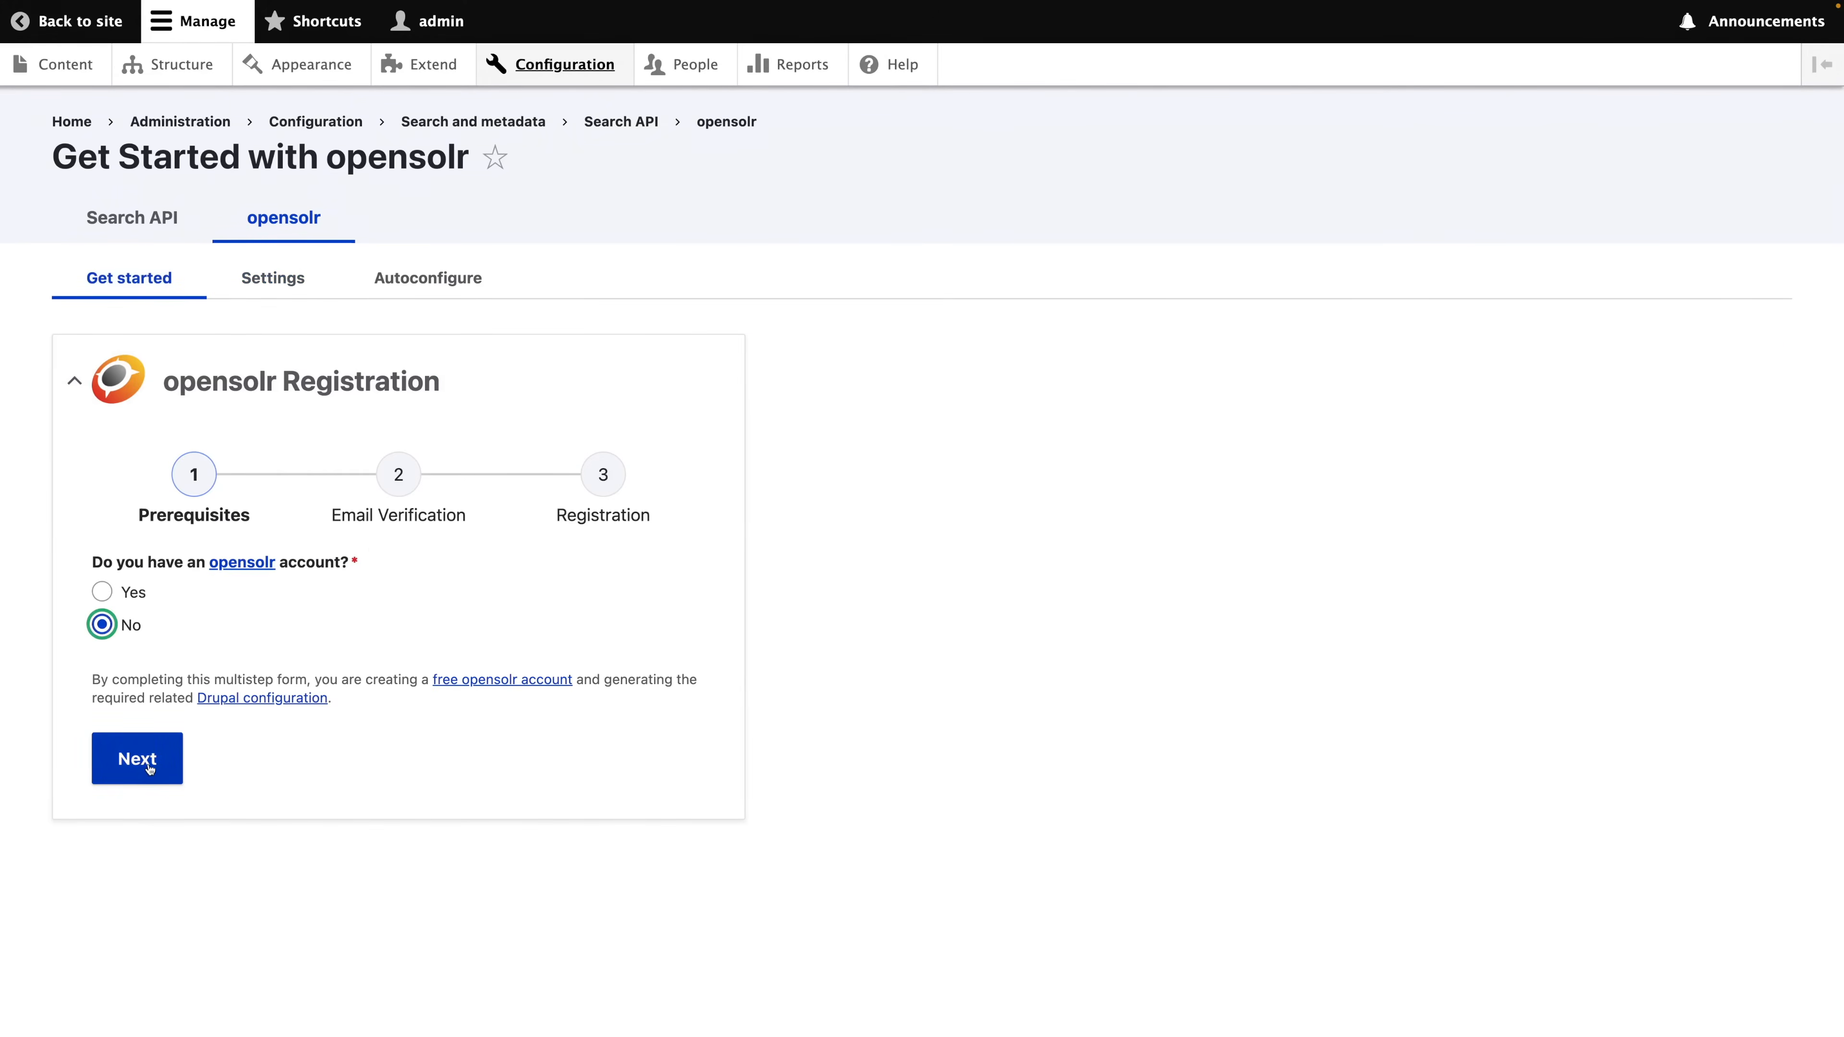
# Step: Continue to email verification and submit the 'youtube@' registration email for a code
pyautogui.click(136, 759)
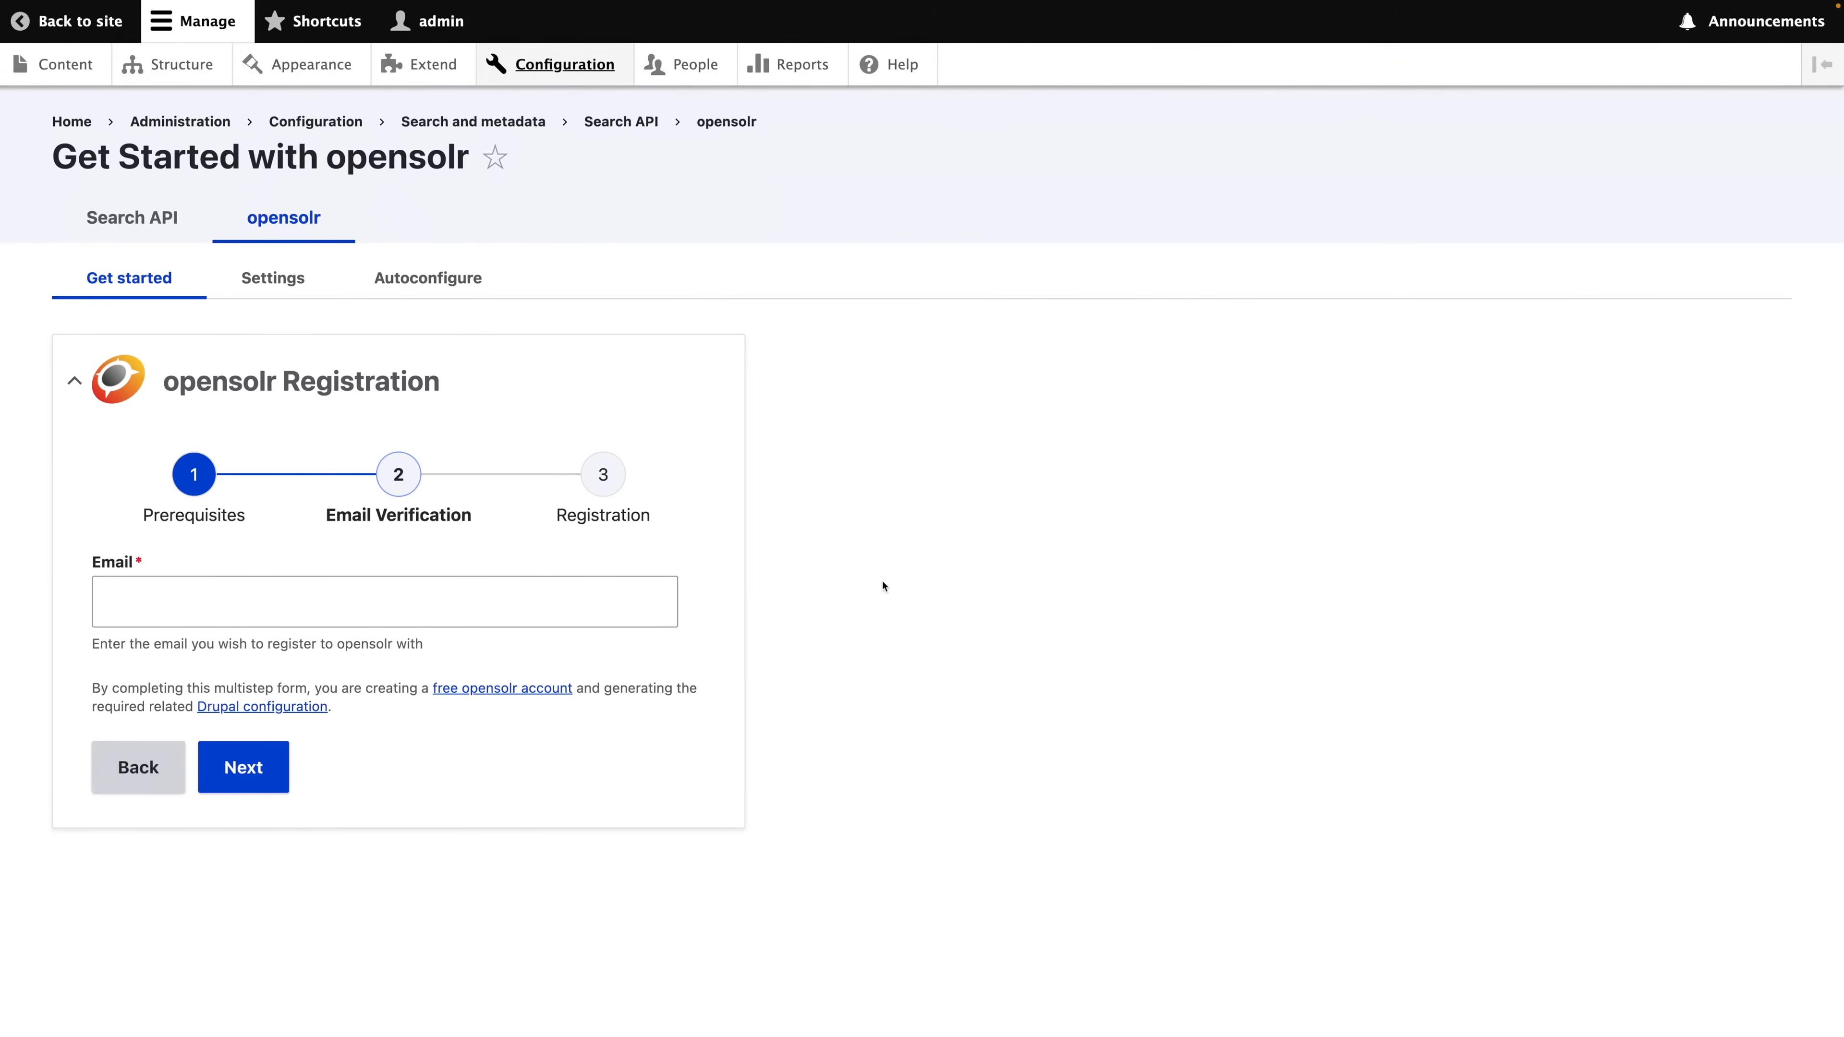
pyautogui.moveTo(828, 609)
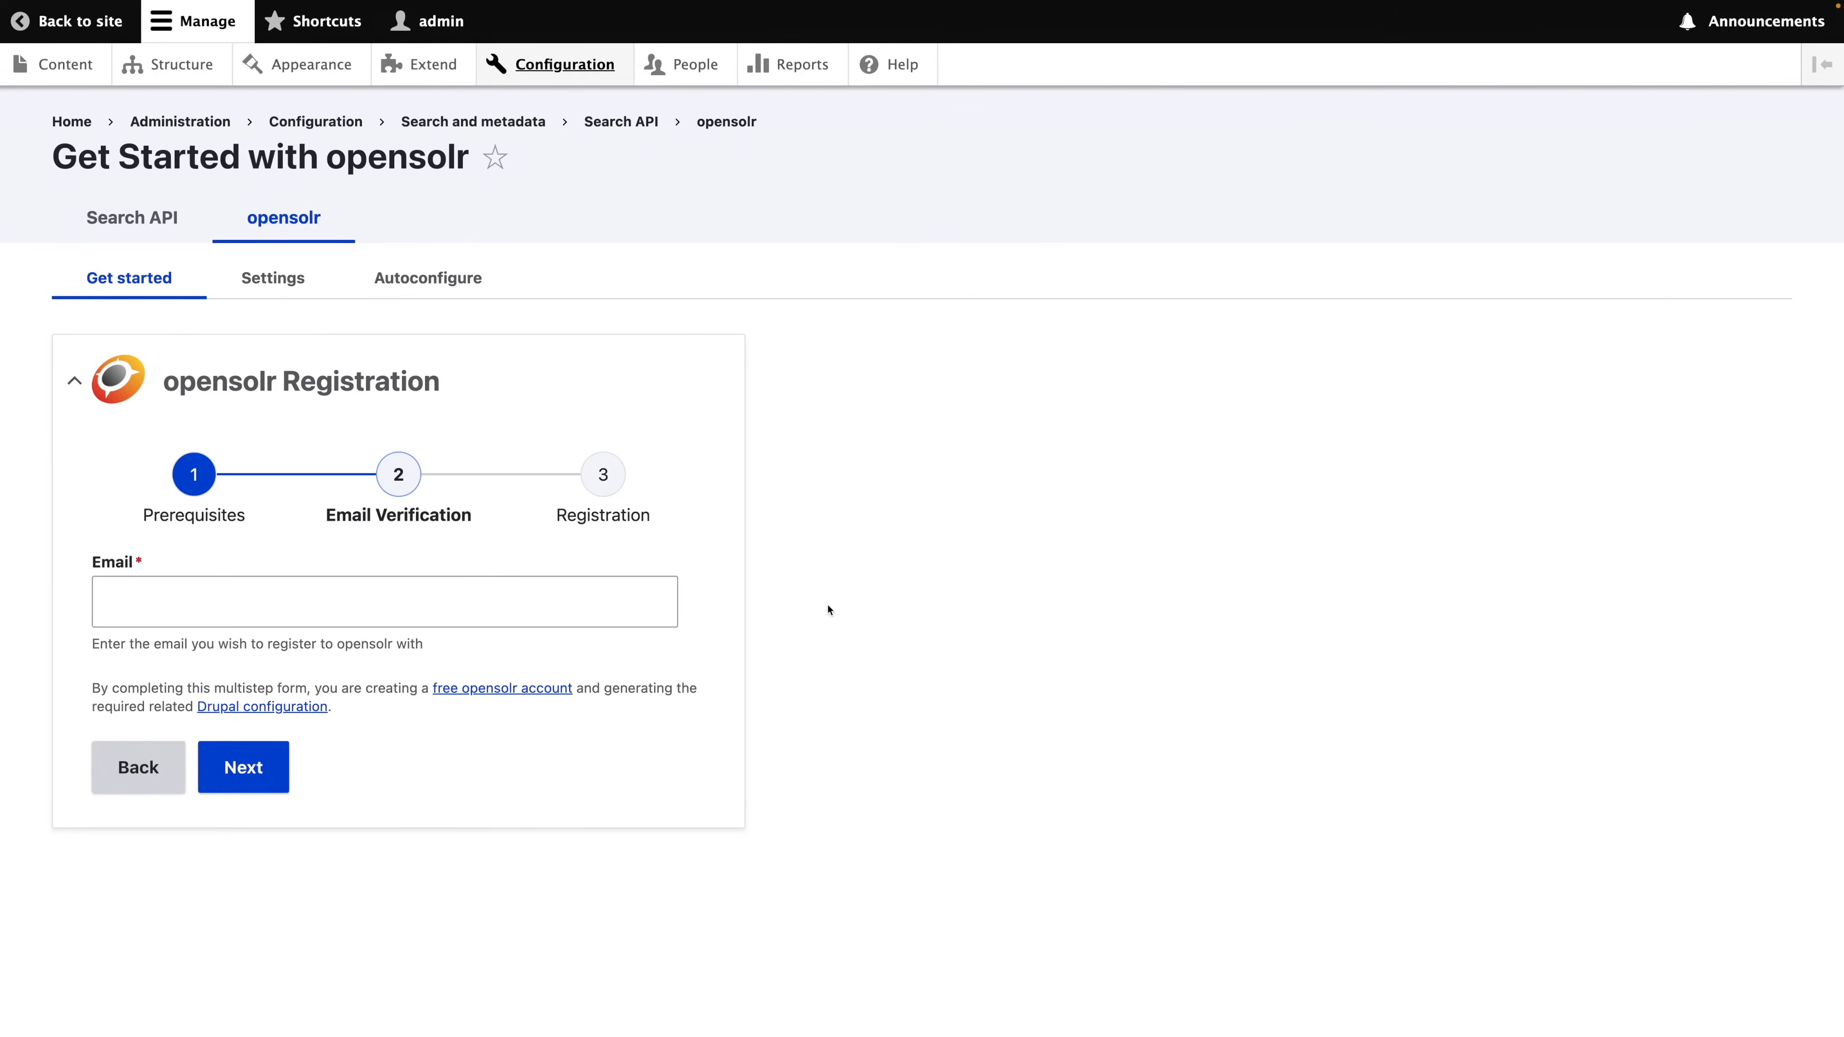
pyautogui.click(383, 600)
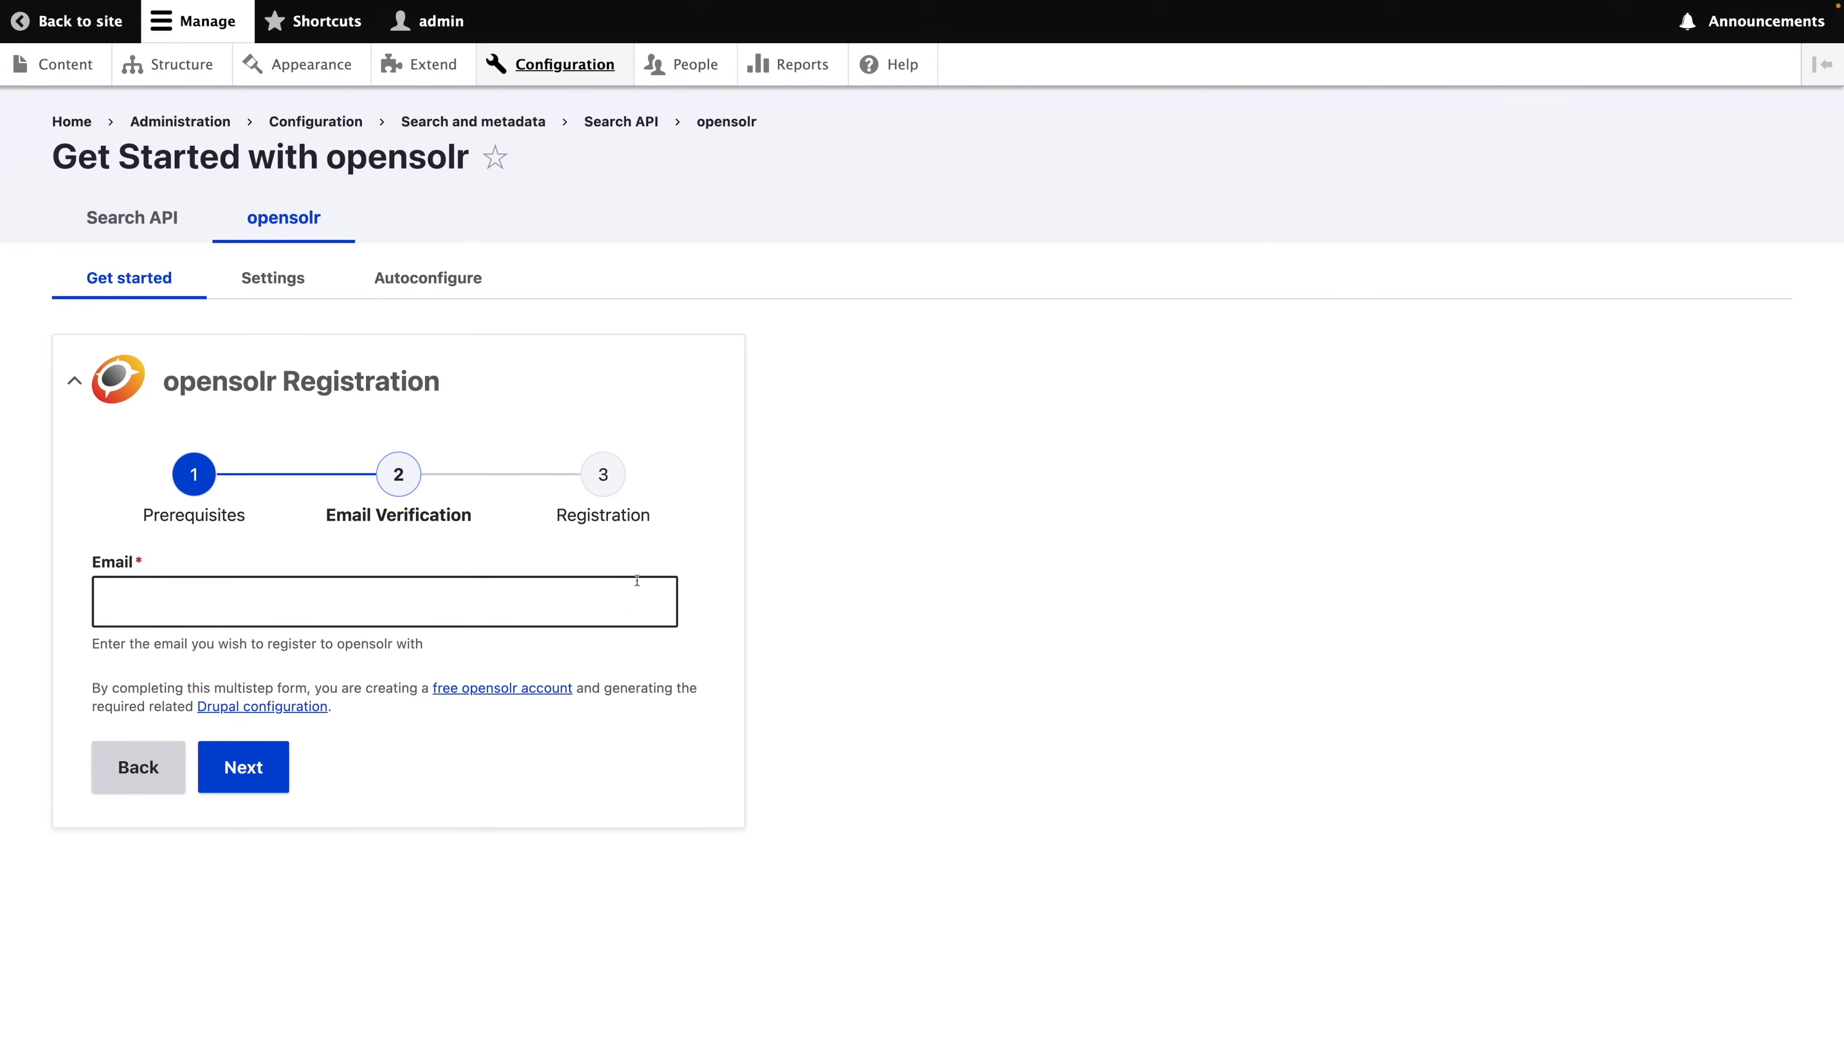
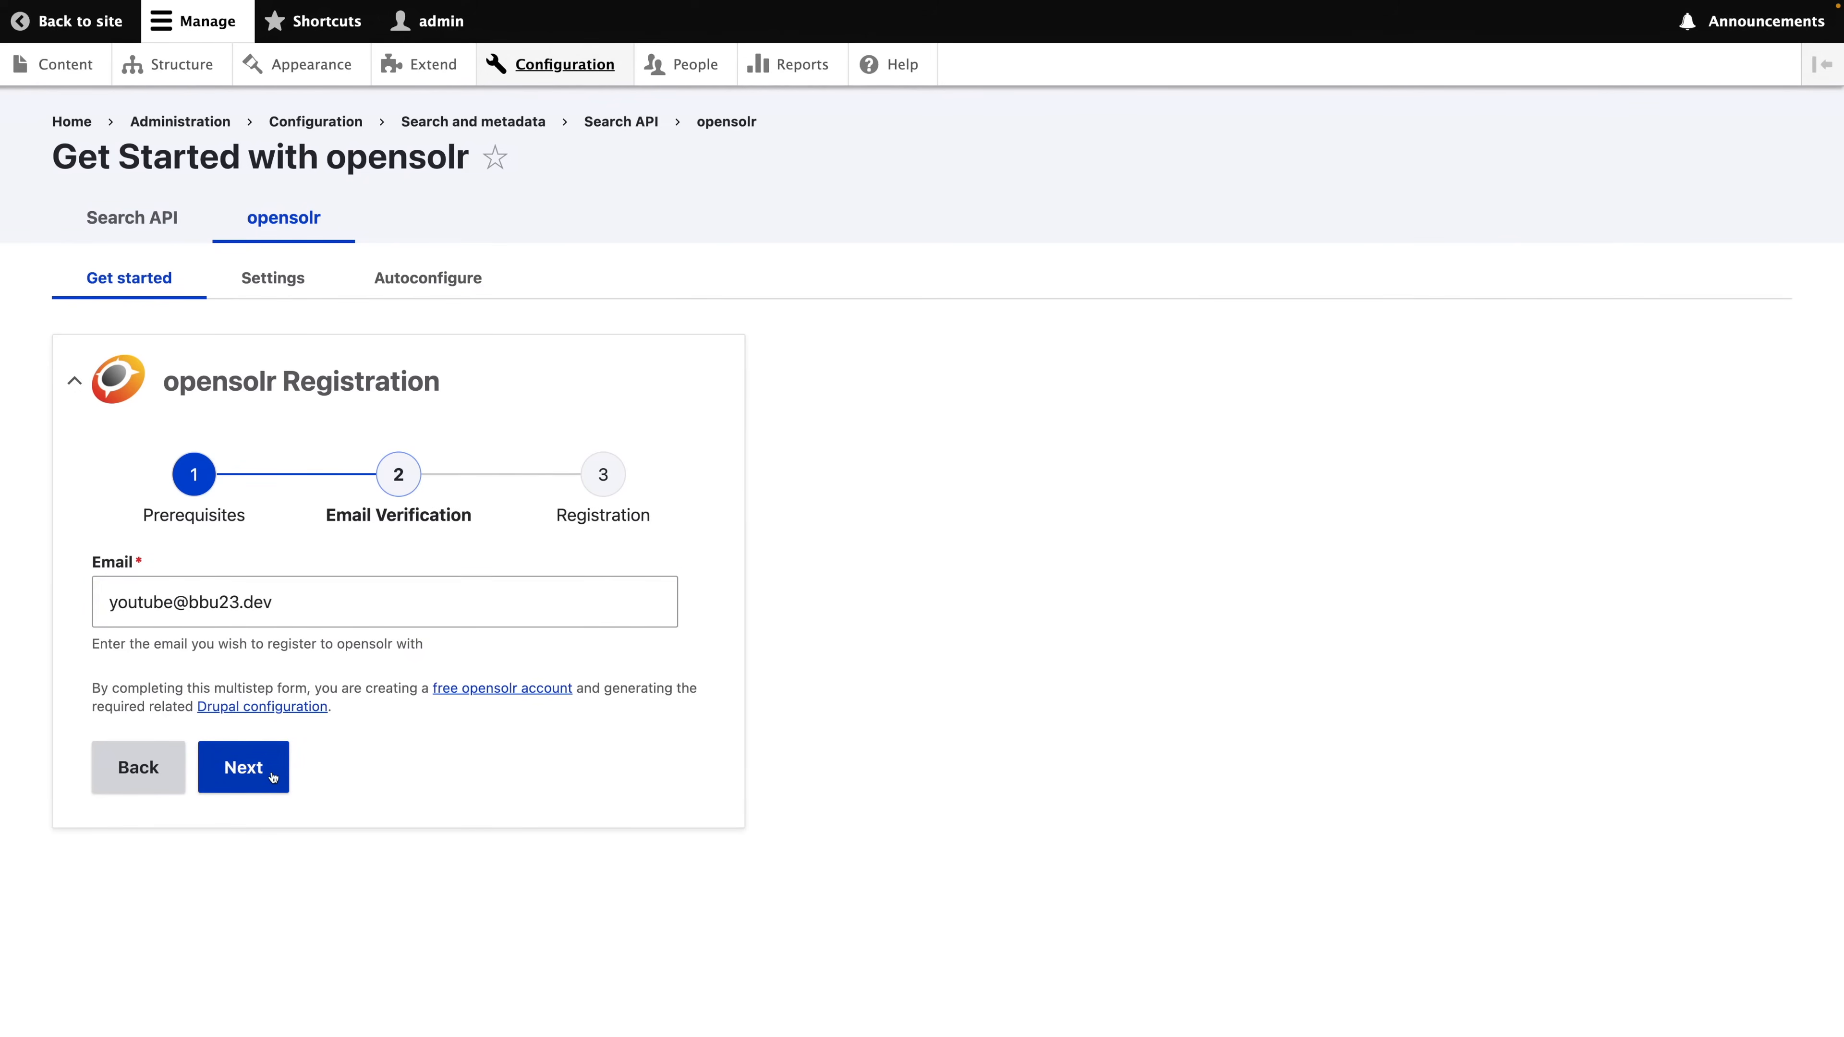
pyautogui.click(244, 767)
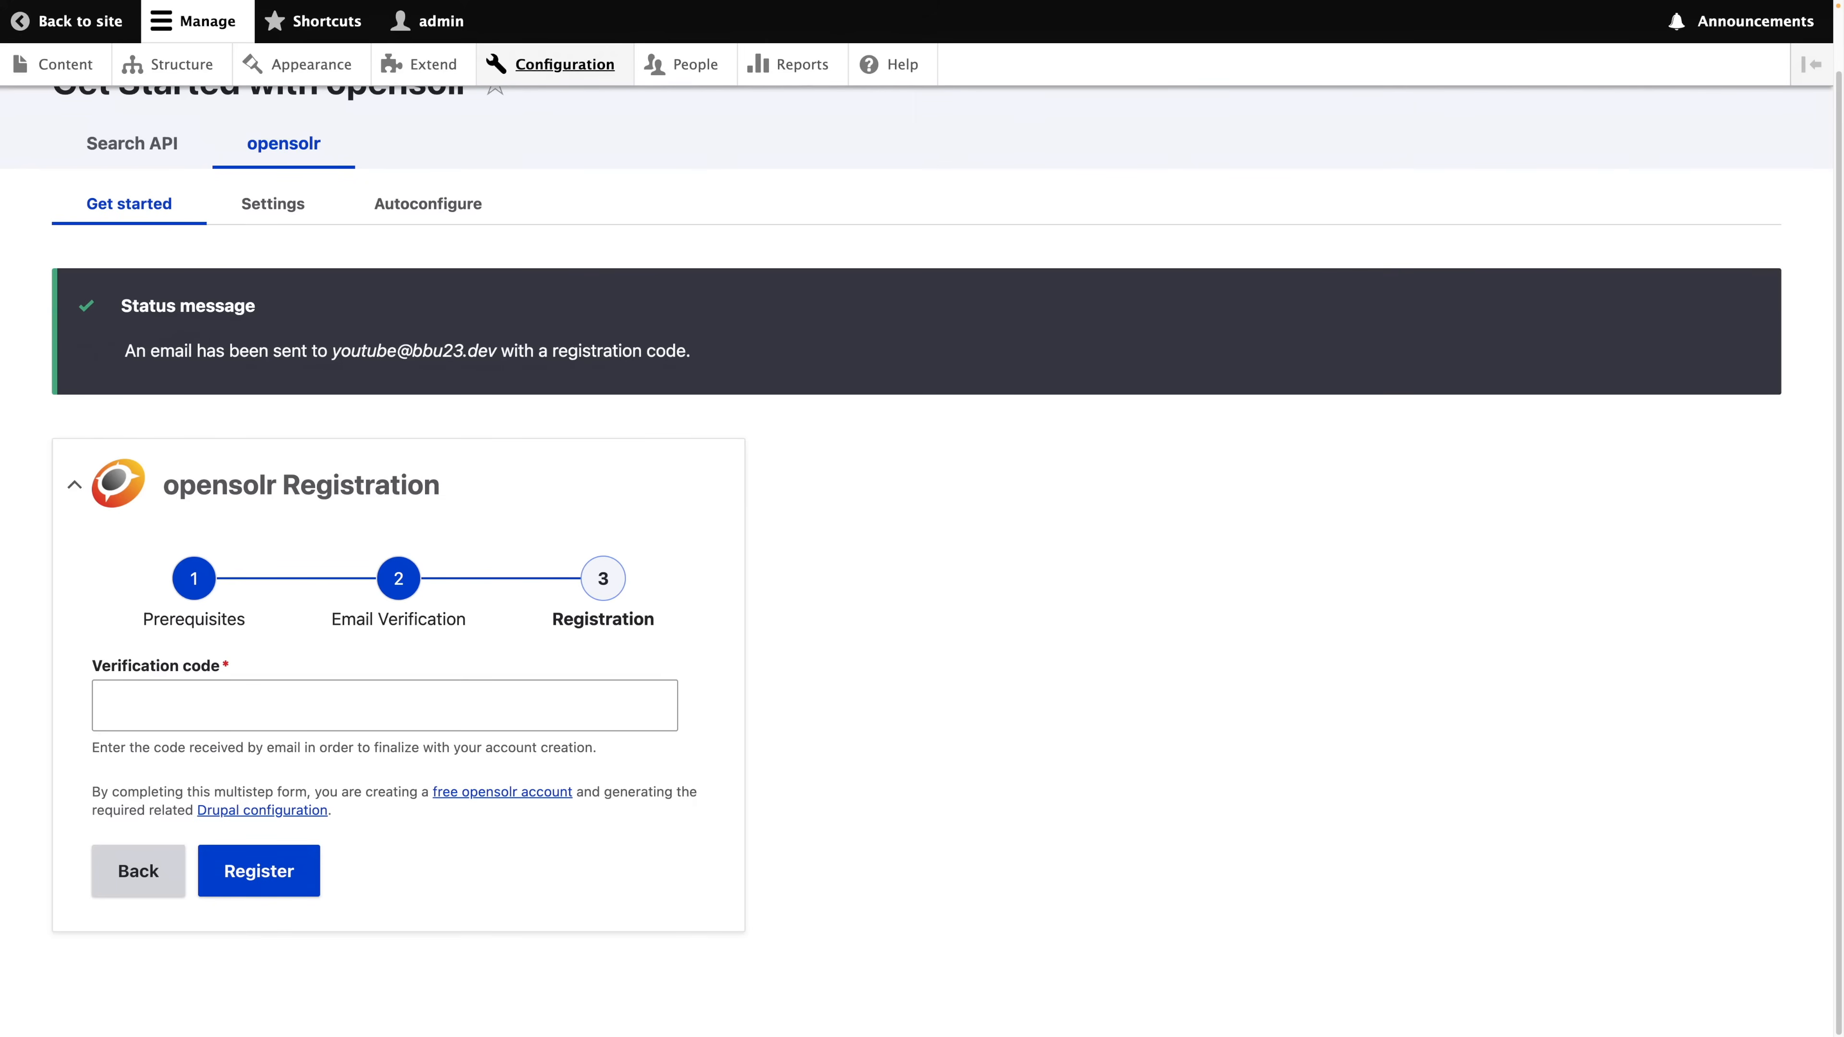
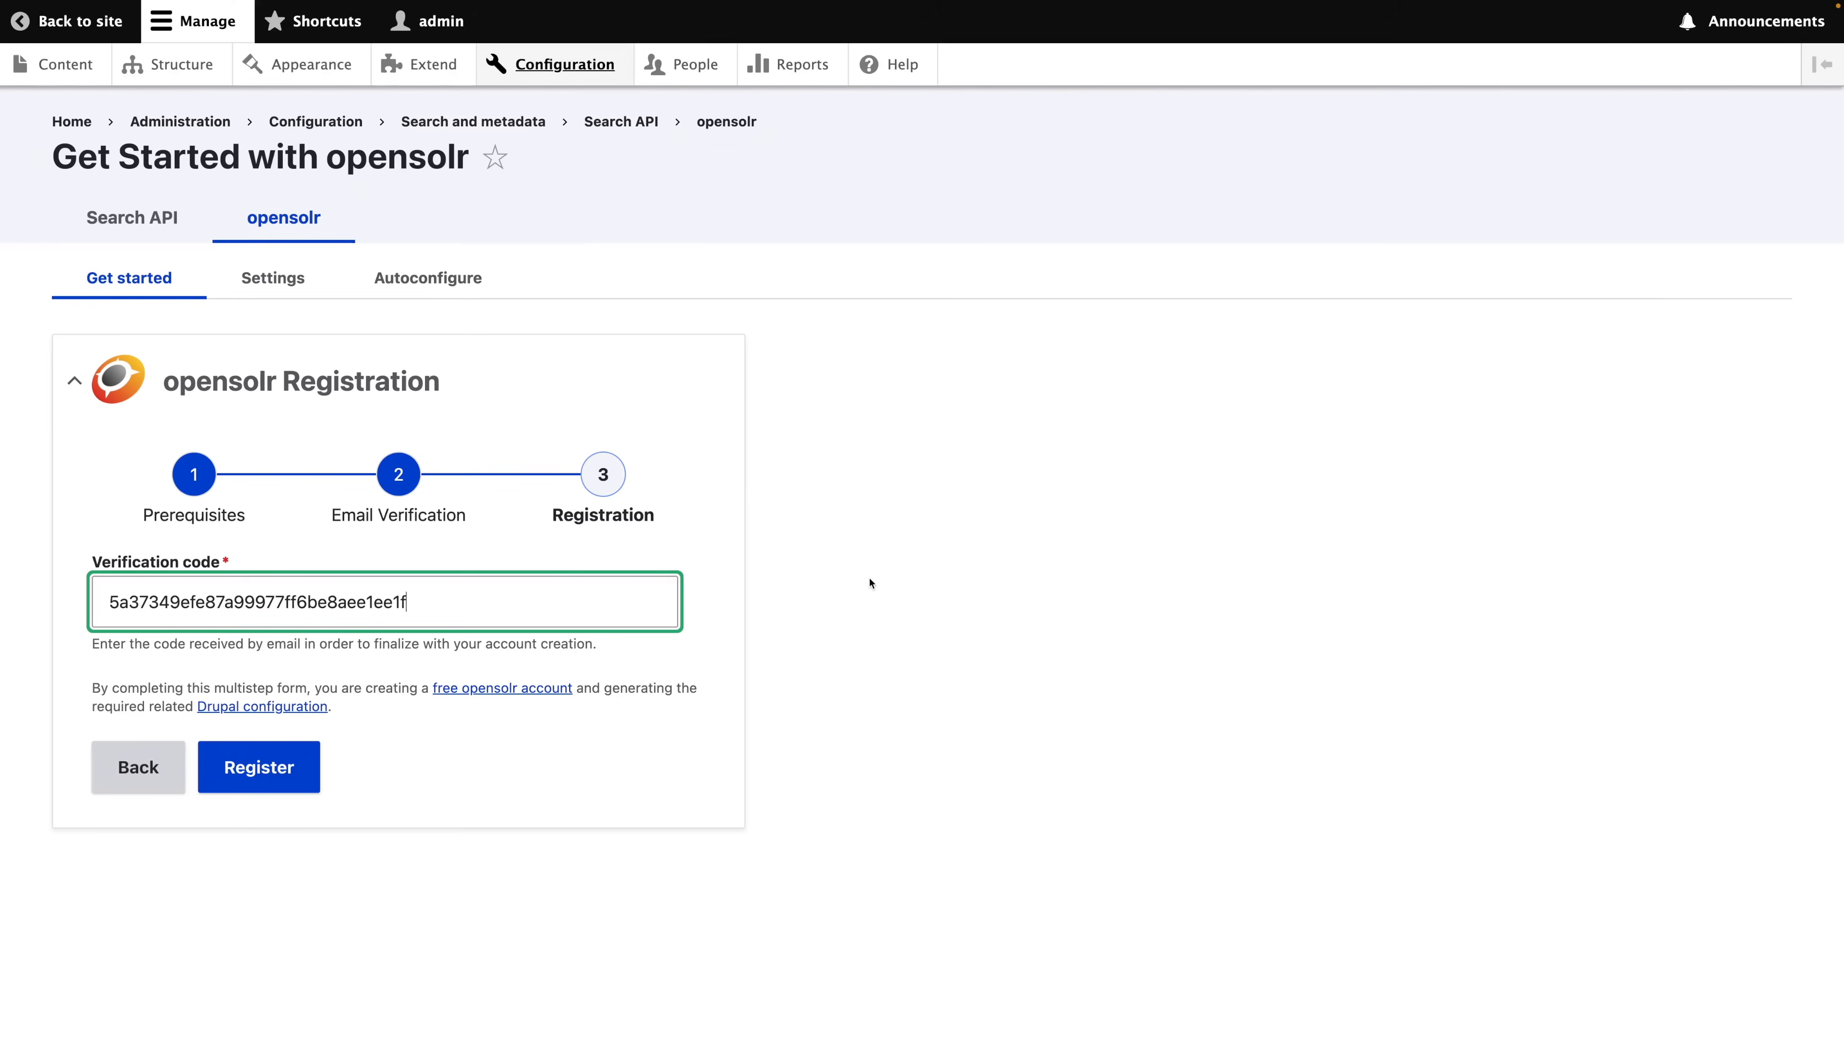
pyautogui.moveTo(319, 800)
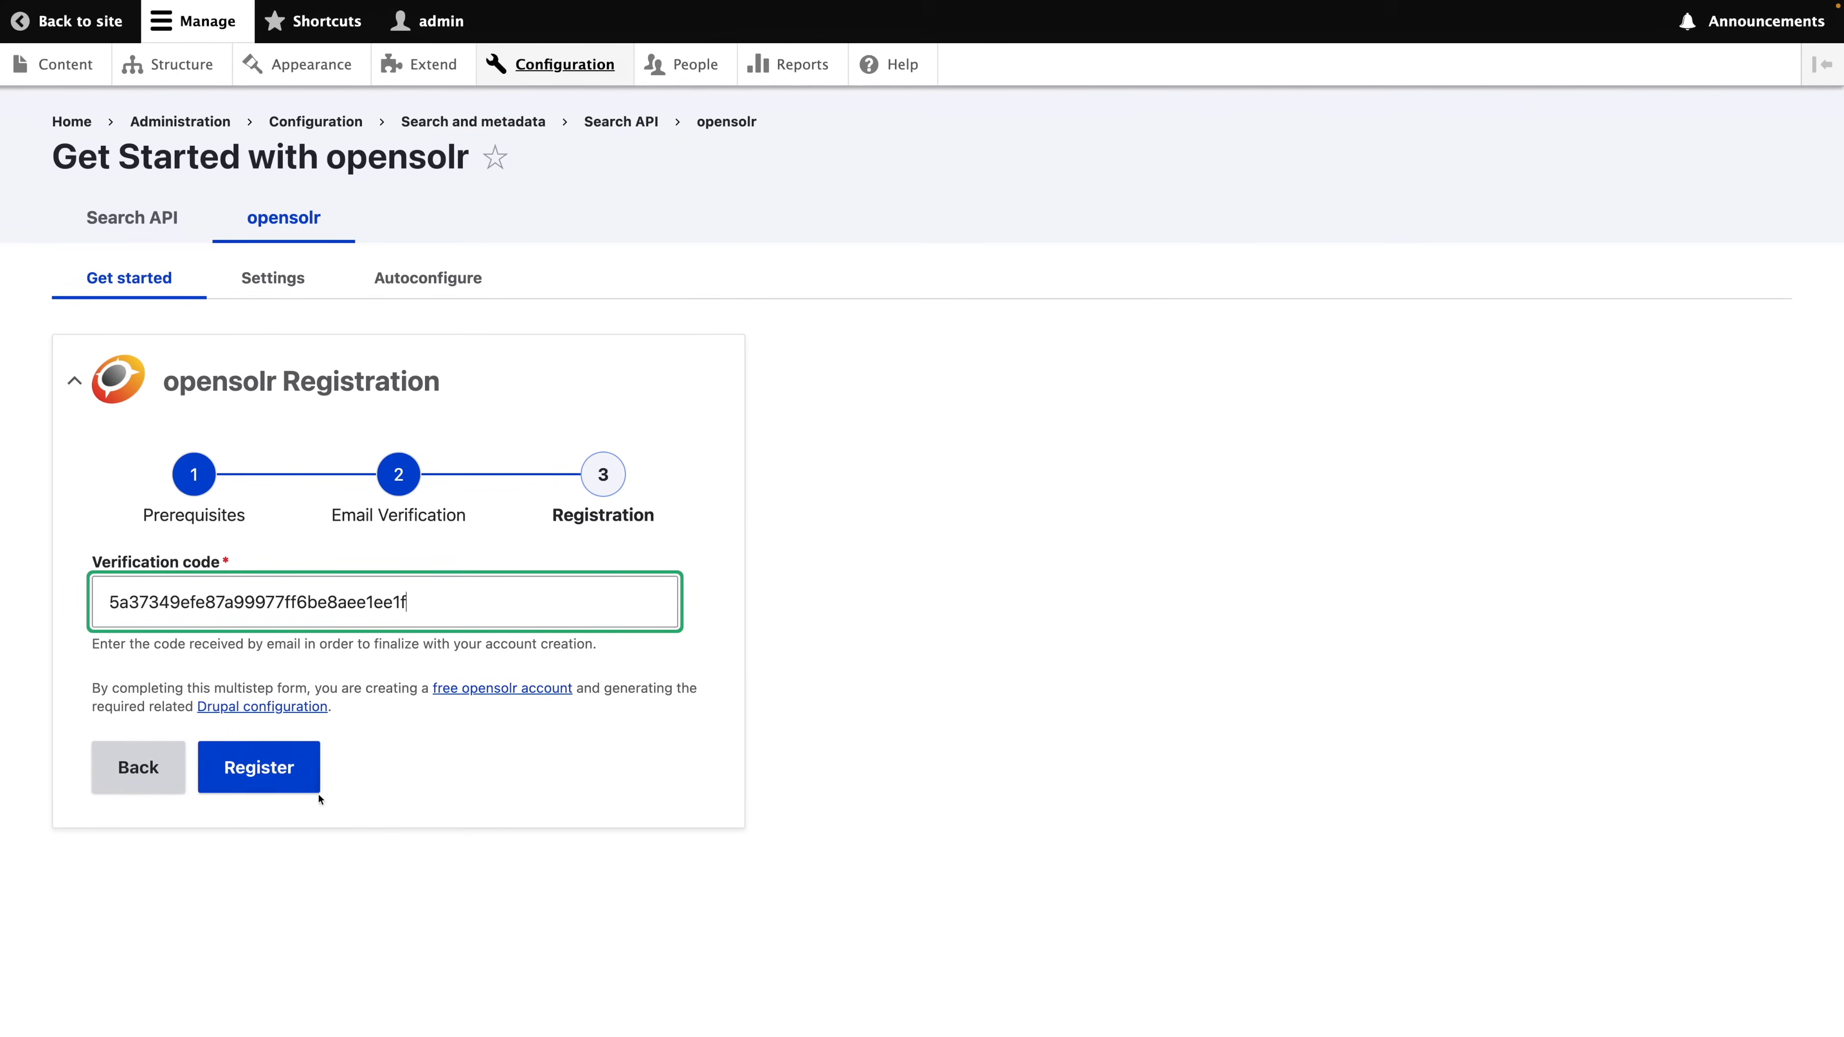
pyautogui.click(259, 766)
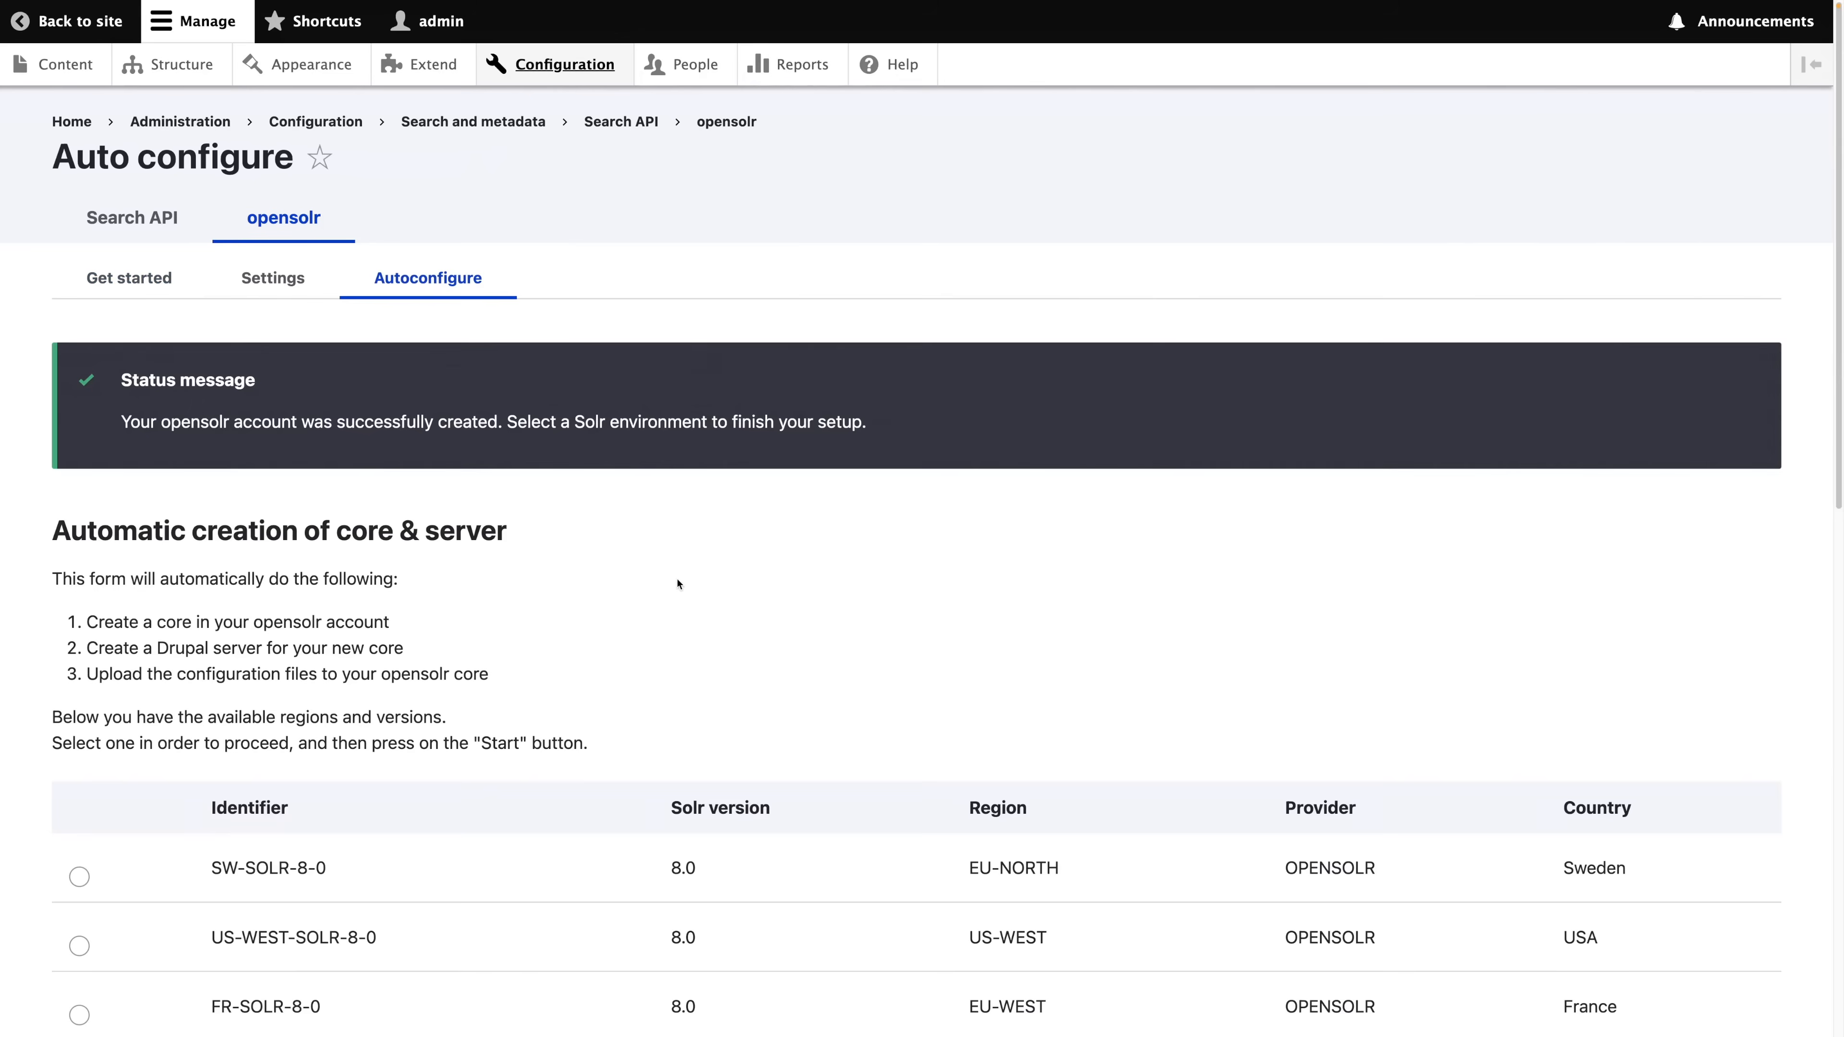
pyautogui.moveTo(120, 421); pyautogui.dragTo(634, 420)
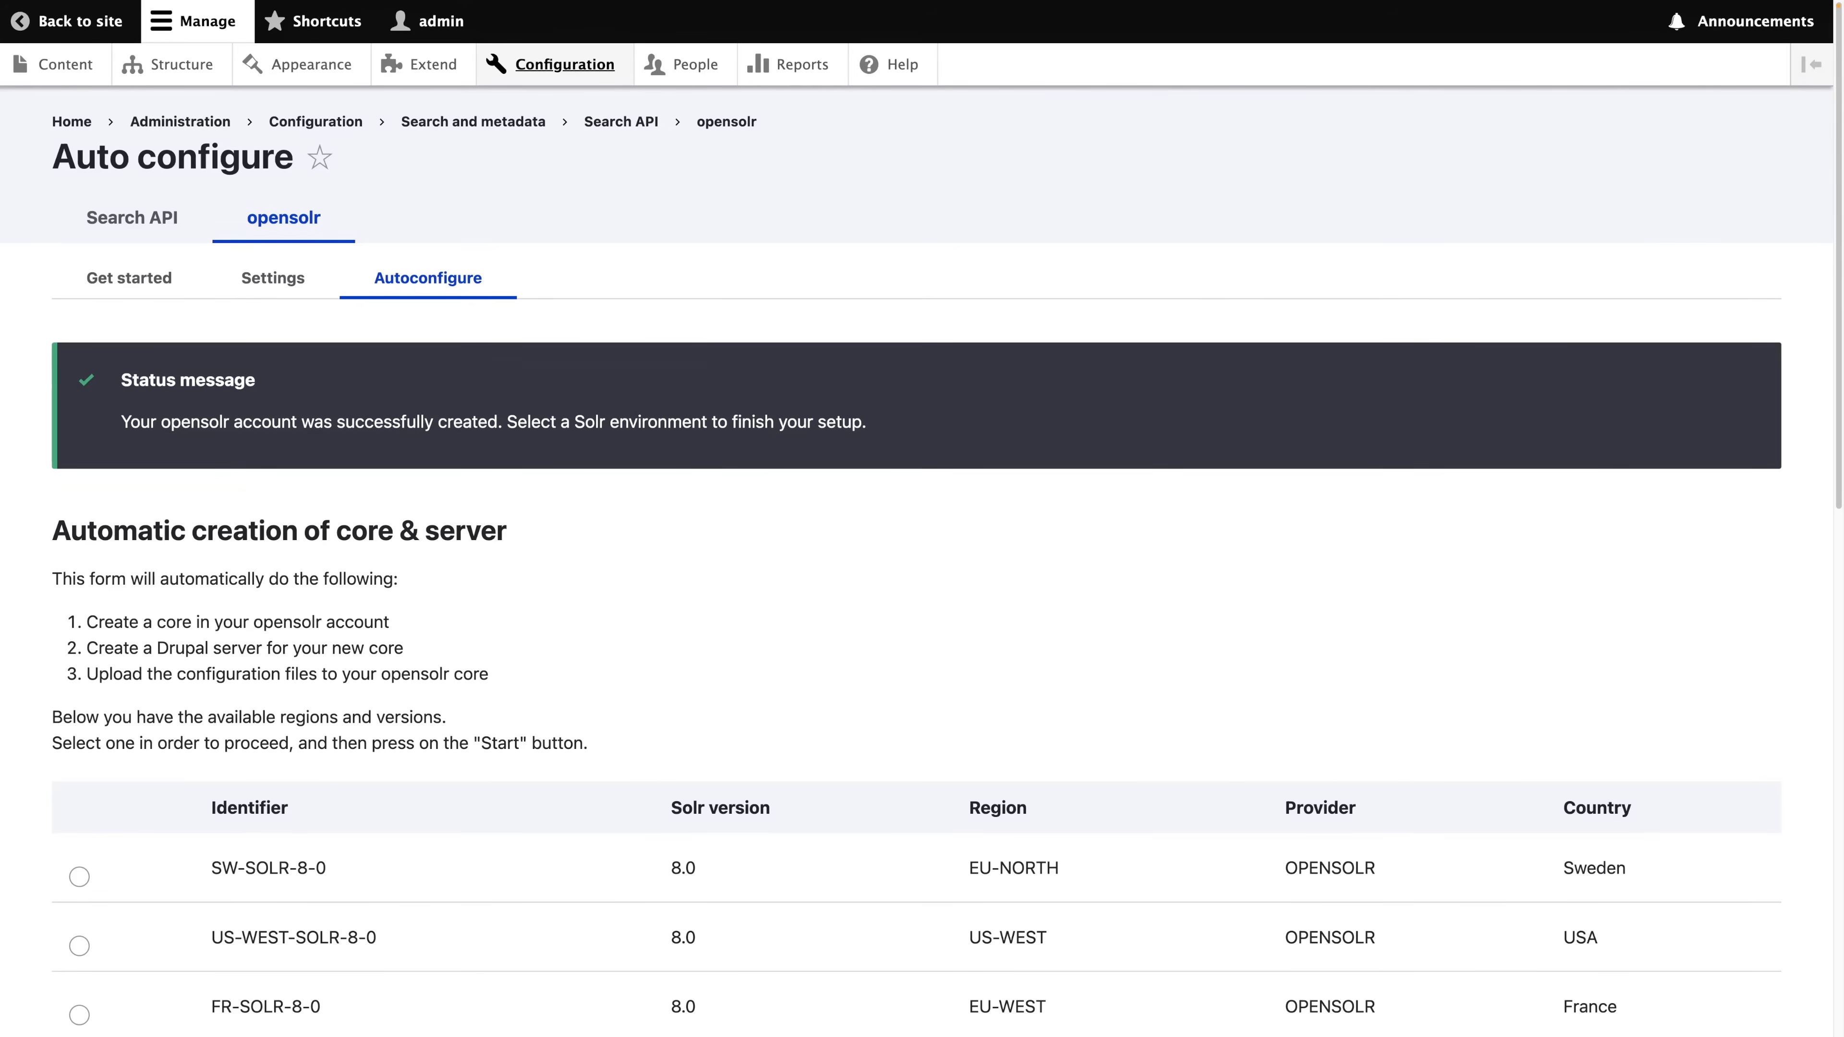
pyautogui.moveTo(664, 540)
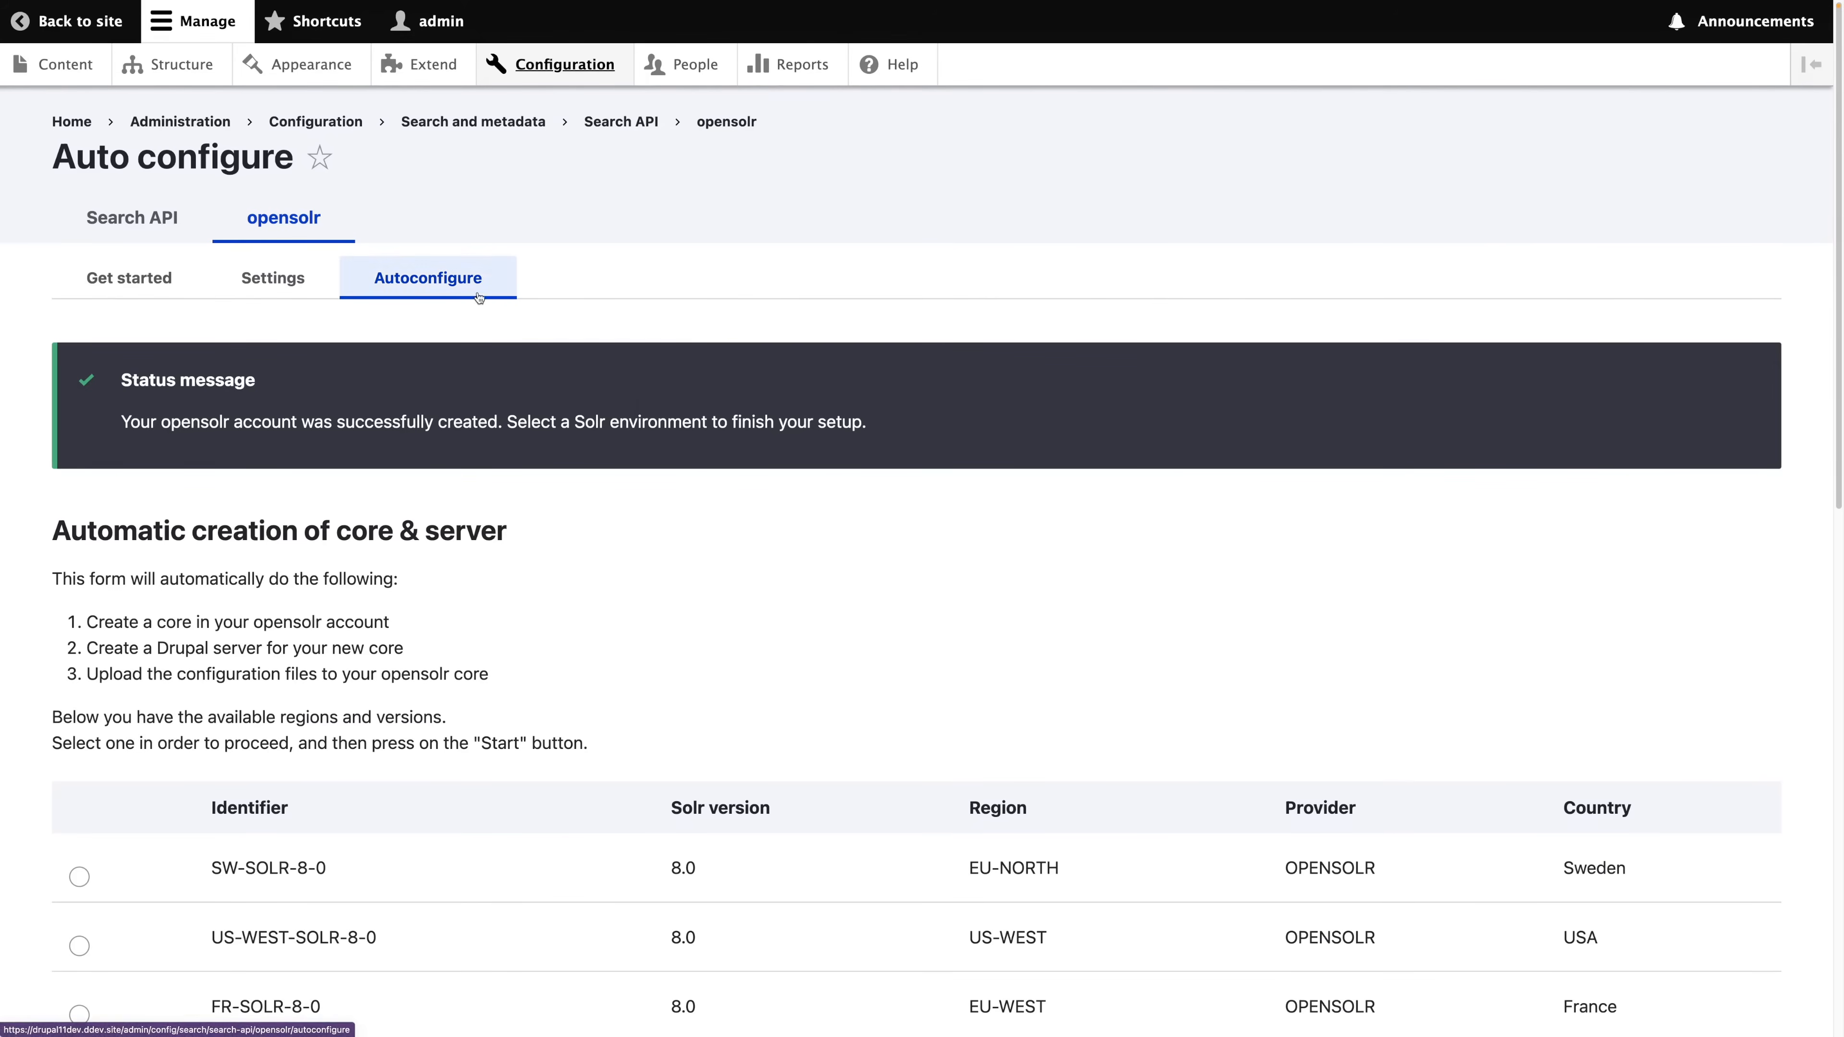
pyautogui.scroll(-3)
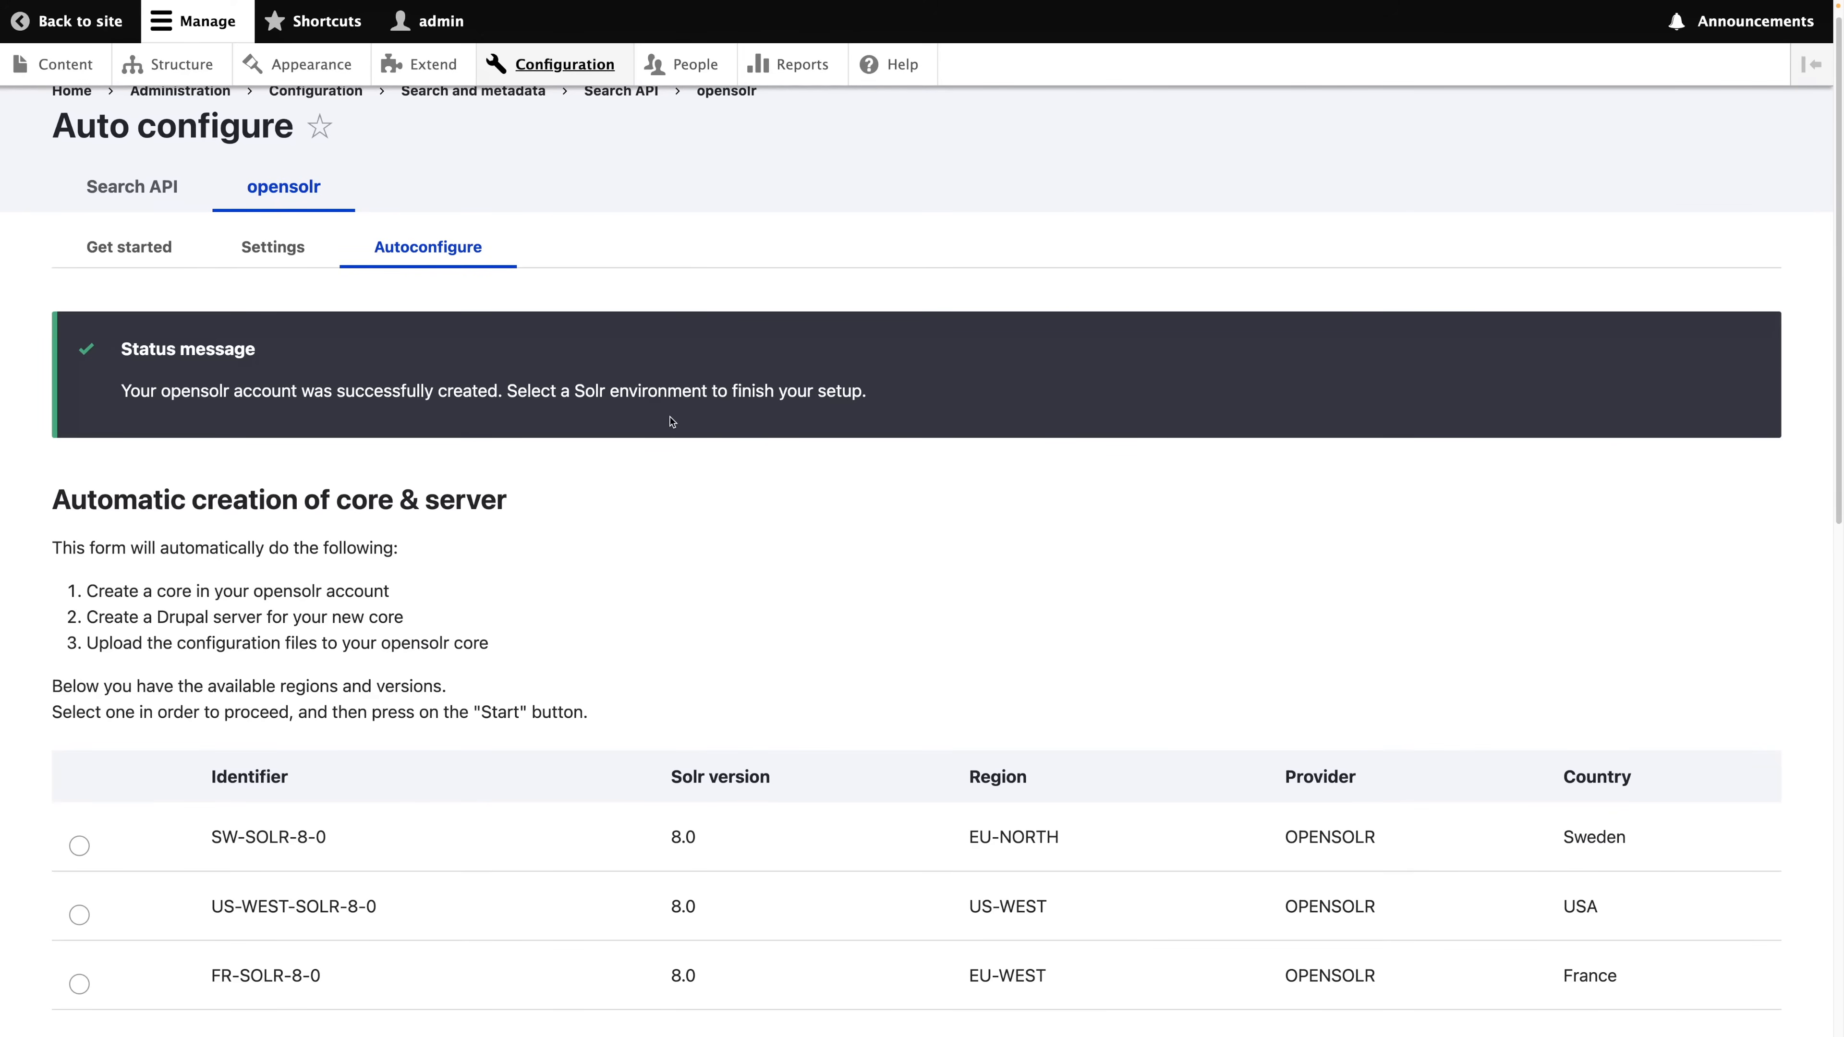
# Step: Choose the FR-SOLR-8-0 environment in the regions table and start core and server creation
pyautogui.scroll(-3)
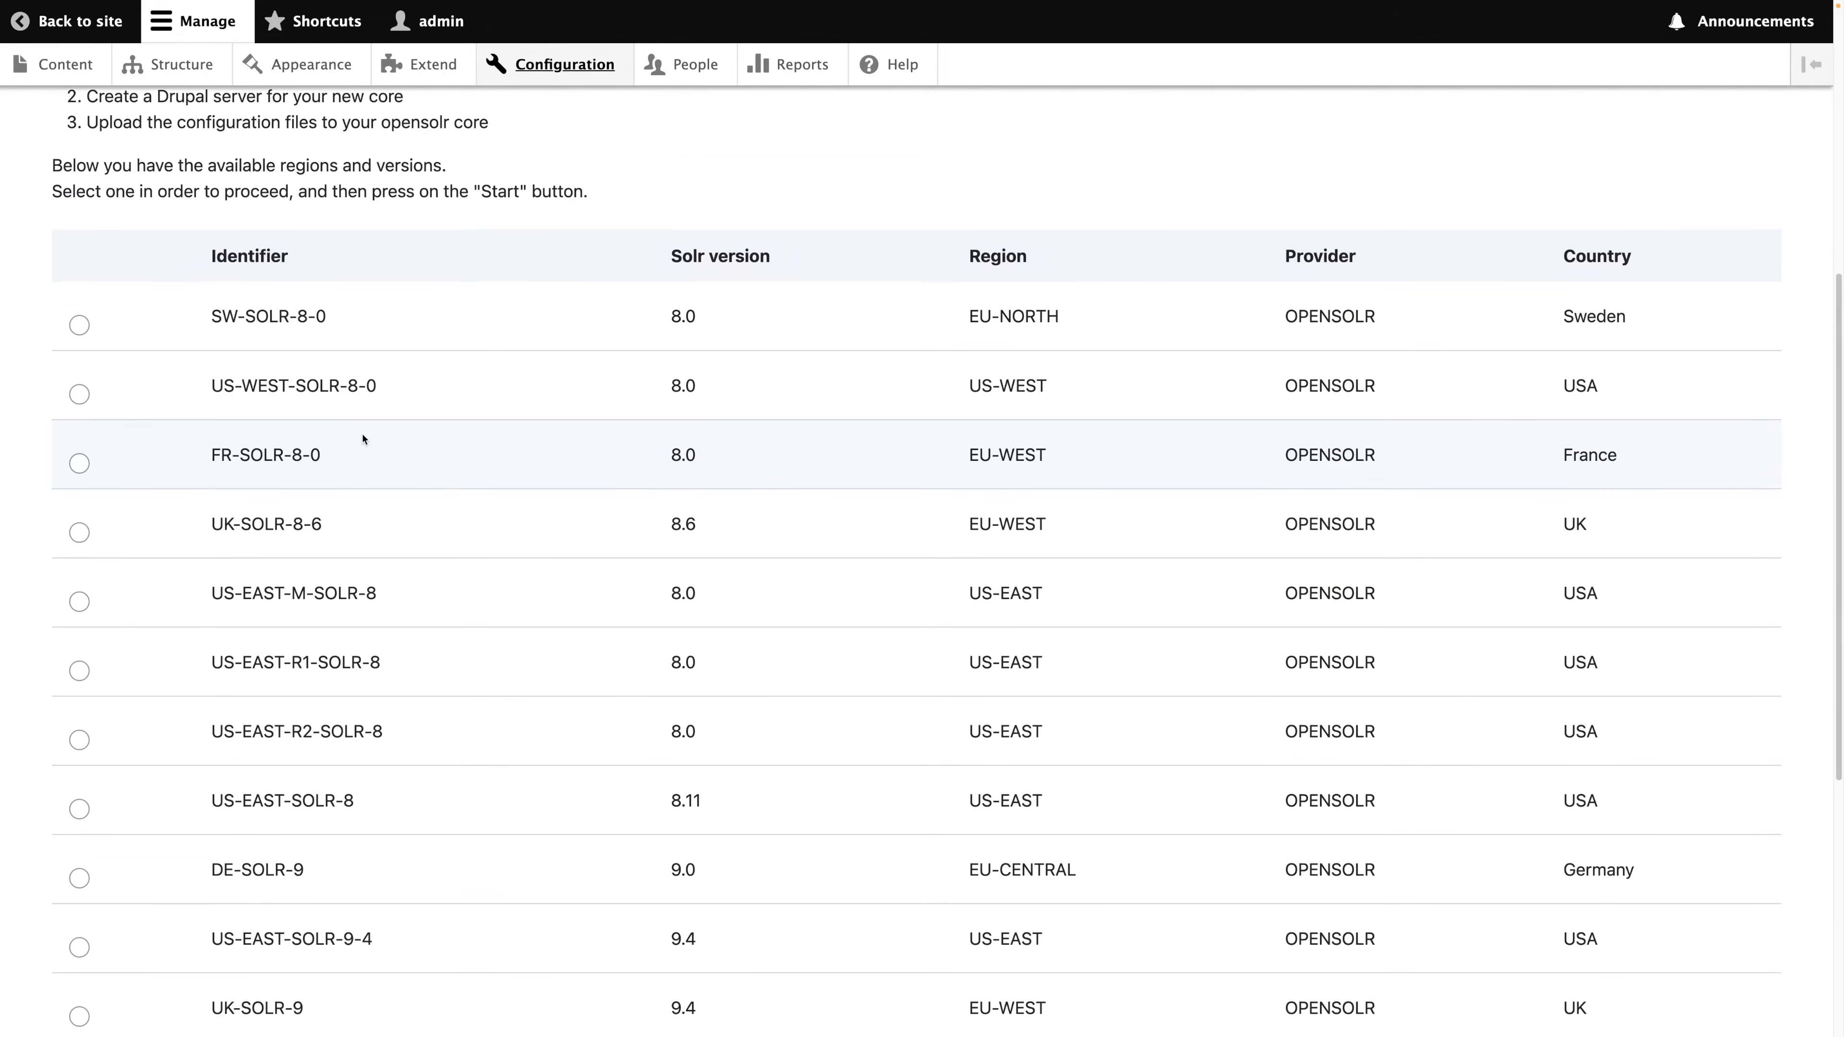
pyautogui.scroll(-3)
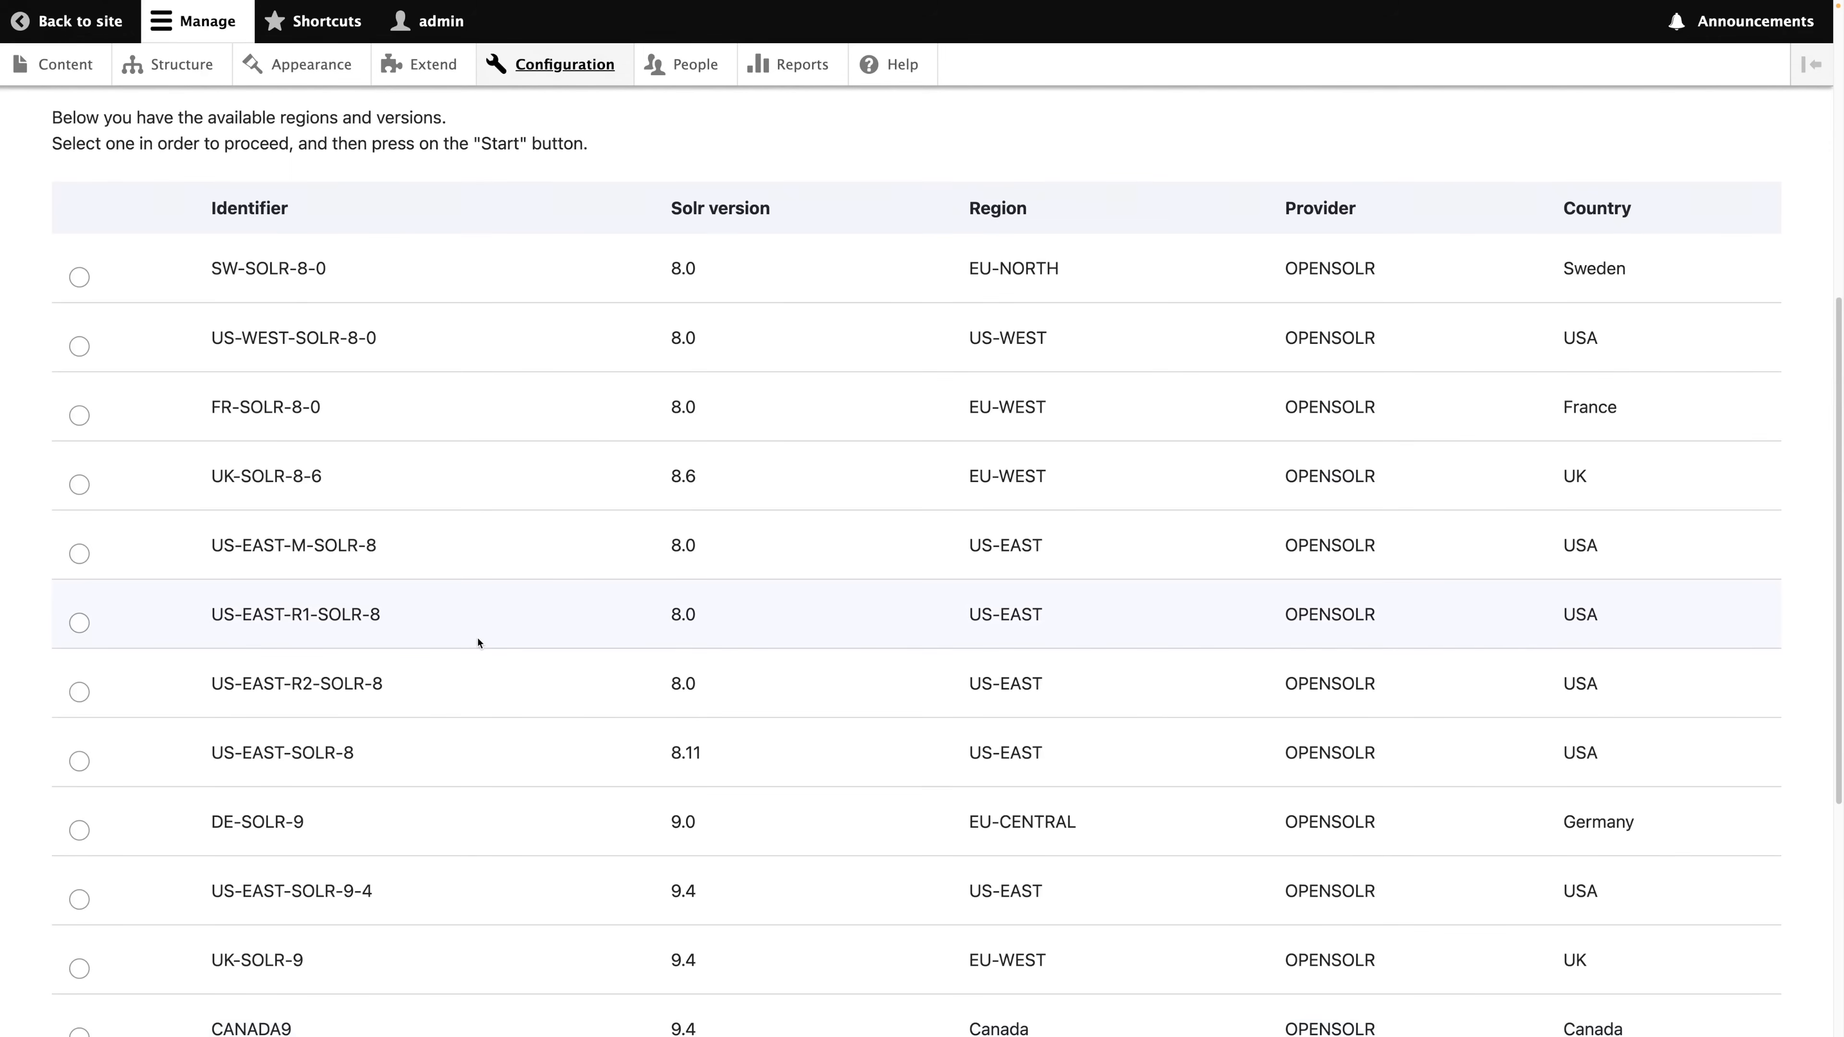
pyautogui.doubleClick(1594, 269)
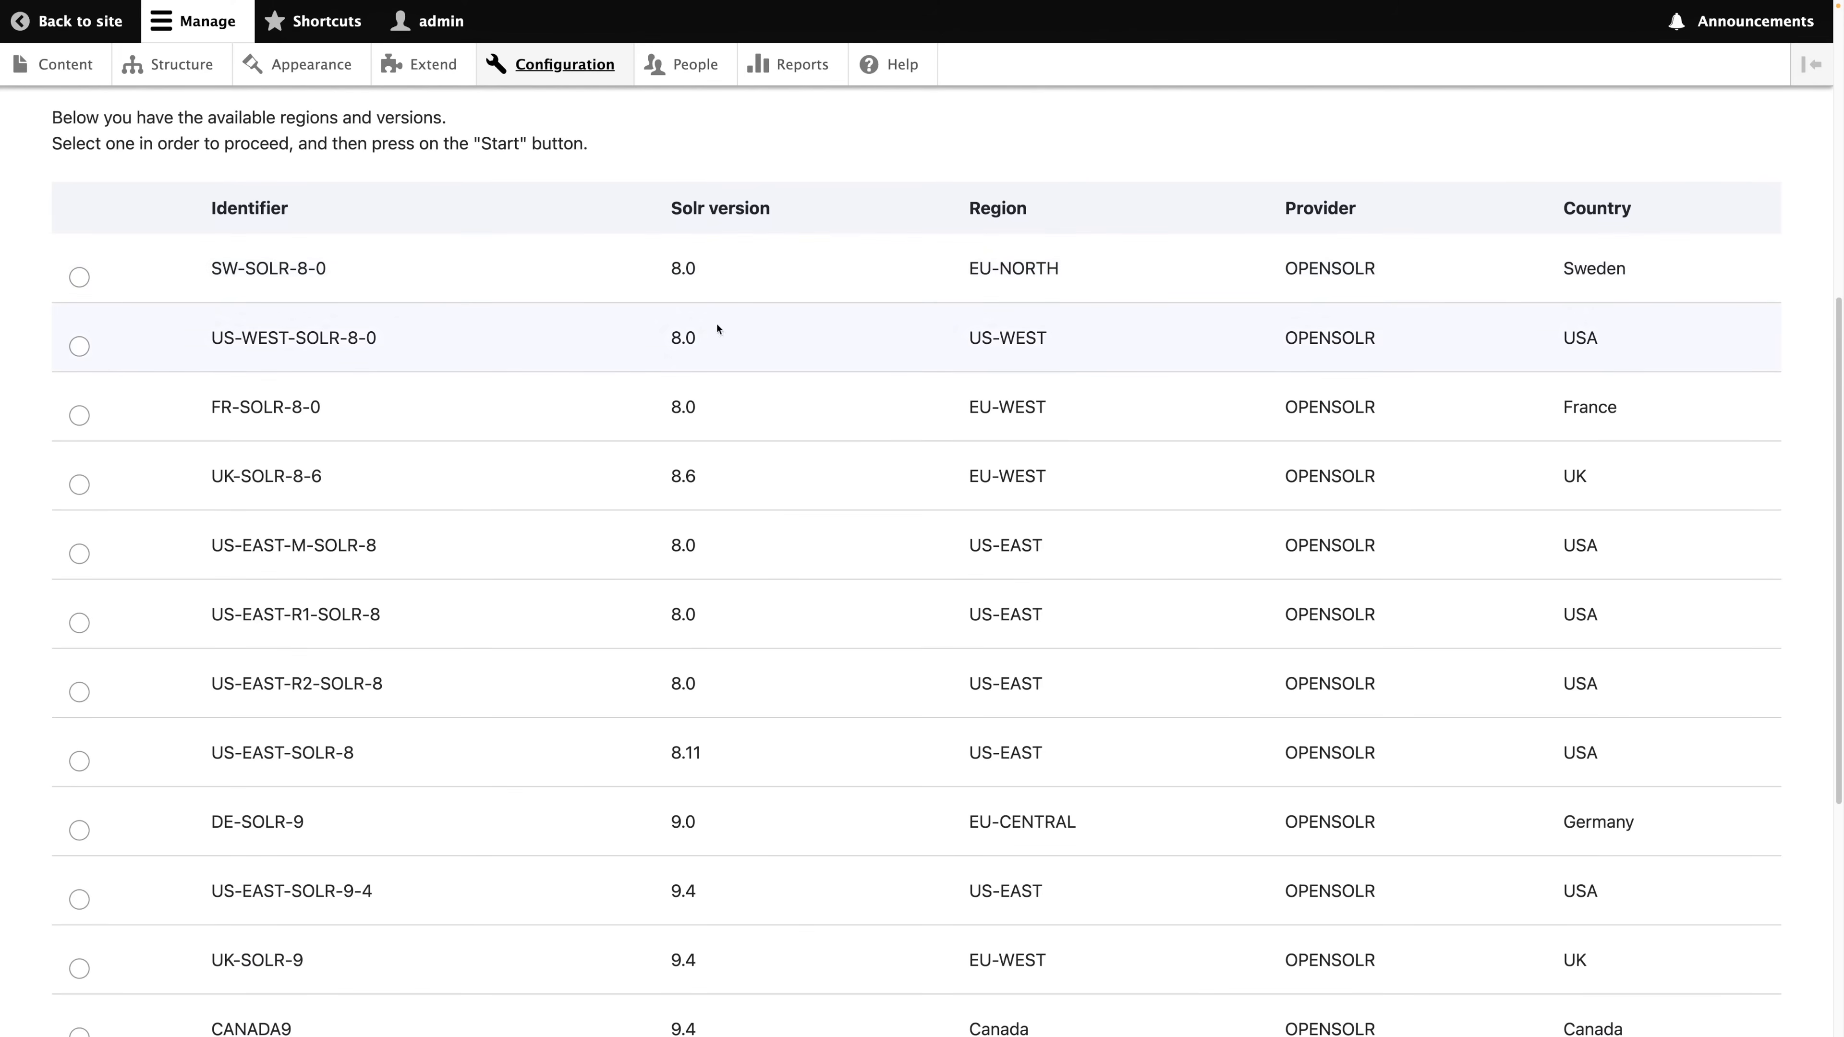
pyautogui.click(83, 415)
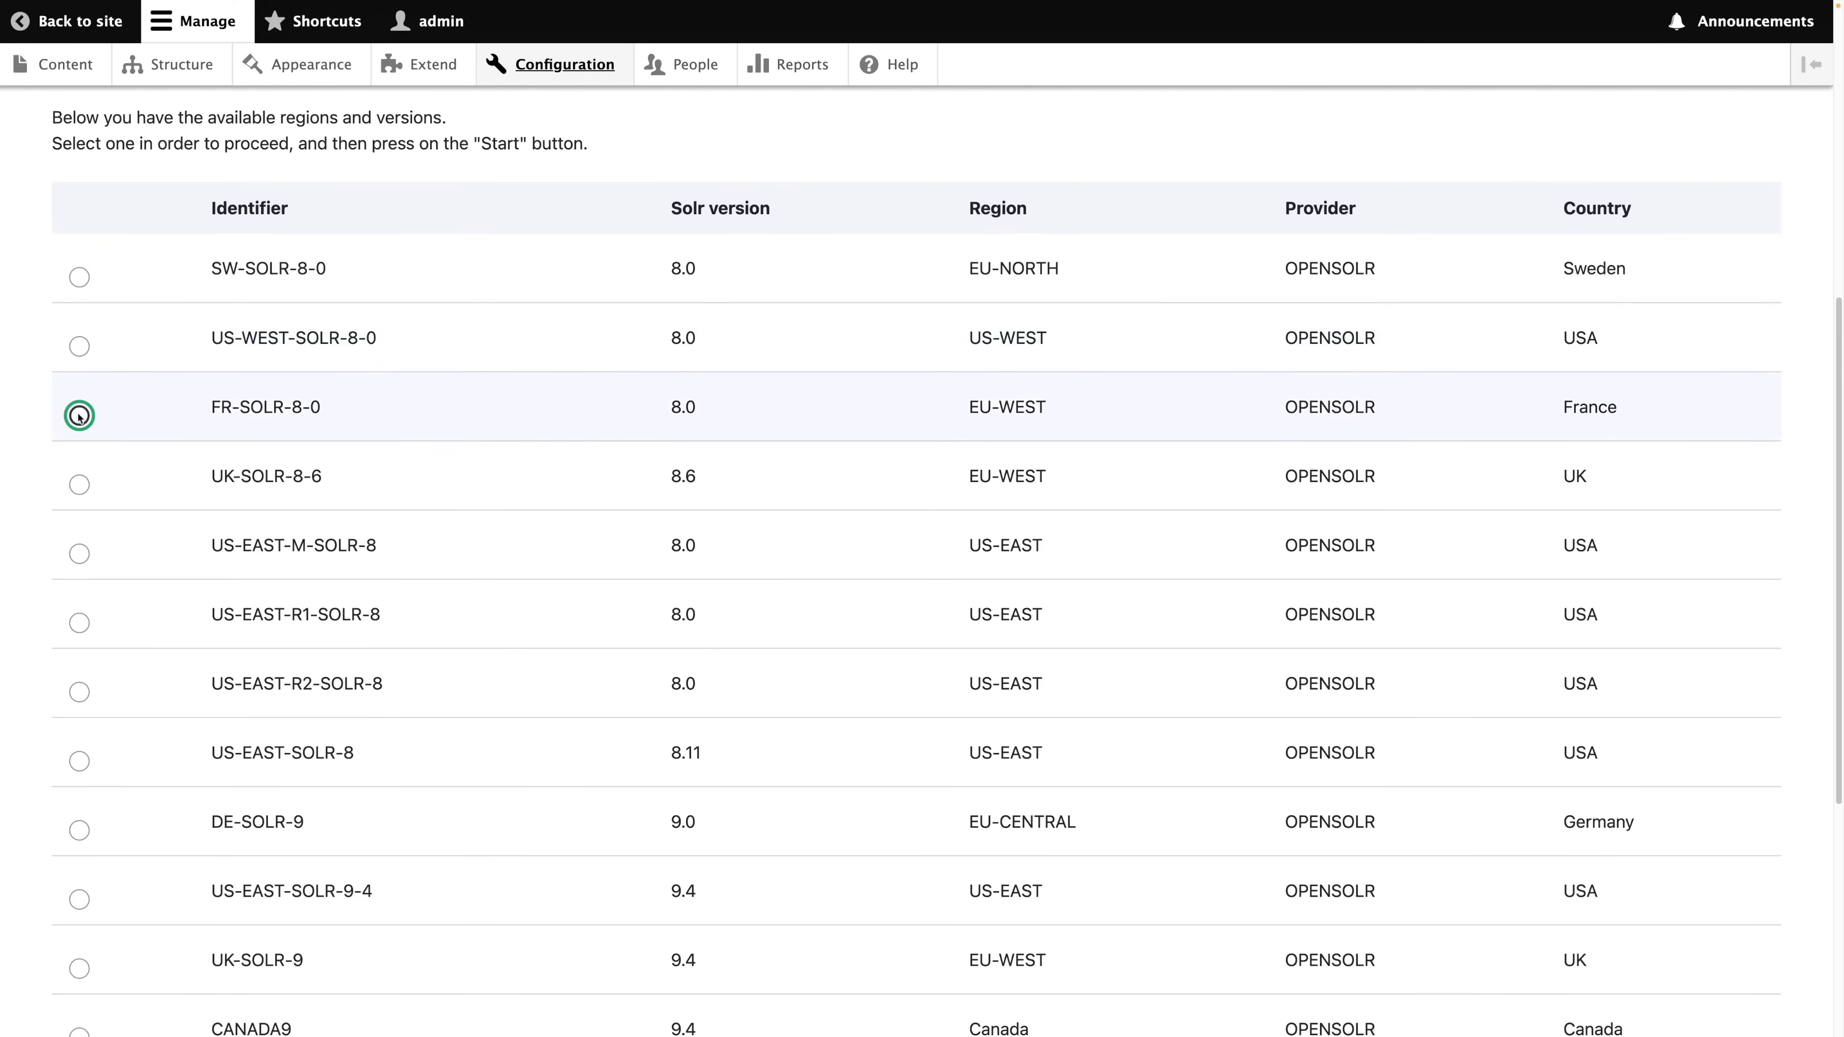
pyautogui.scroll(-3)
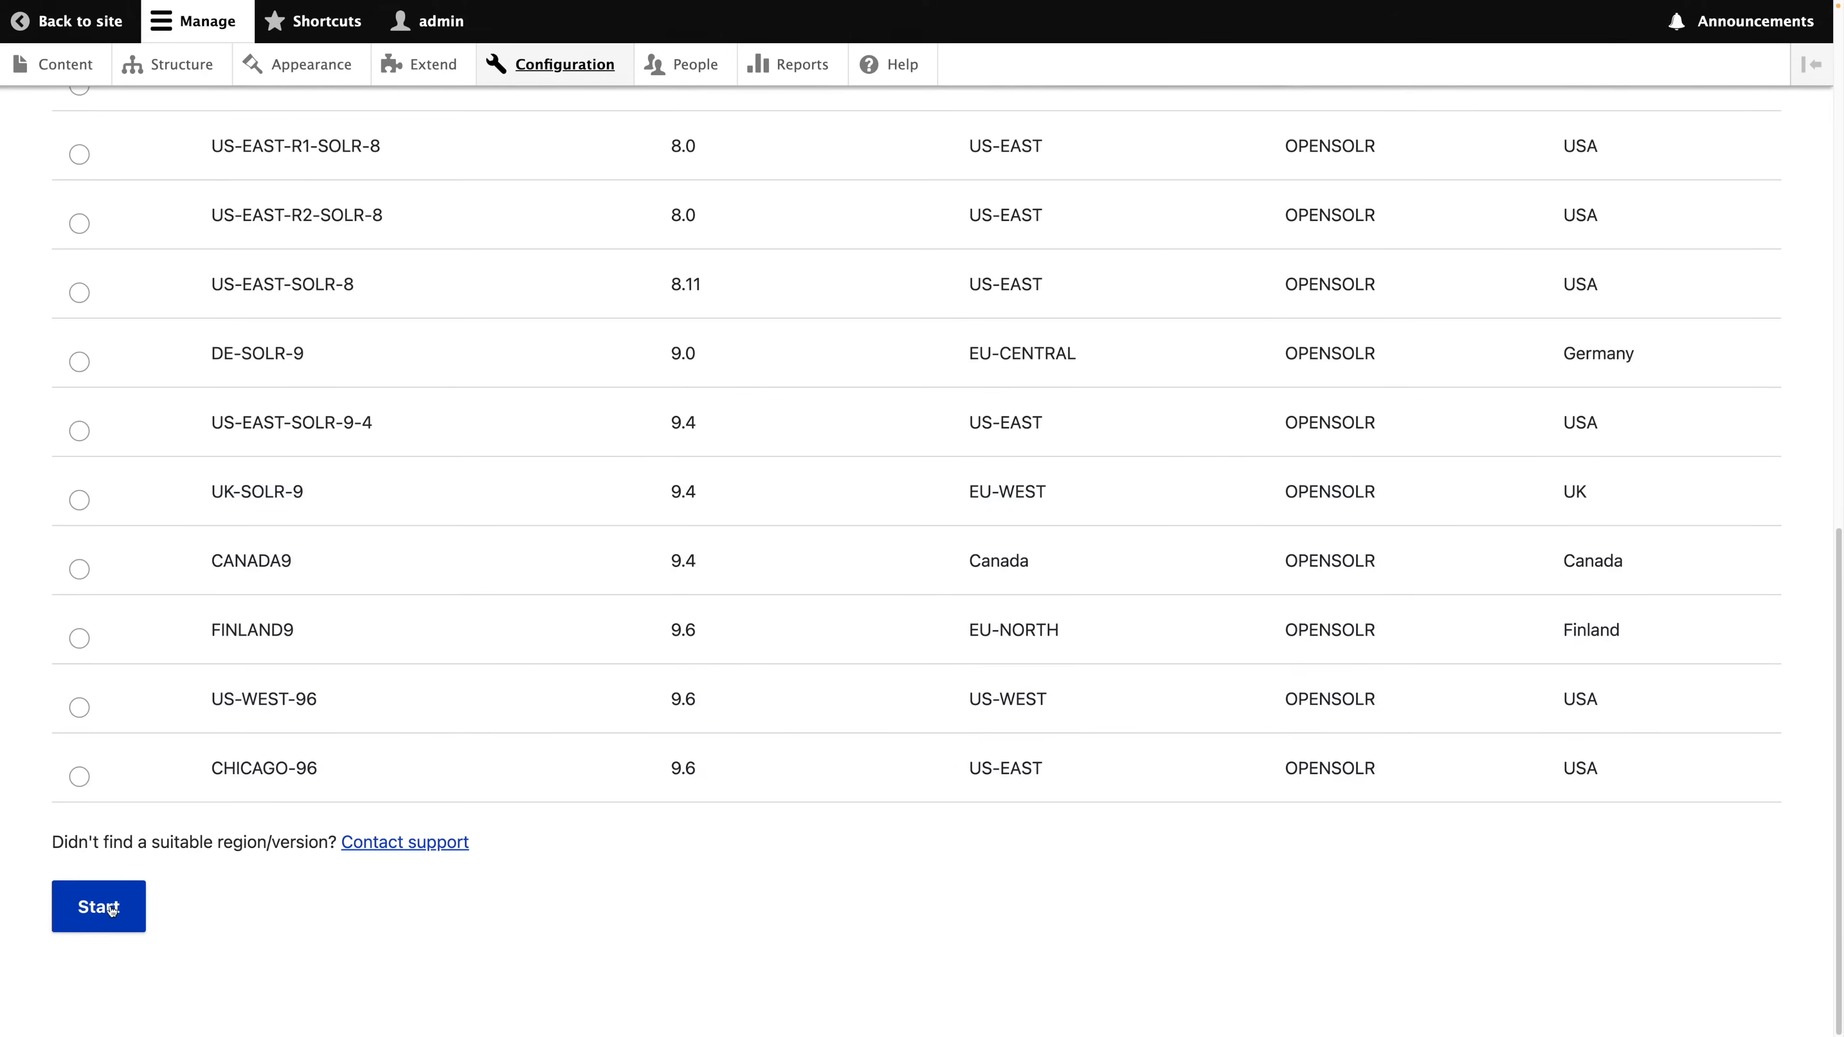
pyautogui.click(98, 908)
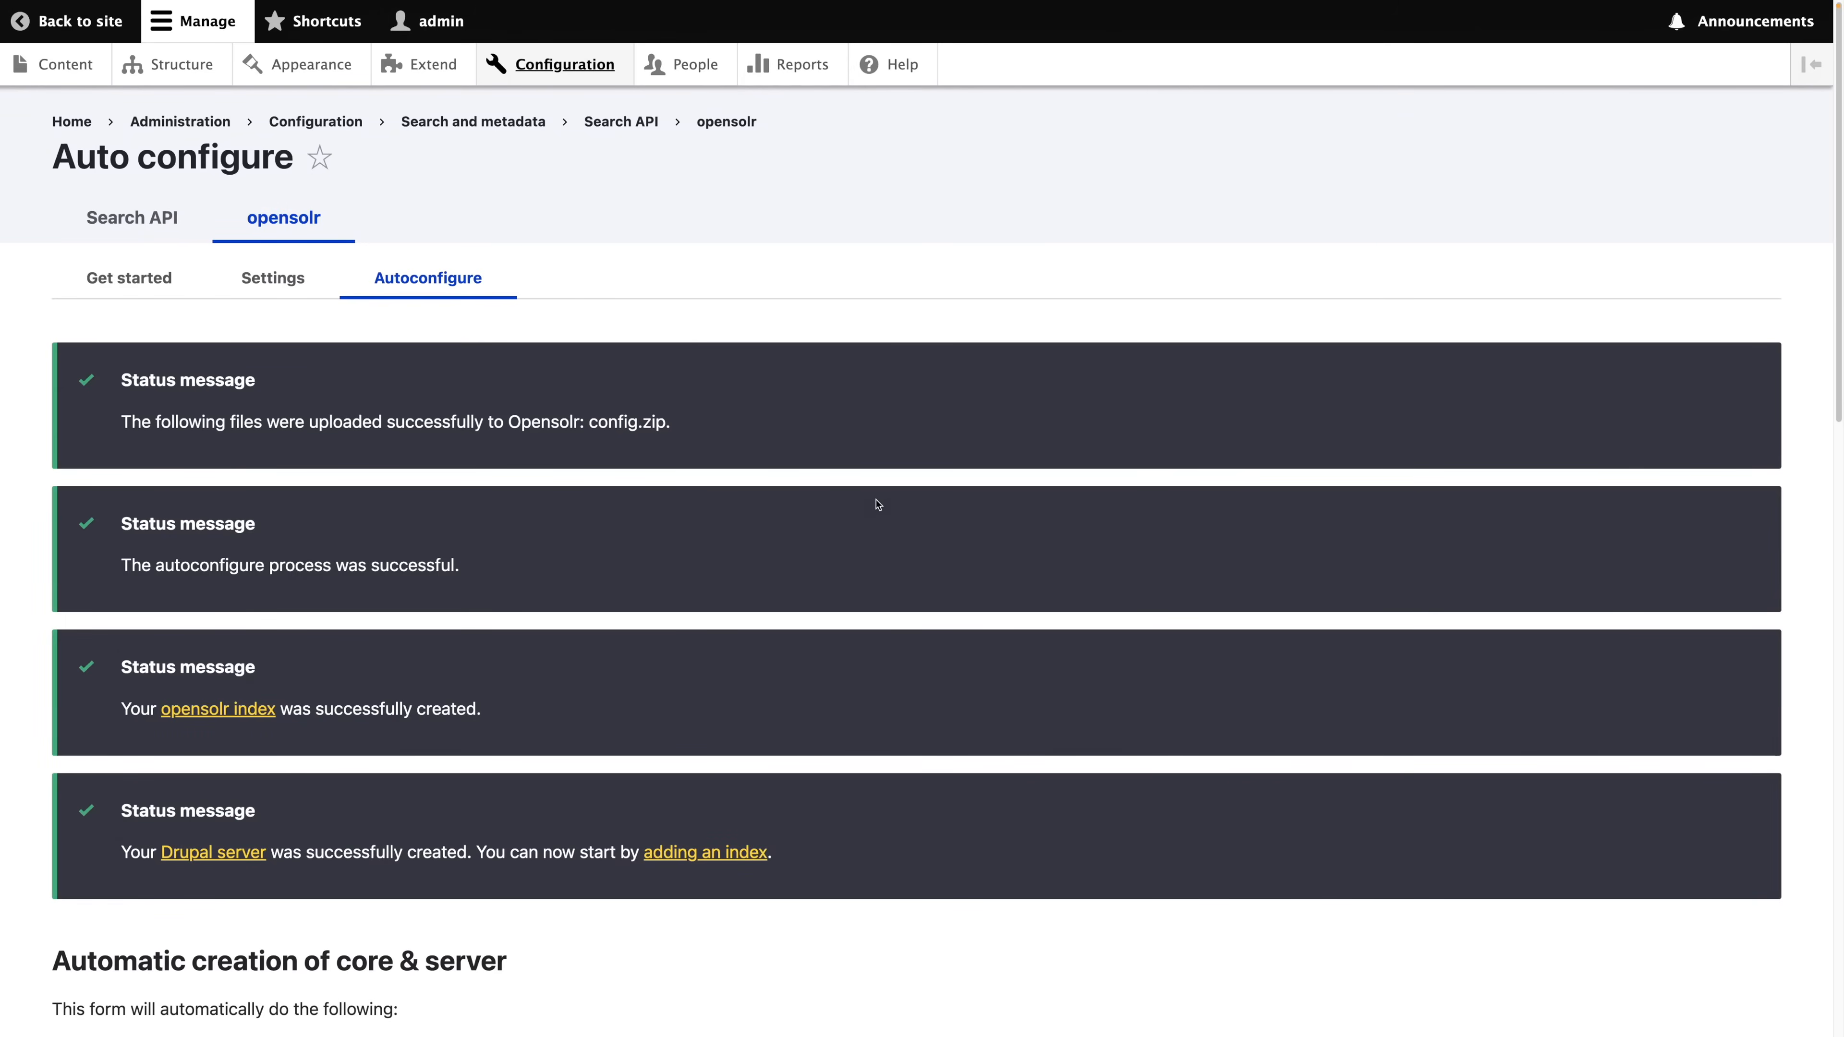
pyautogui.moveTo(137, 709); pyautogui.dragTo(480, 709)
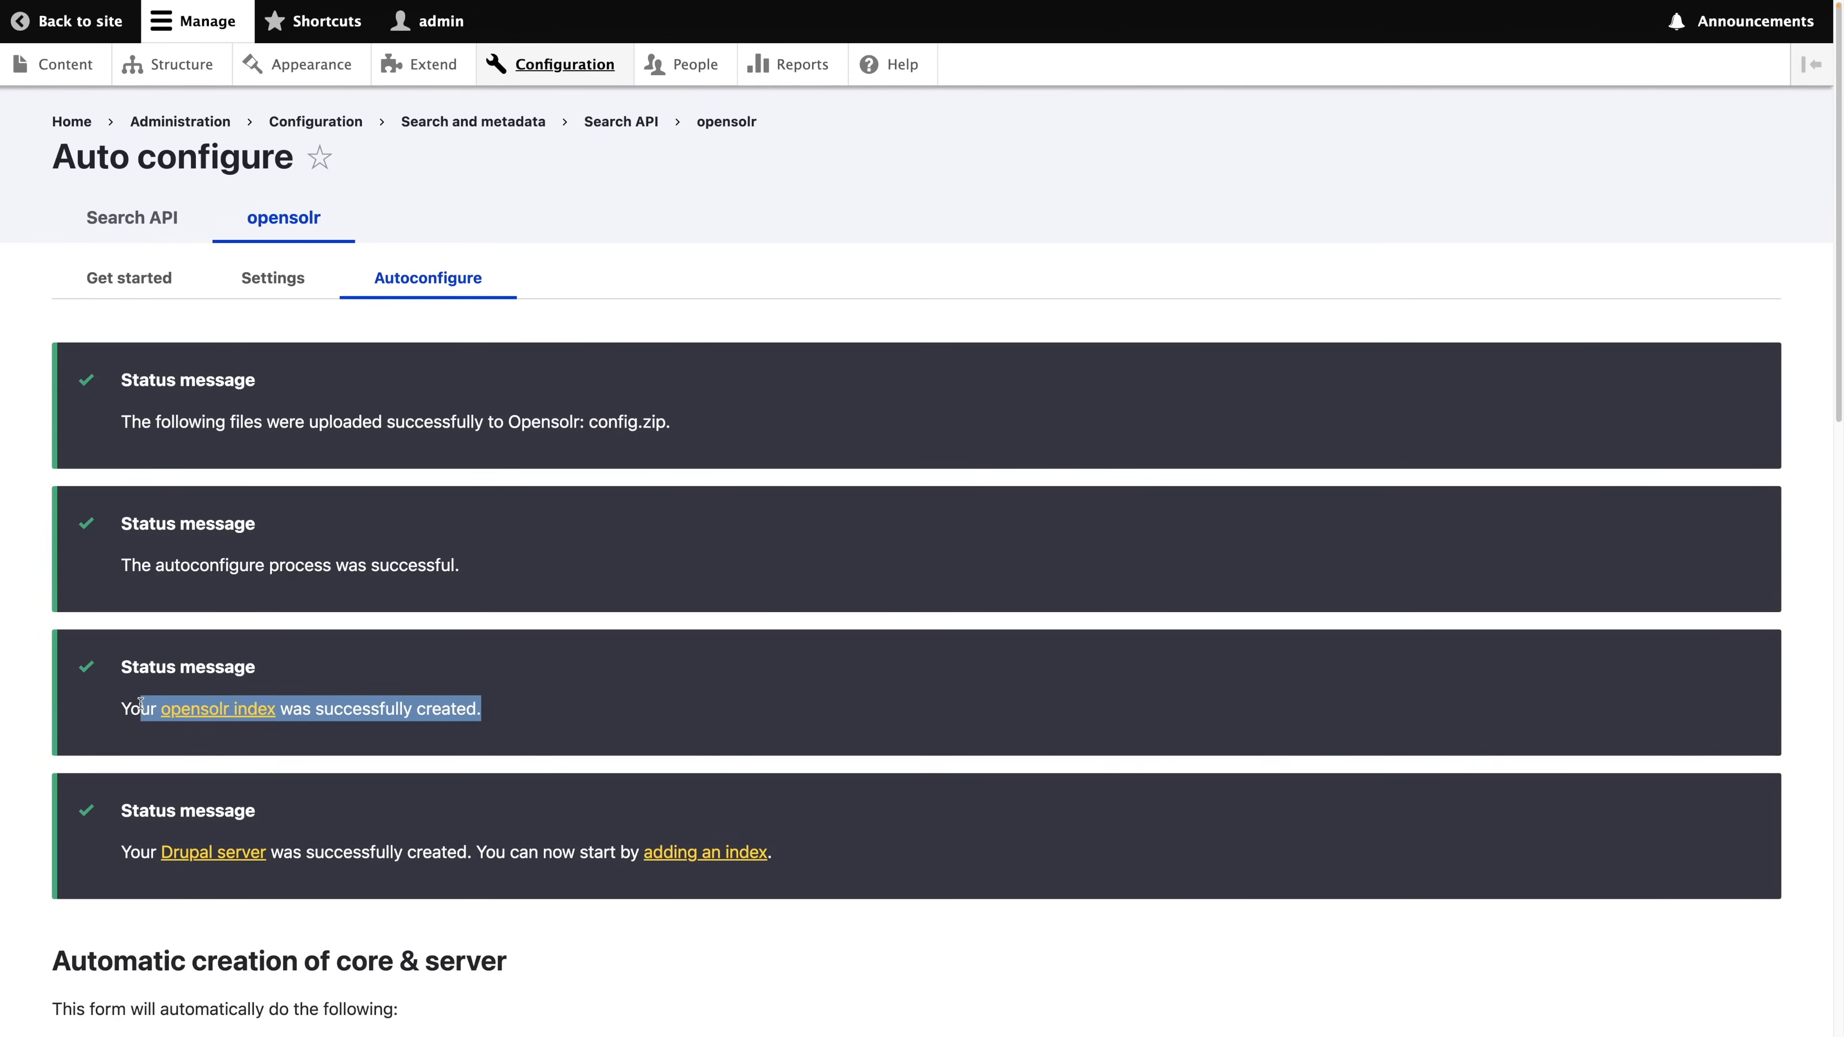
pyautogui.click(610, 709)
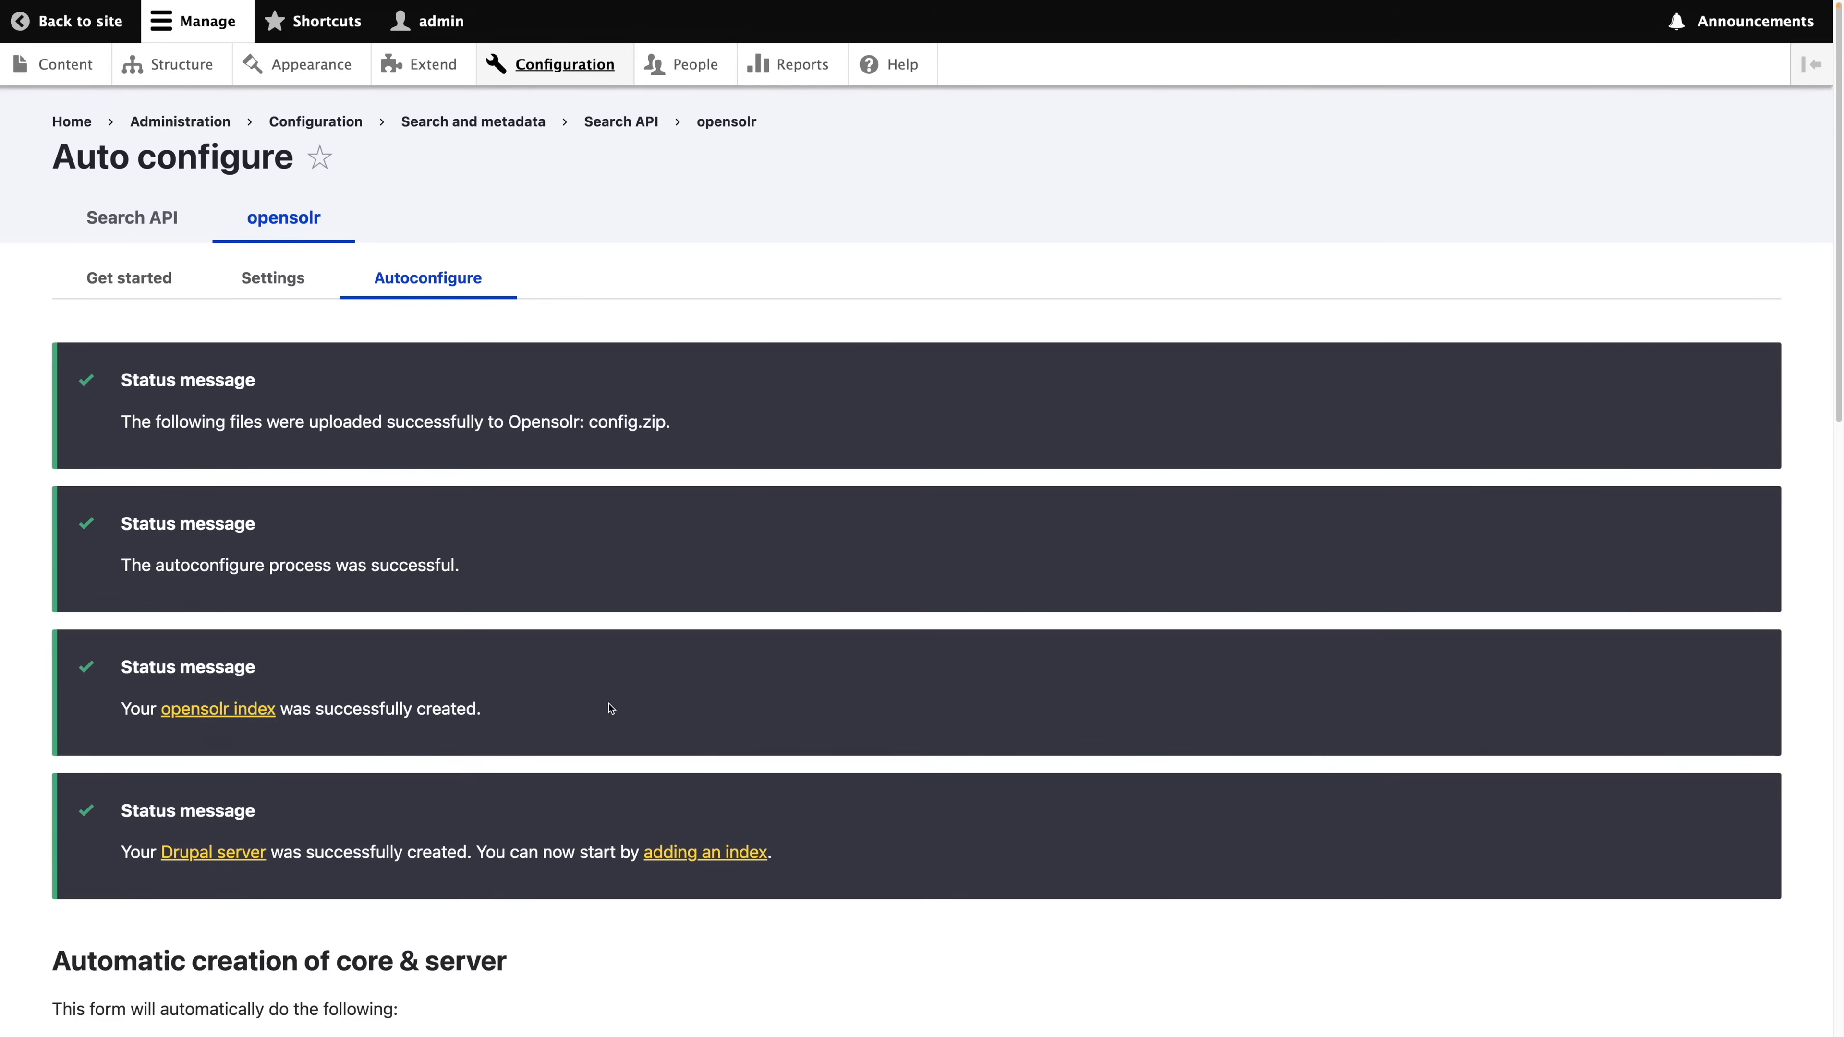
pyautogui.moveTo(538, 852)
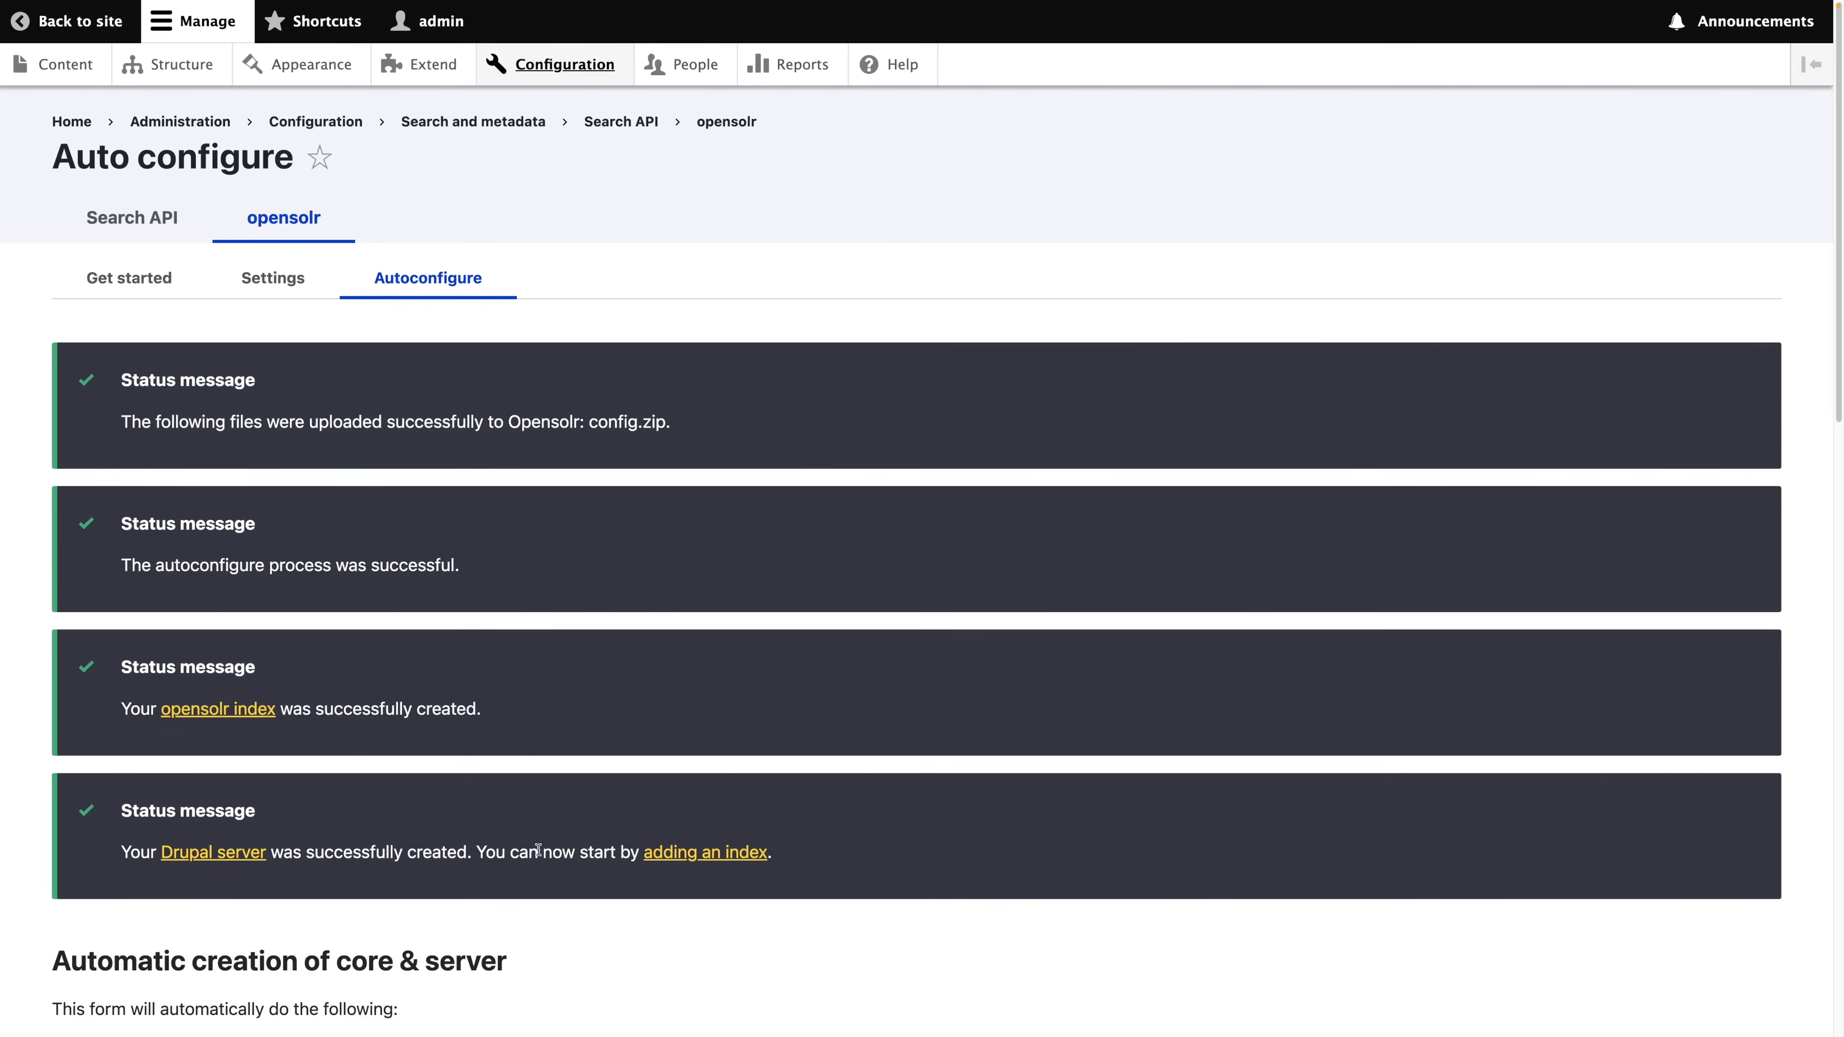
pyautogui.scroll(-3)
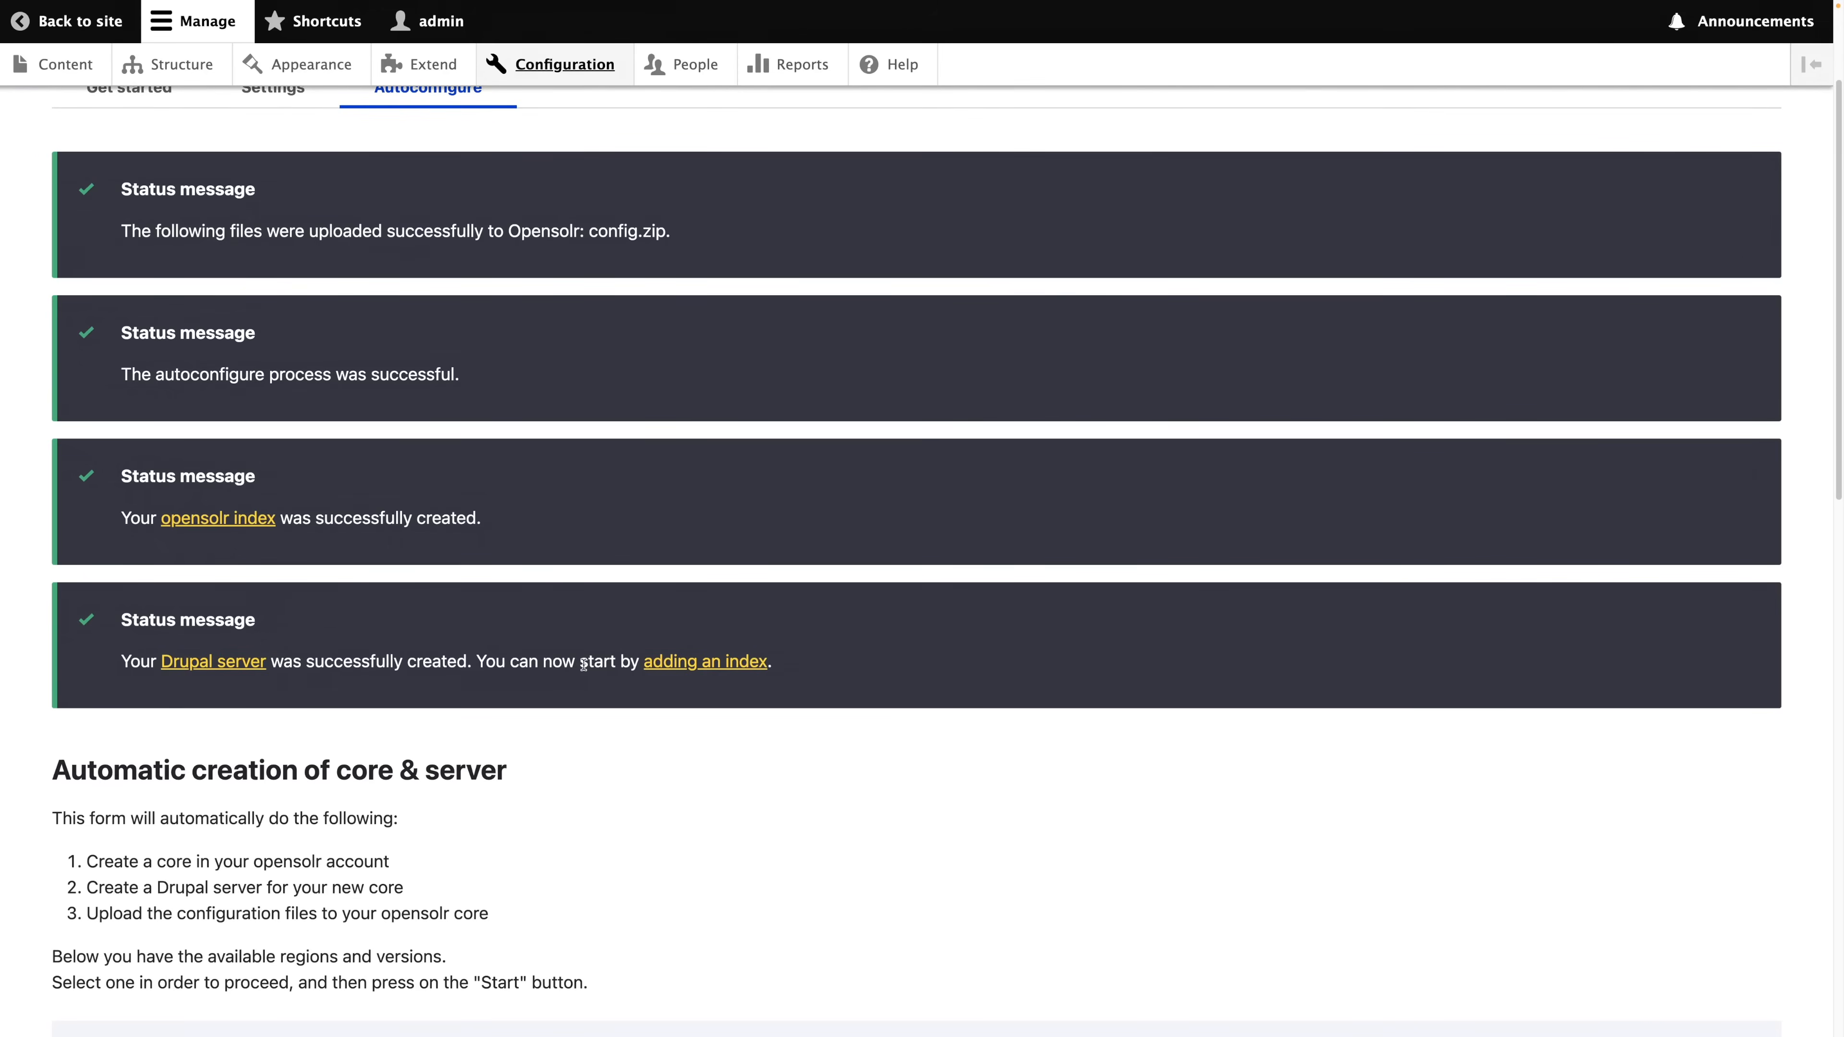
pyautogui.moveTo(710, 692)
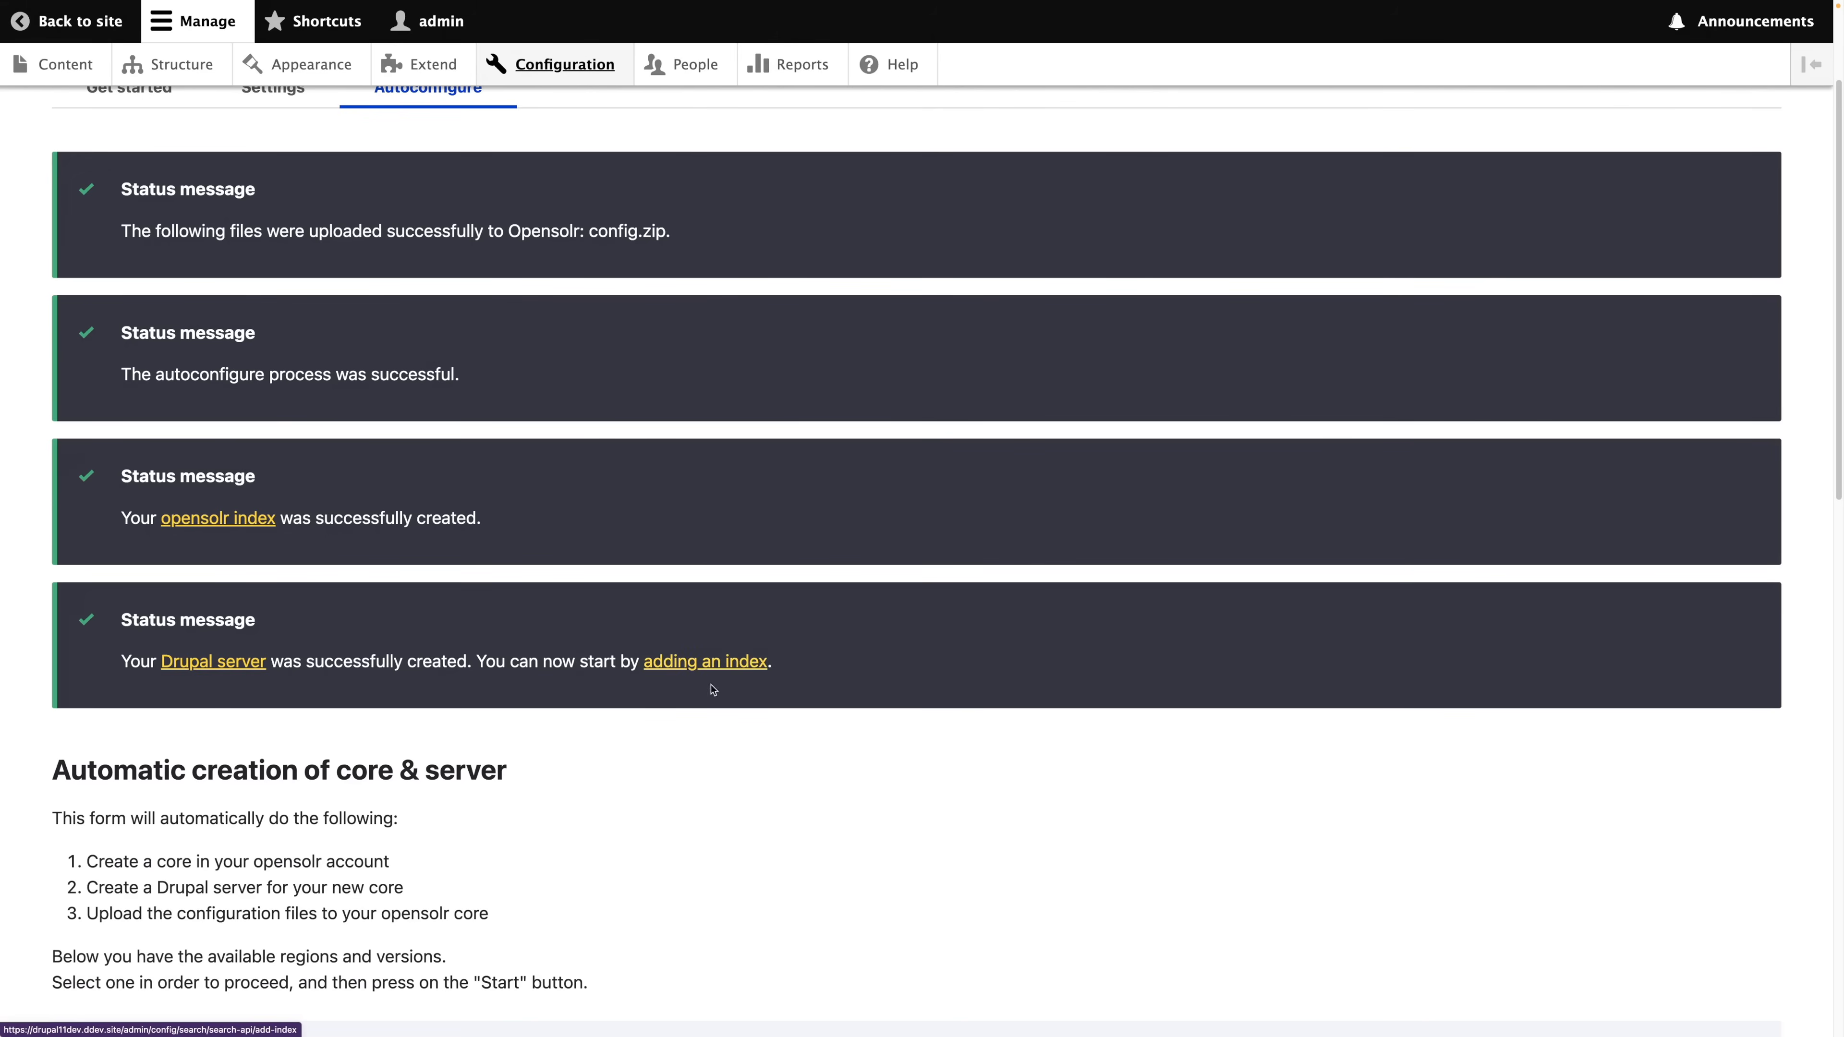
pyautogui.moveTo(601, 734)
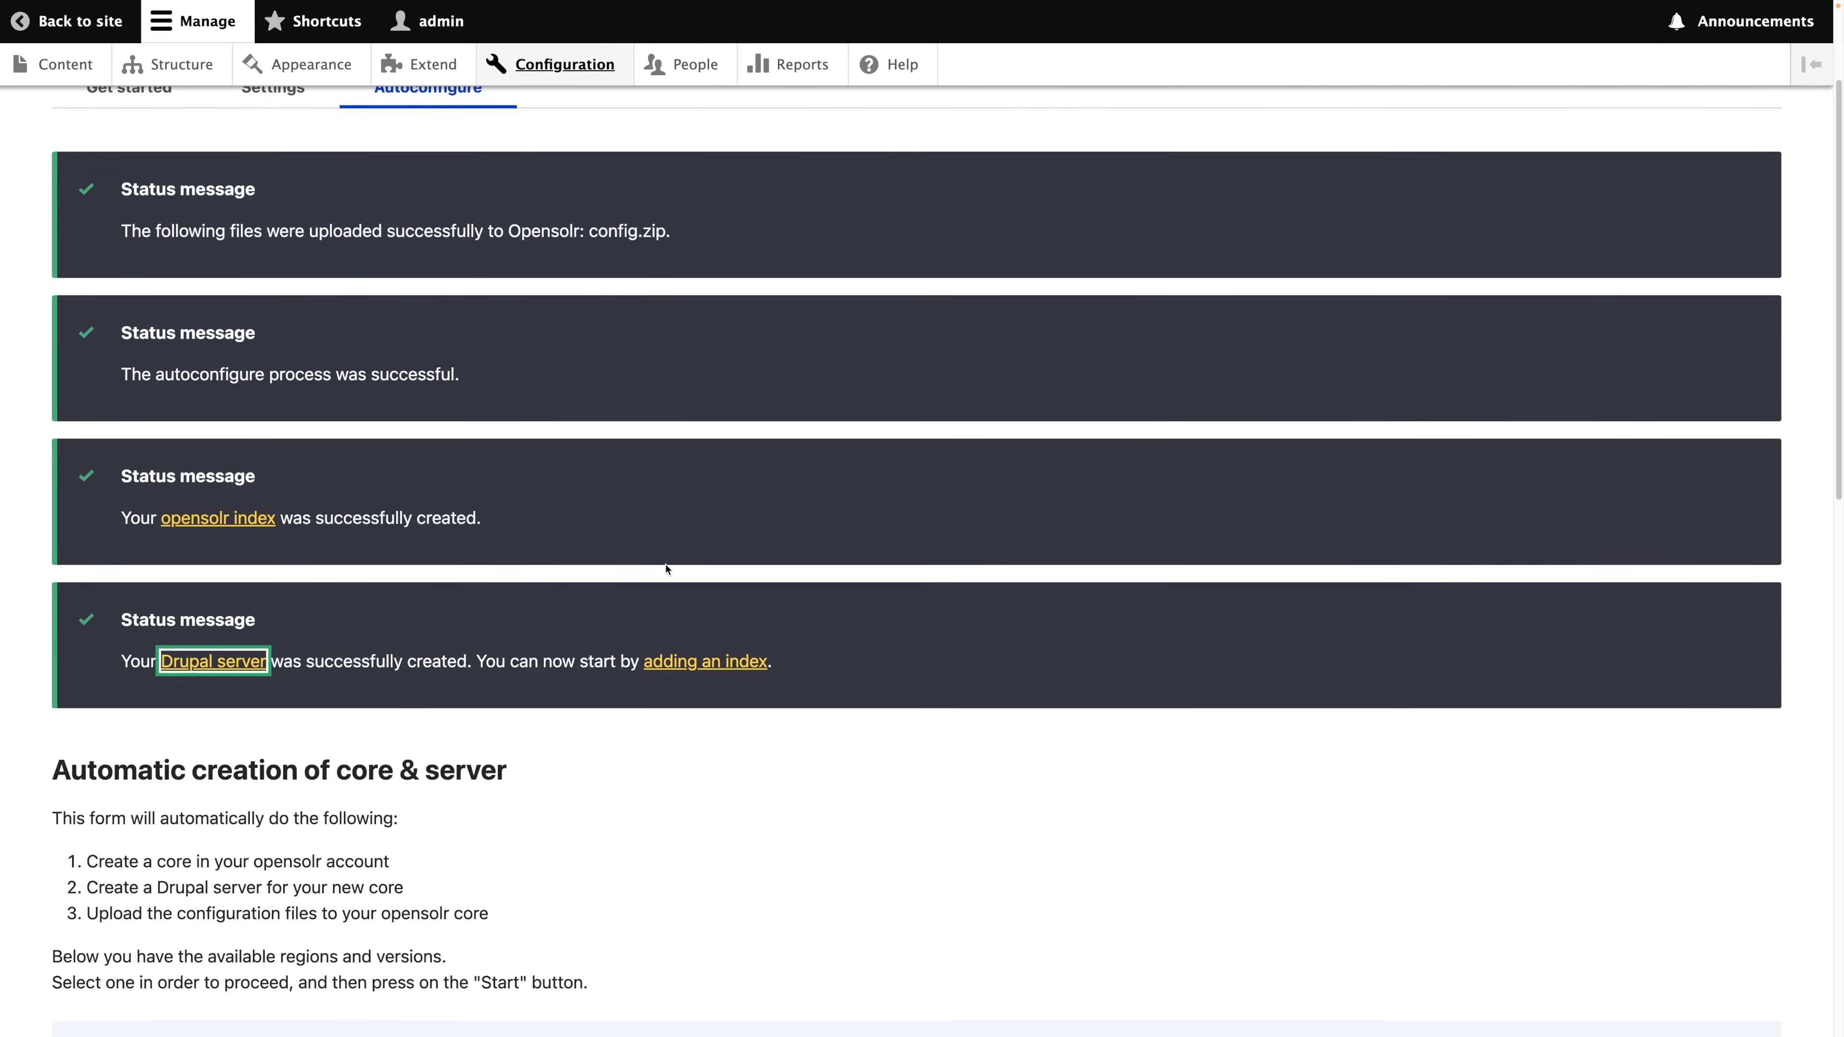
# Step: View the newly created Drupal server page and scroll through its server and core connection details
pyautogui.click(213, 661)
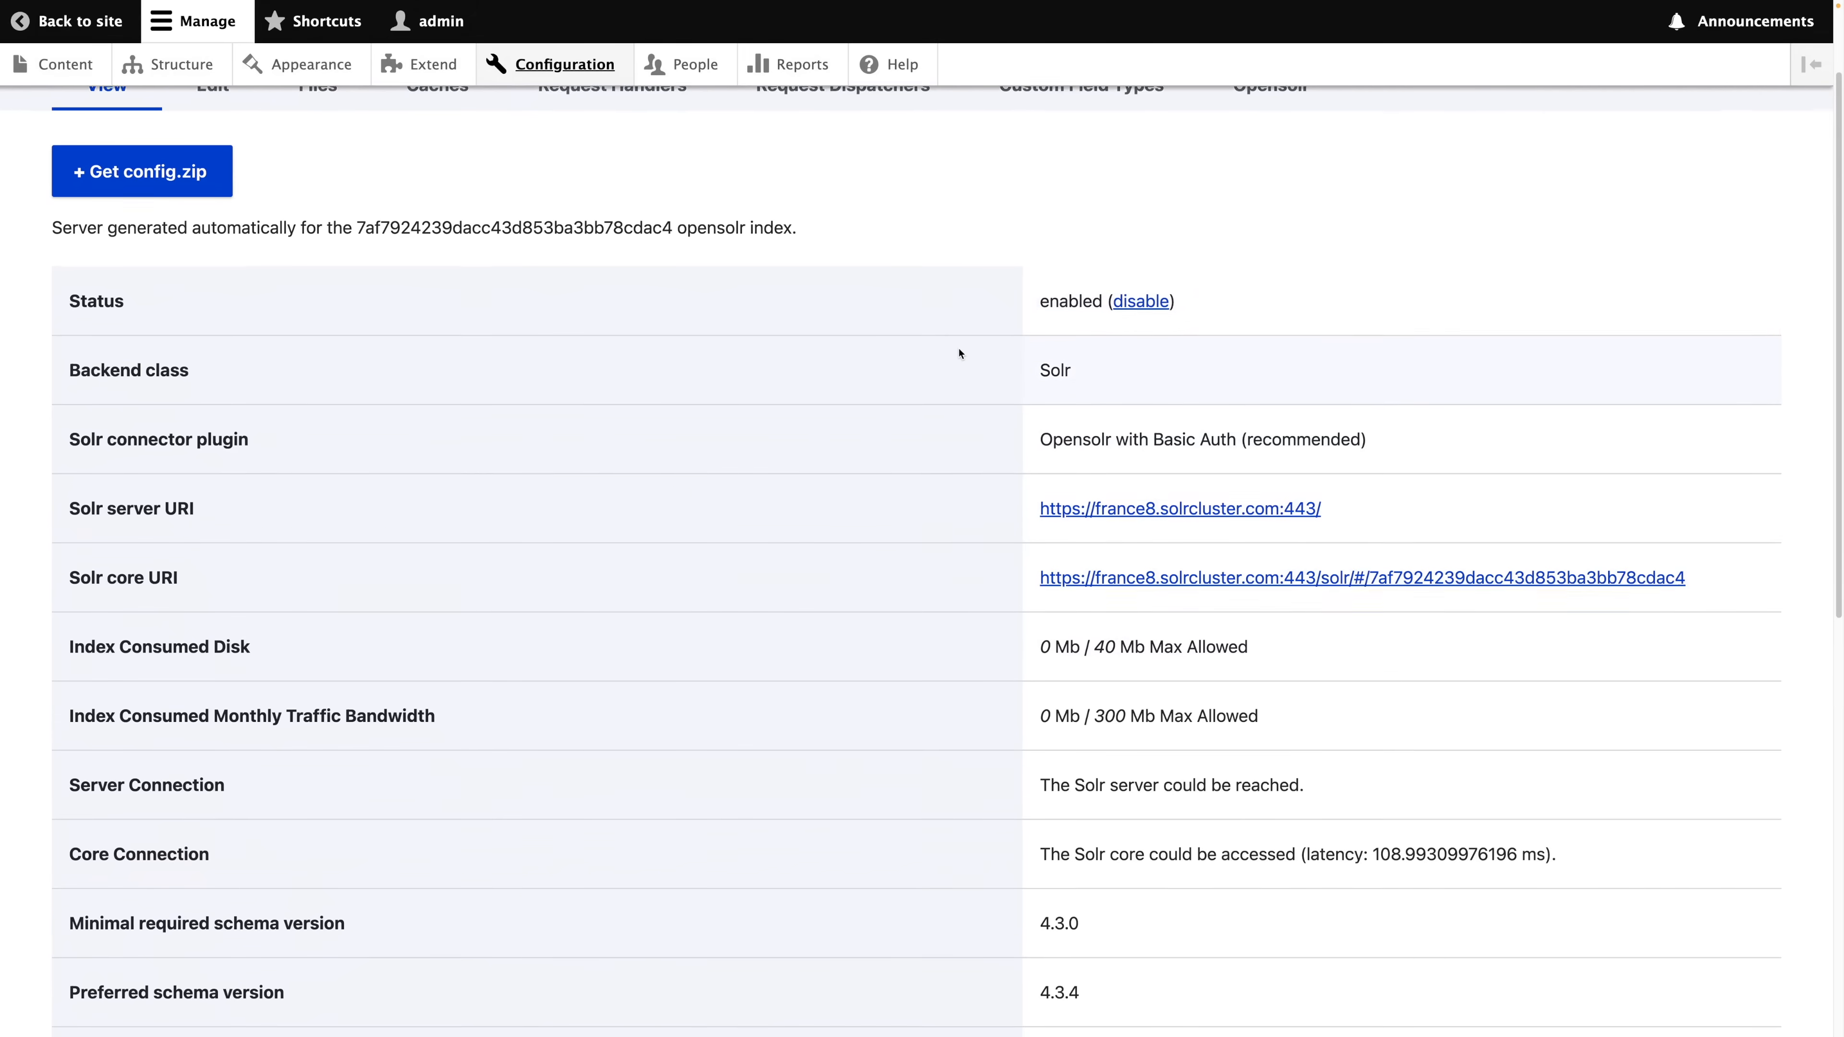
pyautogui.scroll(-3)
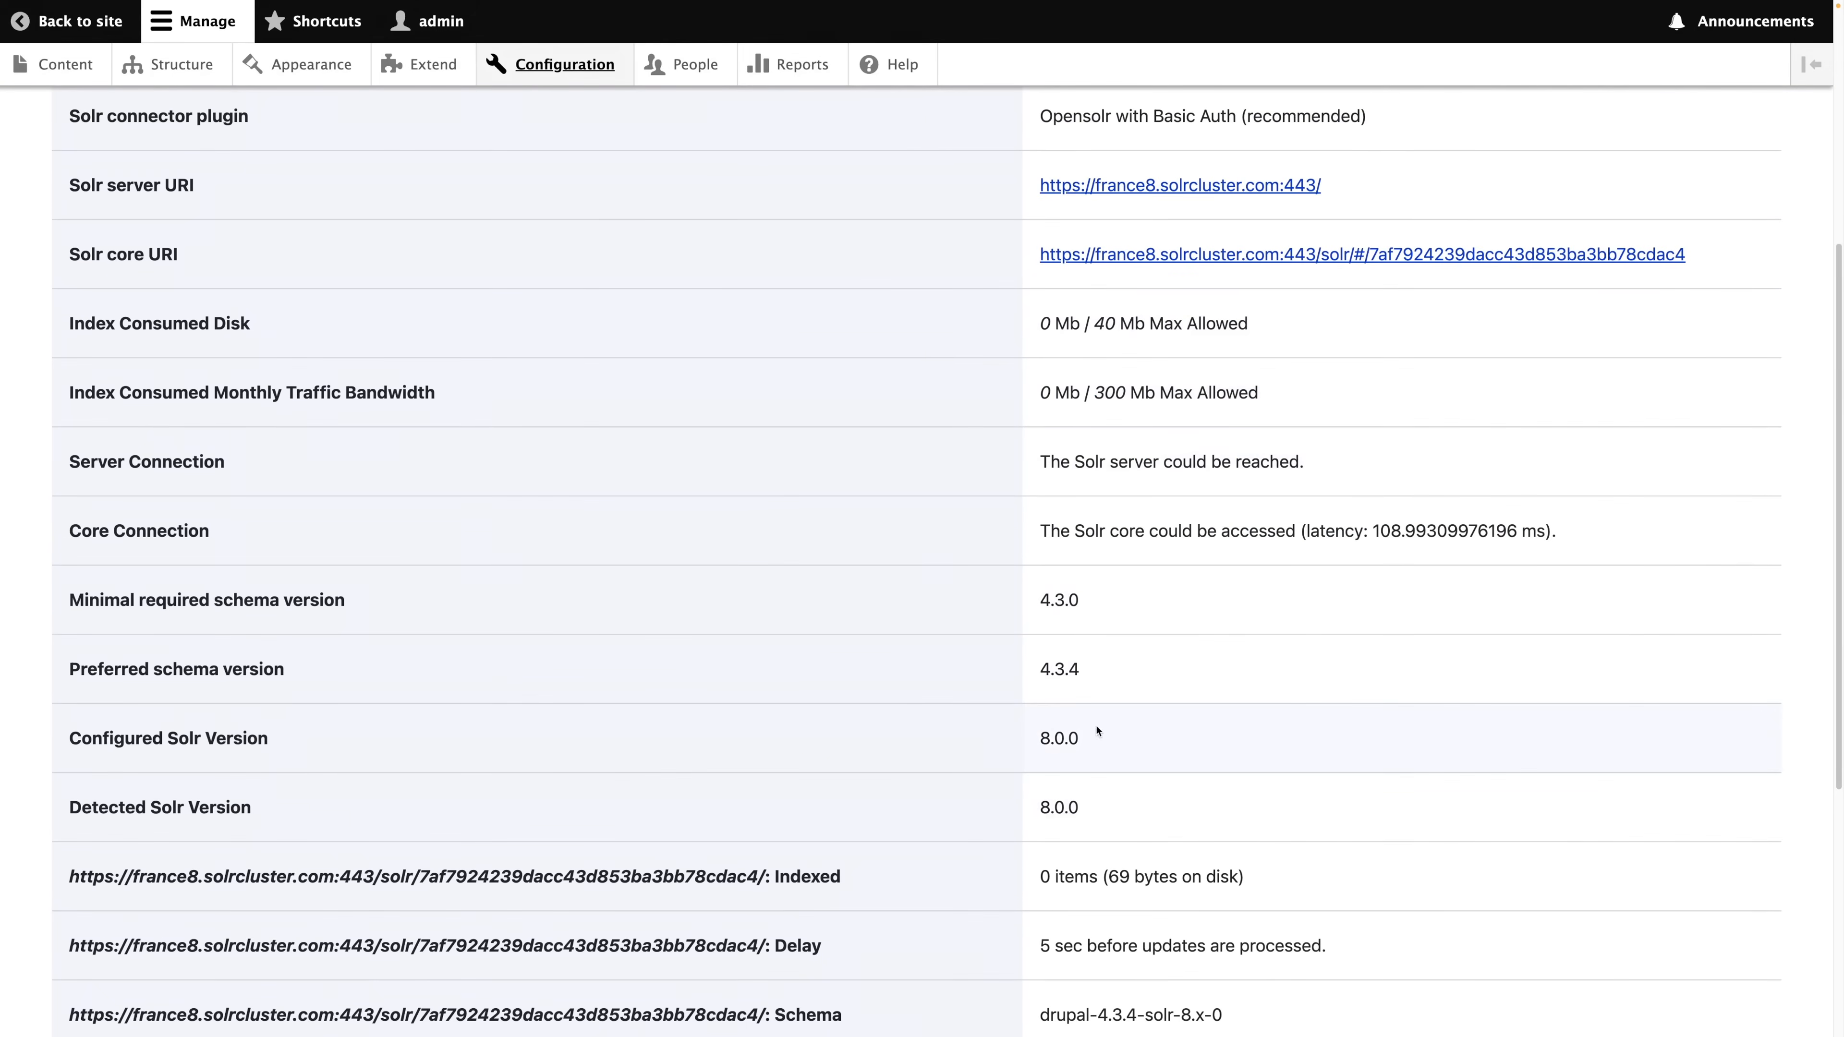
pyautogui.doubleClick(1058, 738)
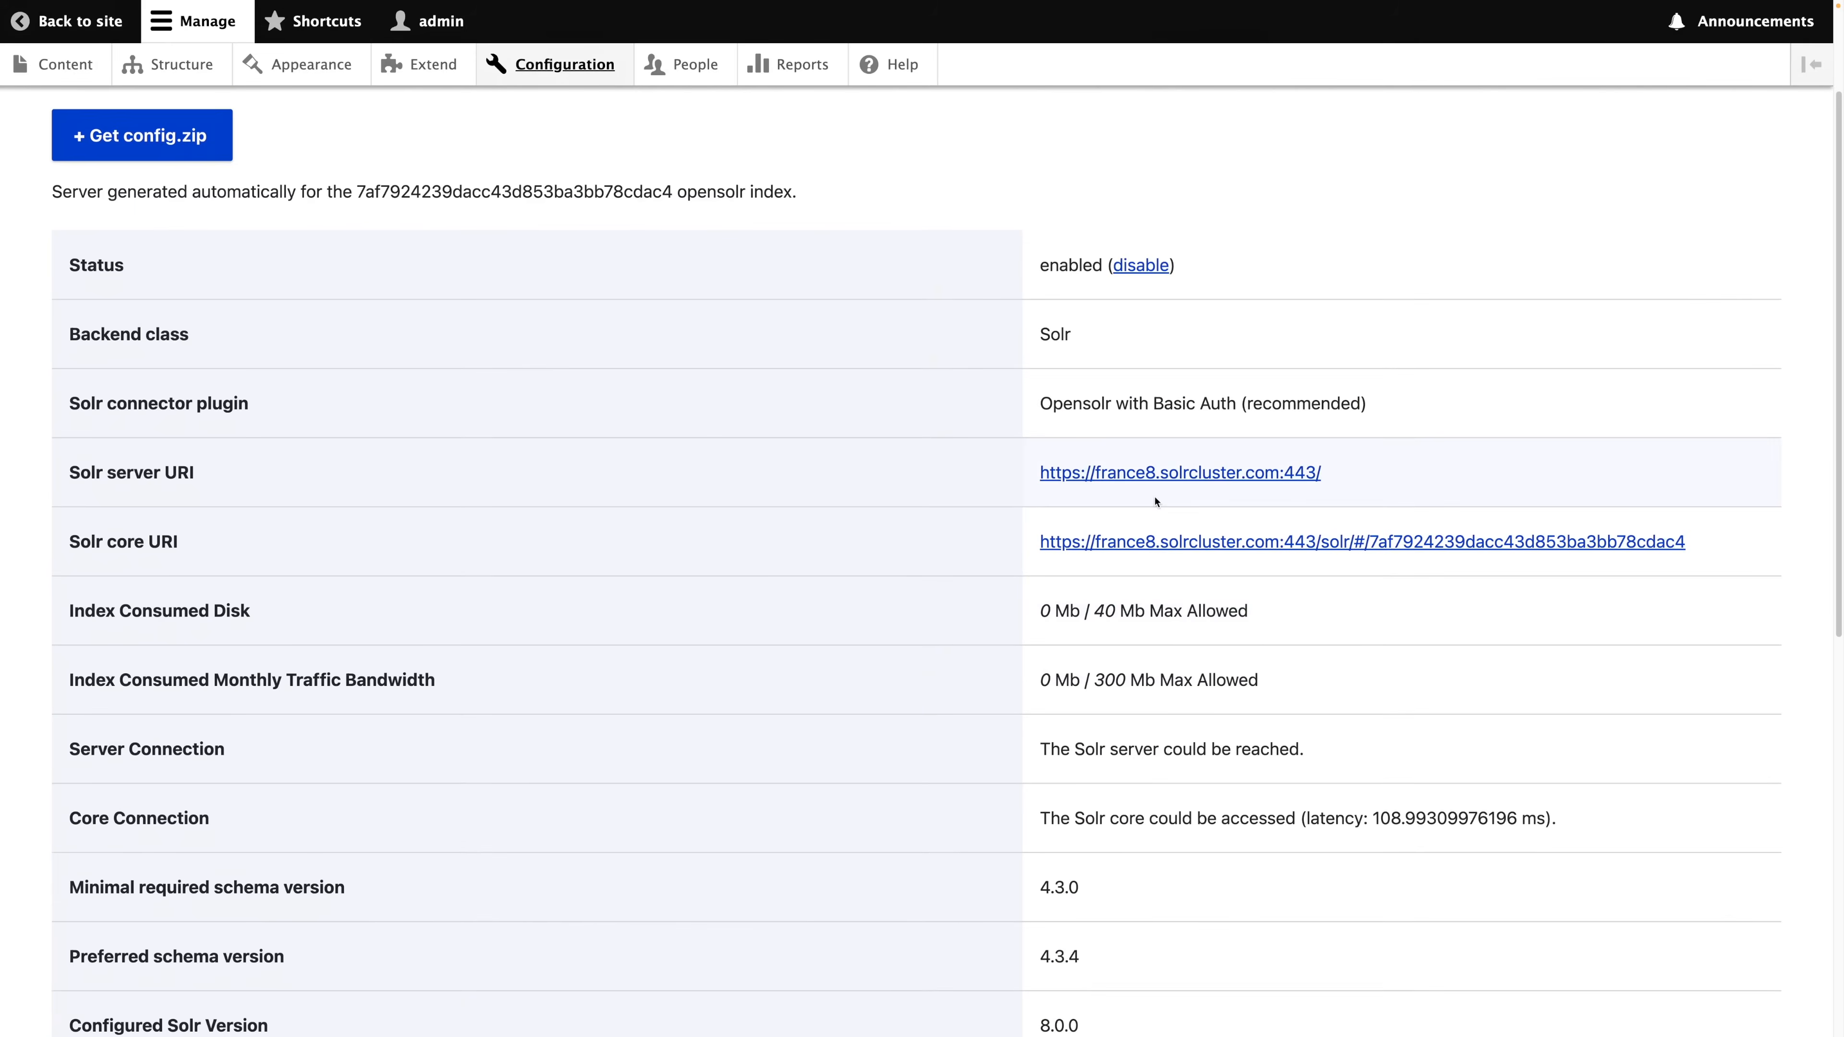
pyautogui.scroll(-3)
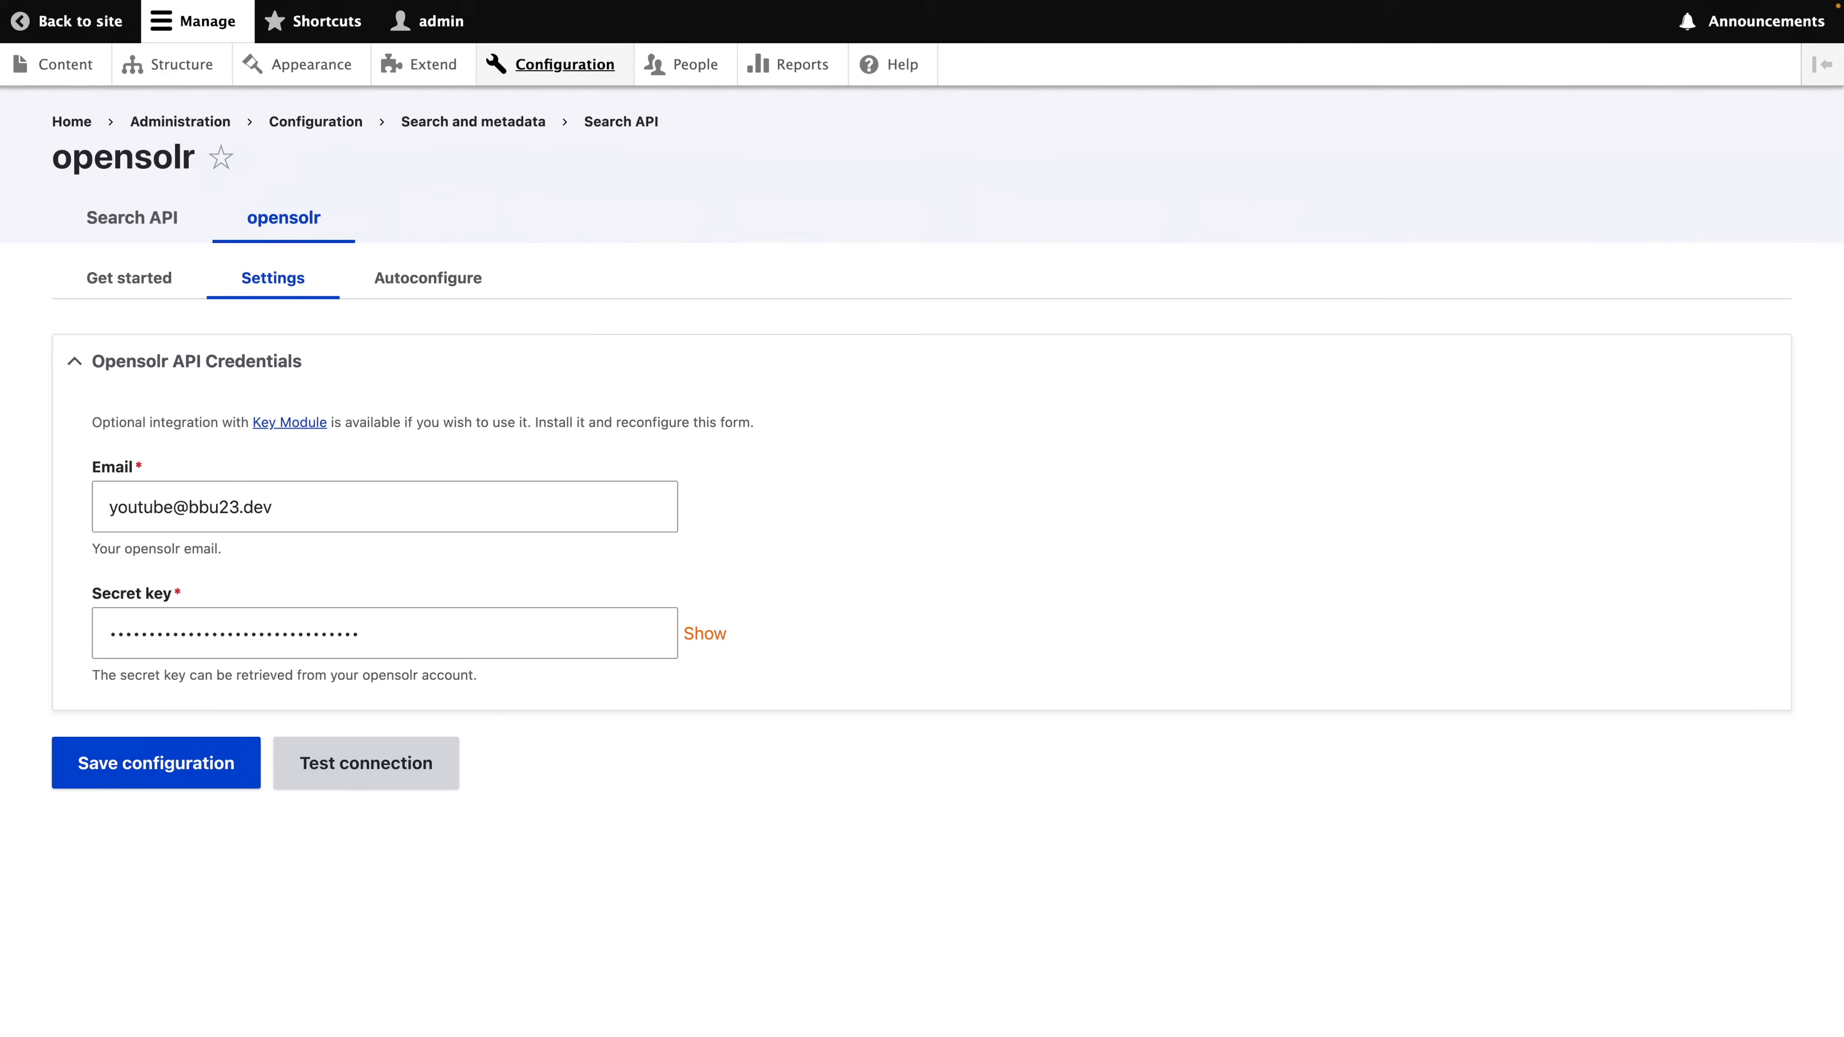
pyautogui.moveTo(524, 337)
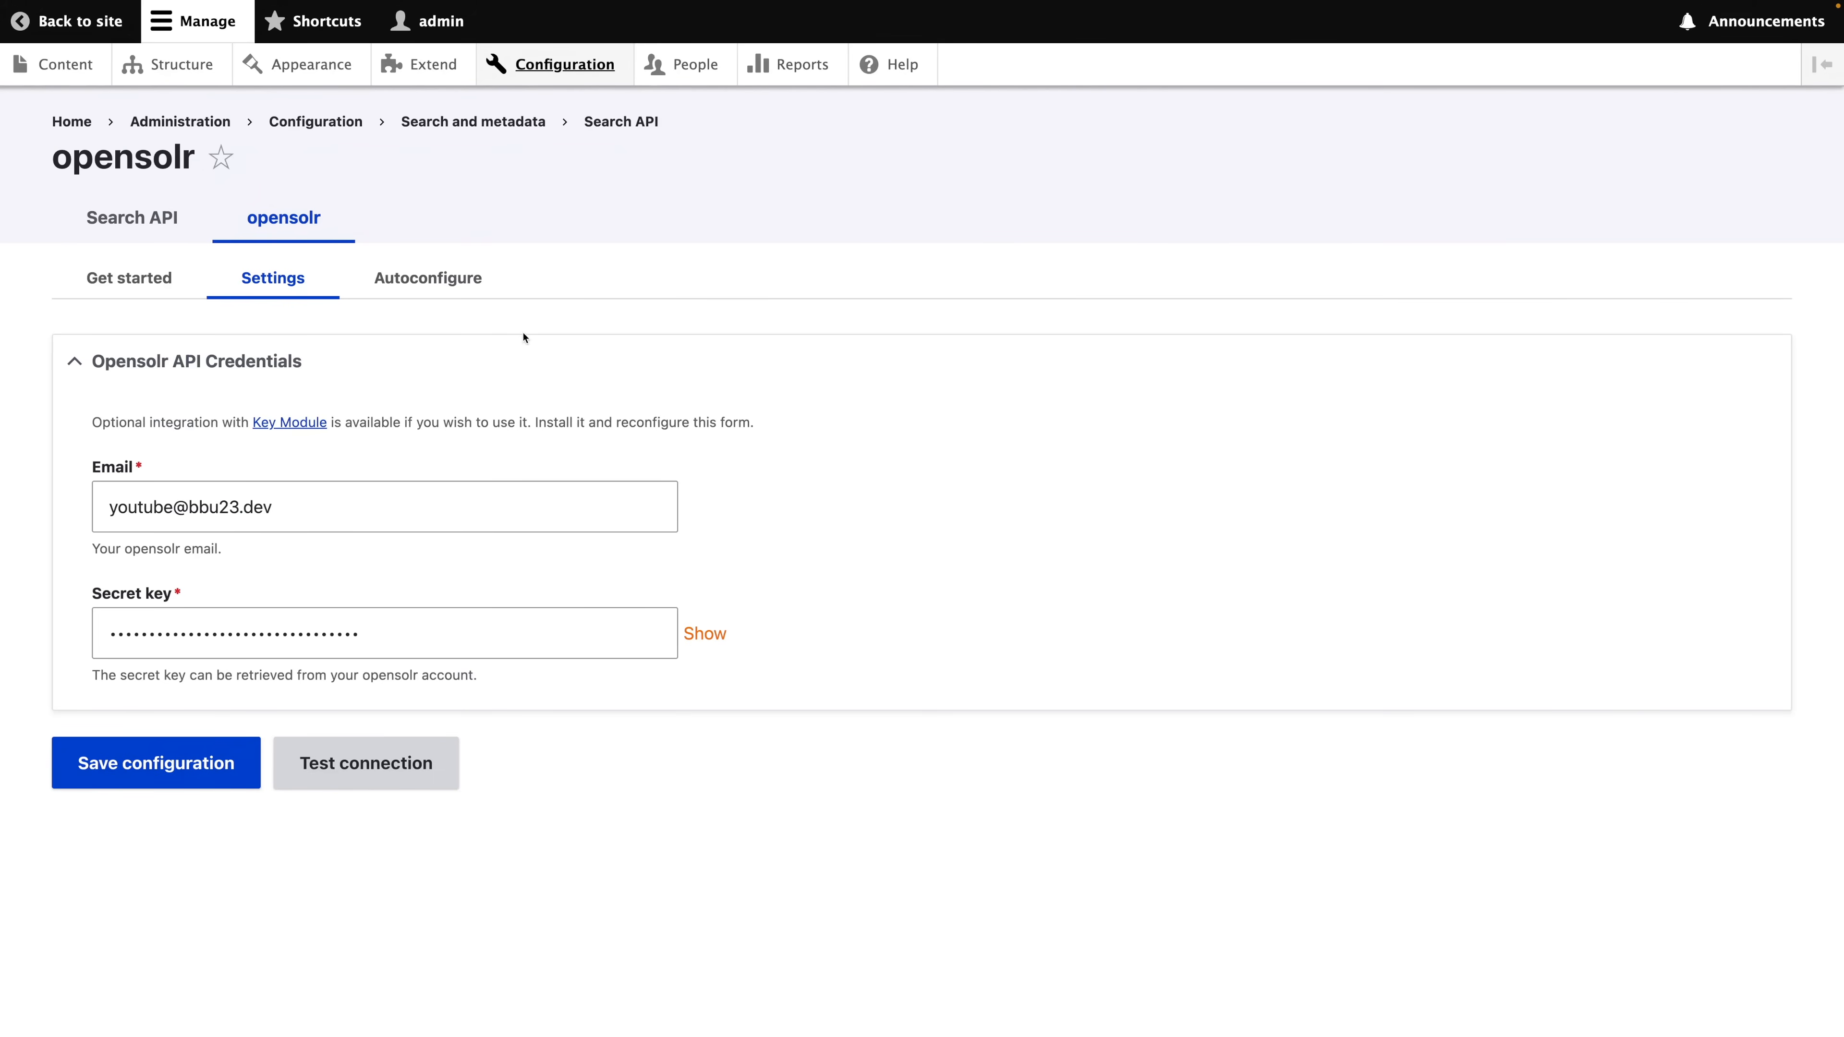
pyautogui.moveTo(709, 597)
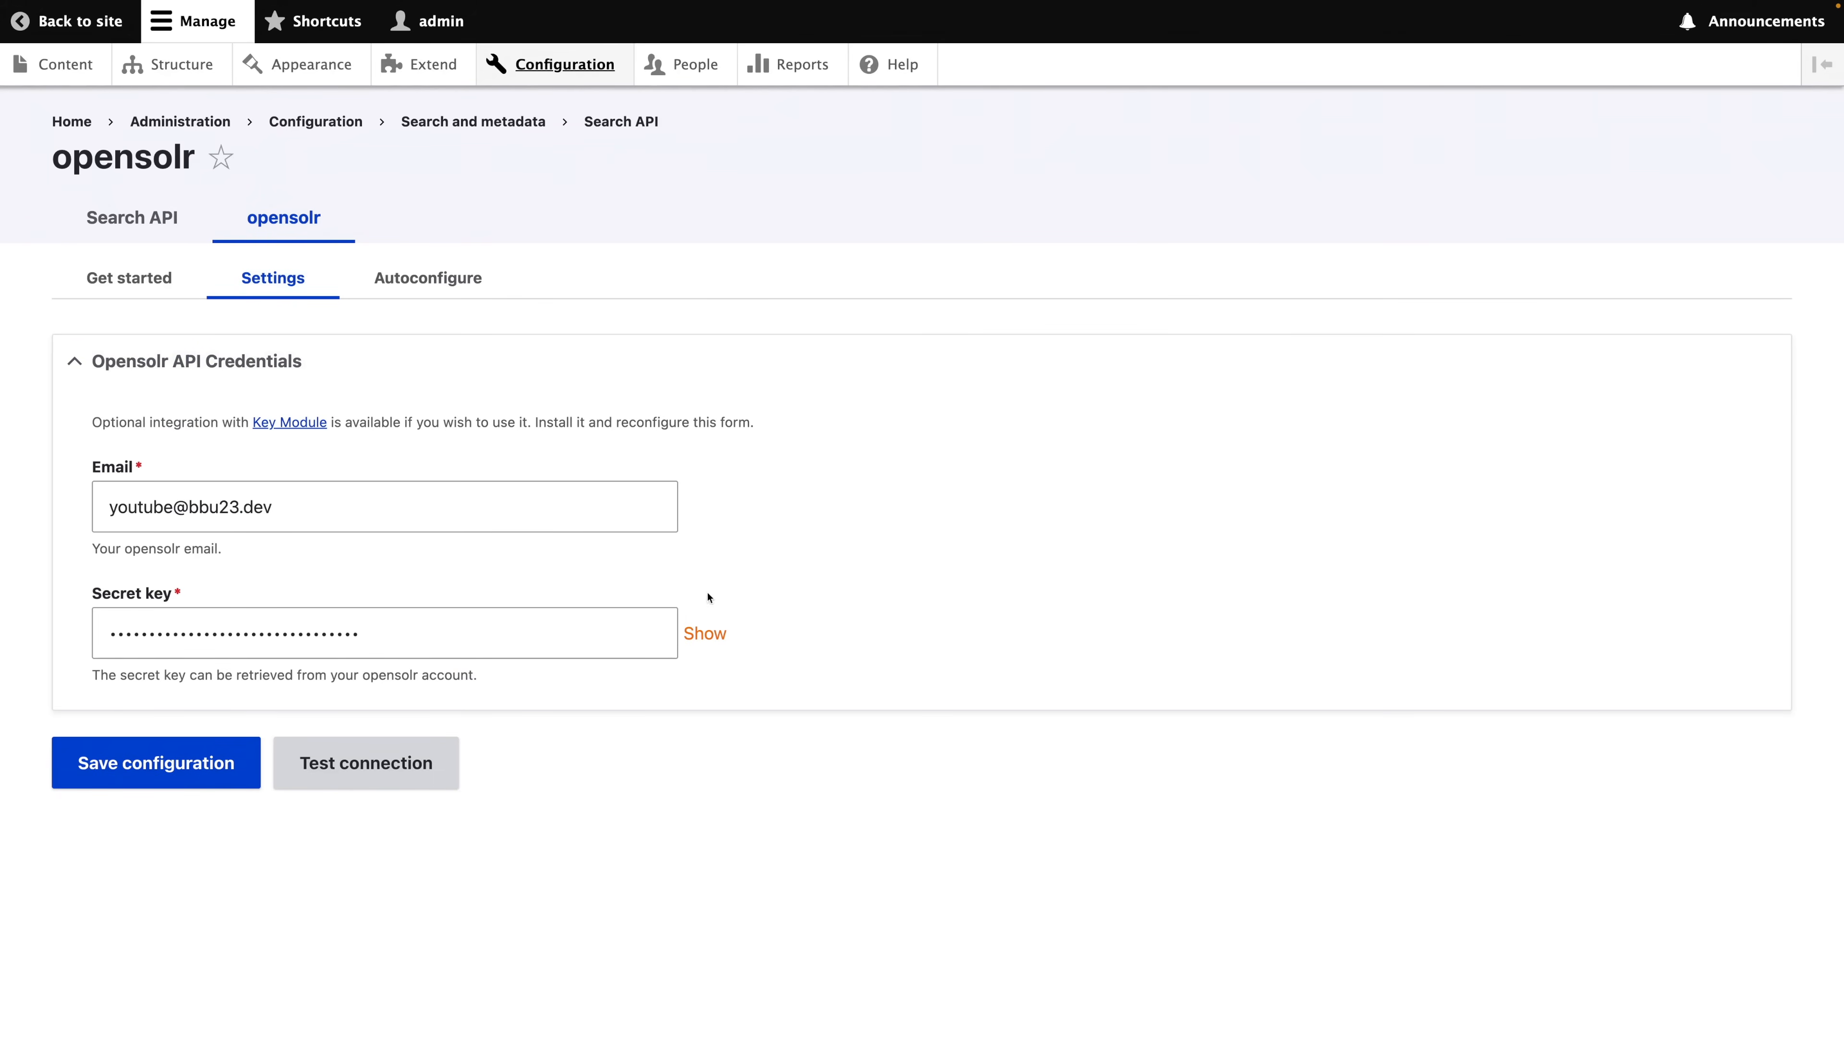
pyautogui.moveTo(878, 601)
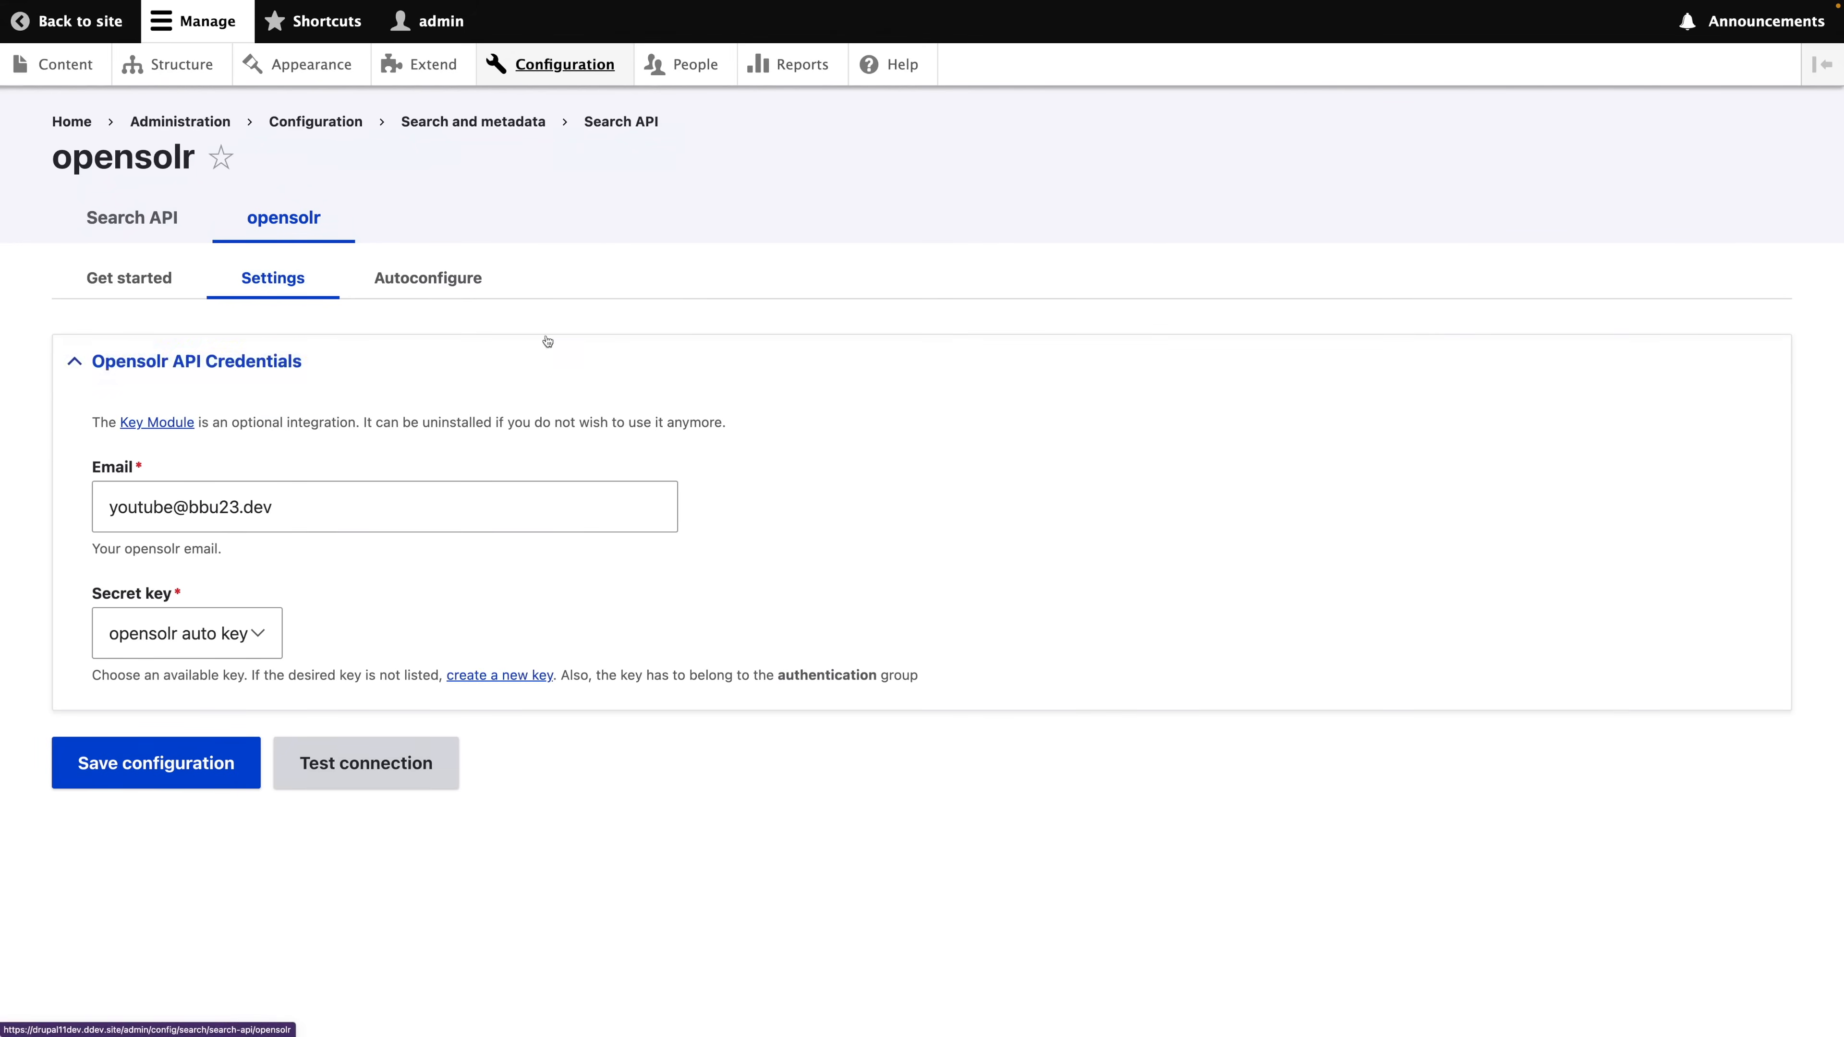
pyautogui.moveTo(996, 555)
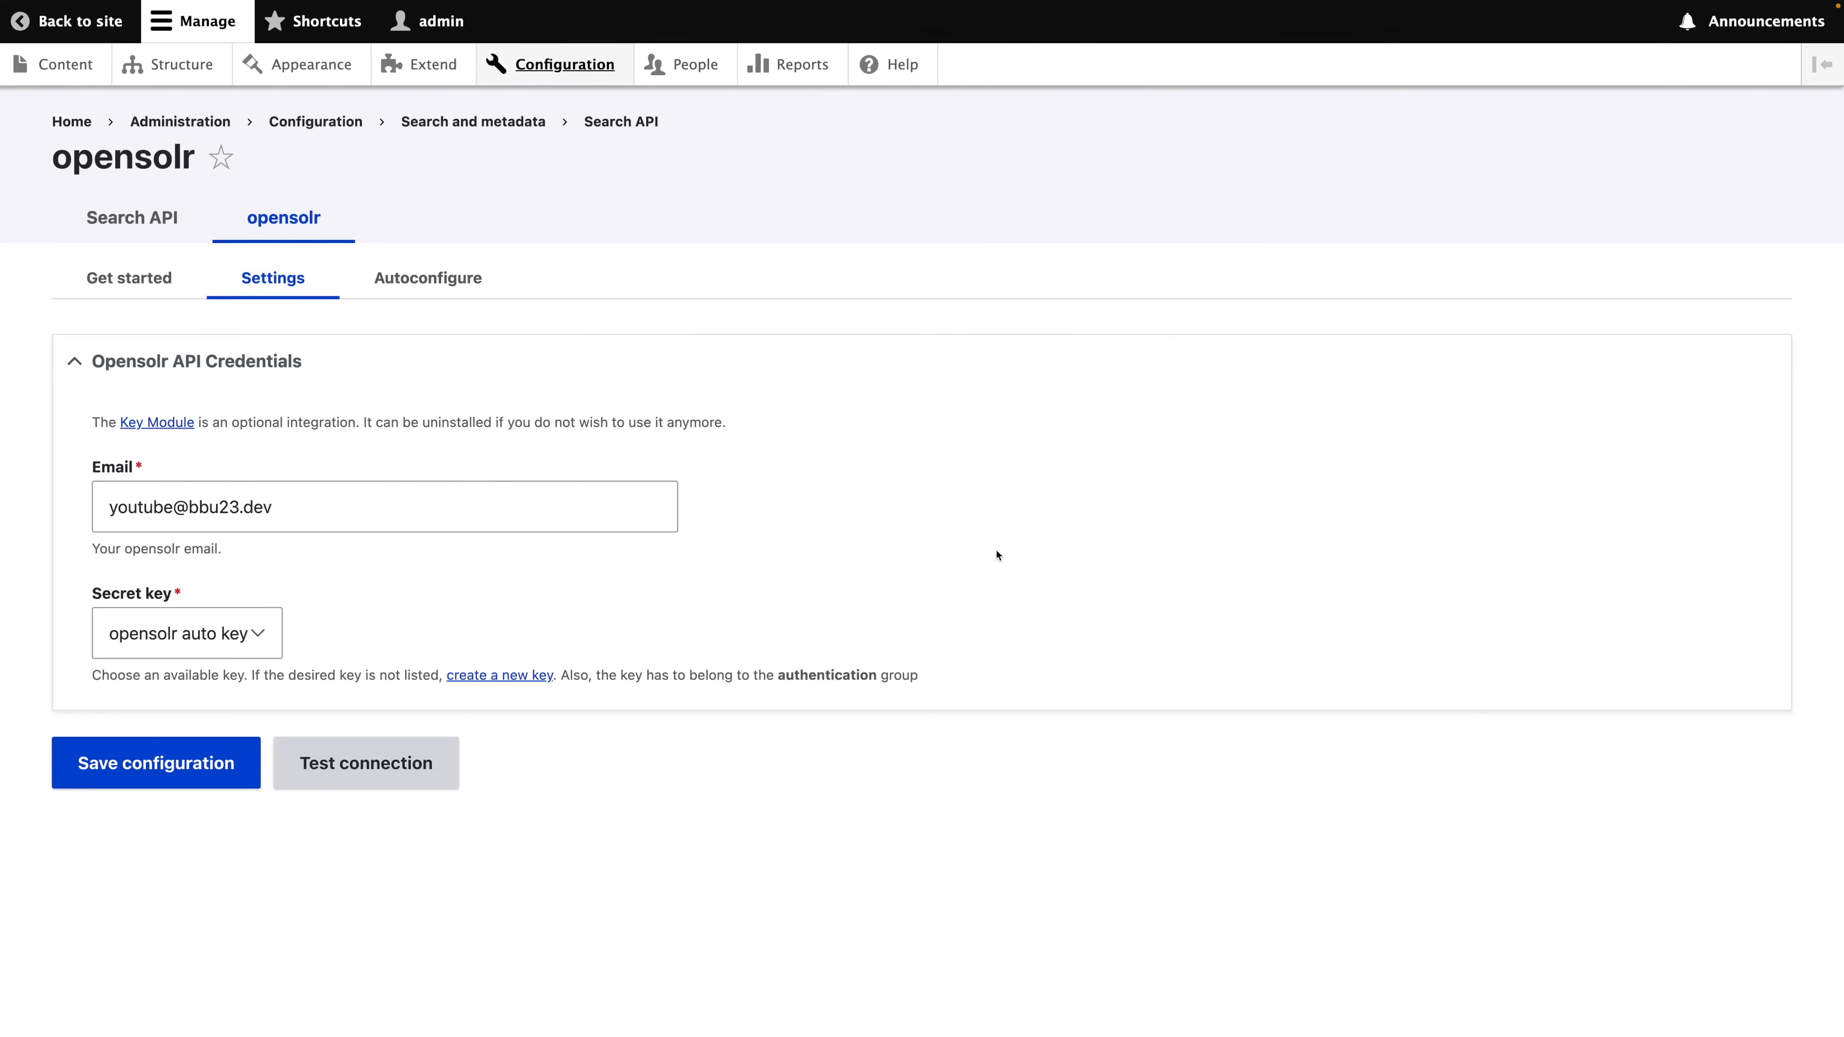
pyautogui.moveTo(169, 394)
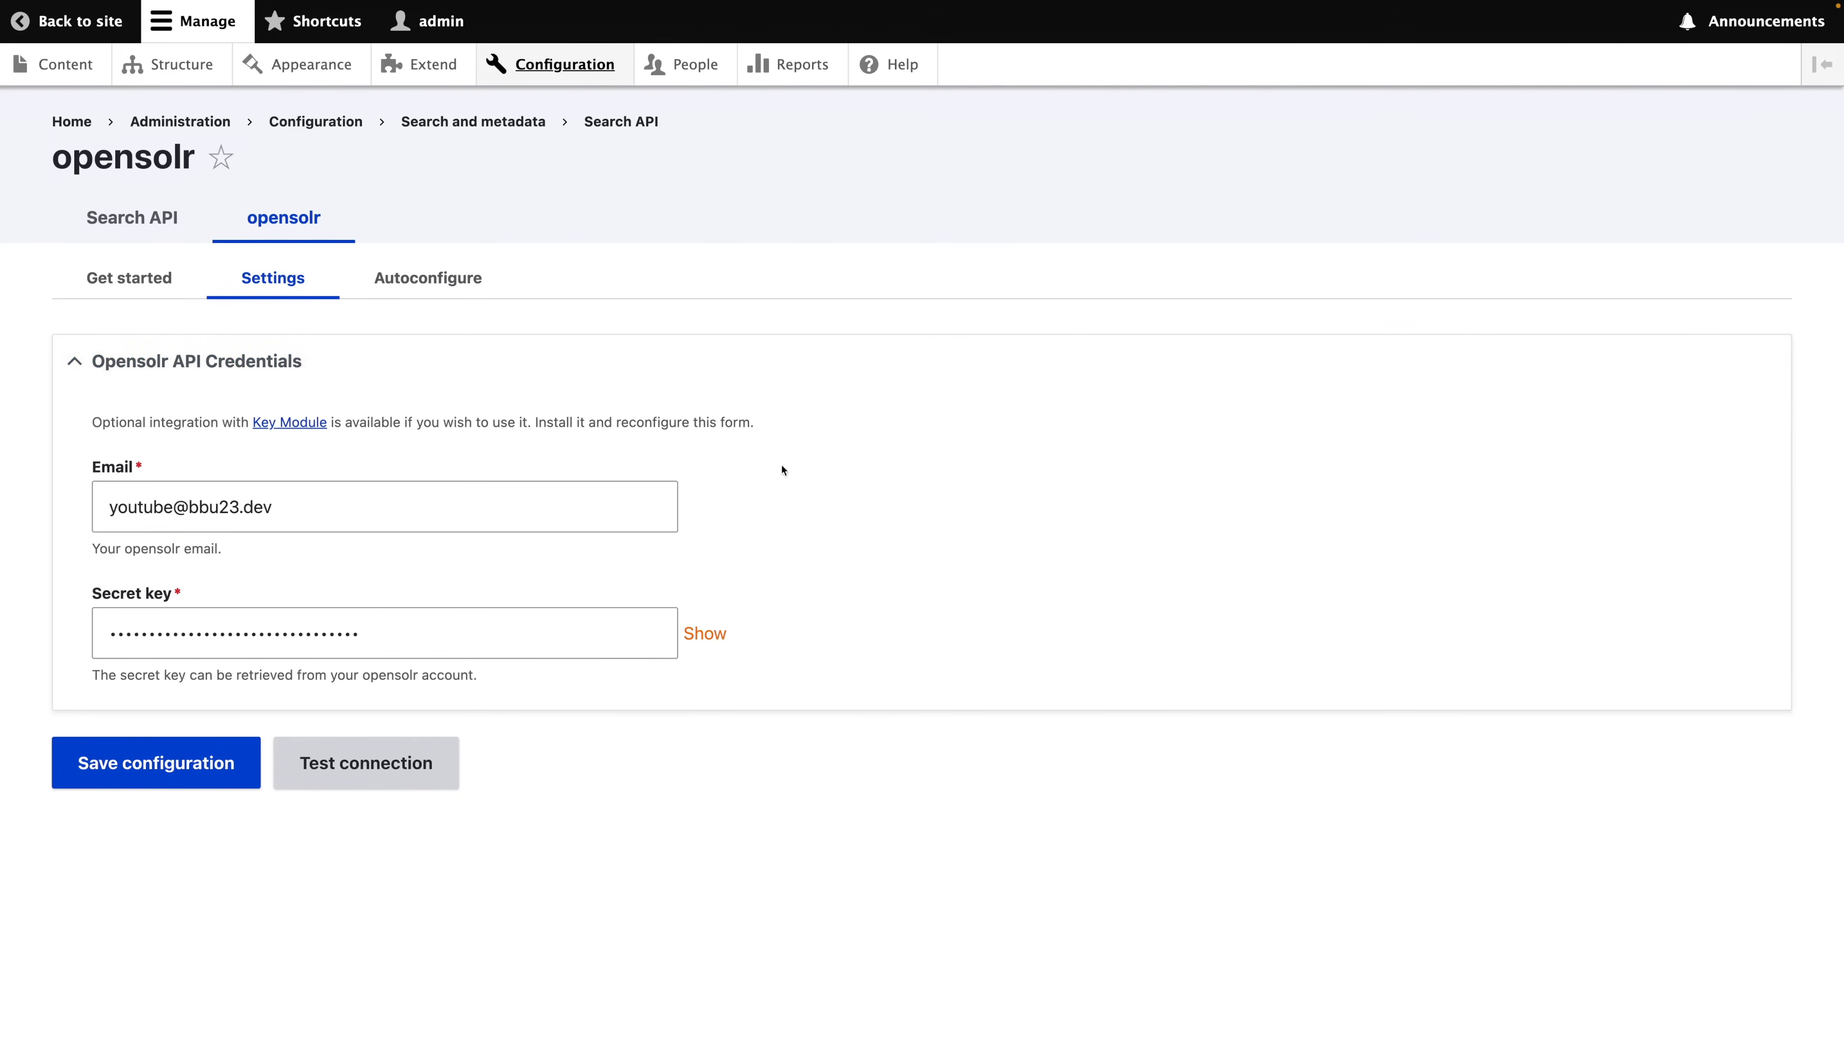
pyautogui.moveTo(901, 607)
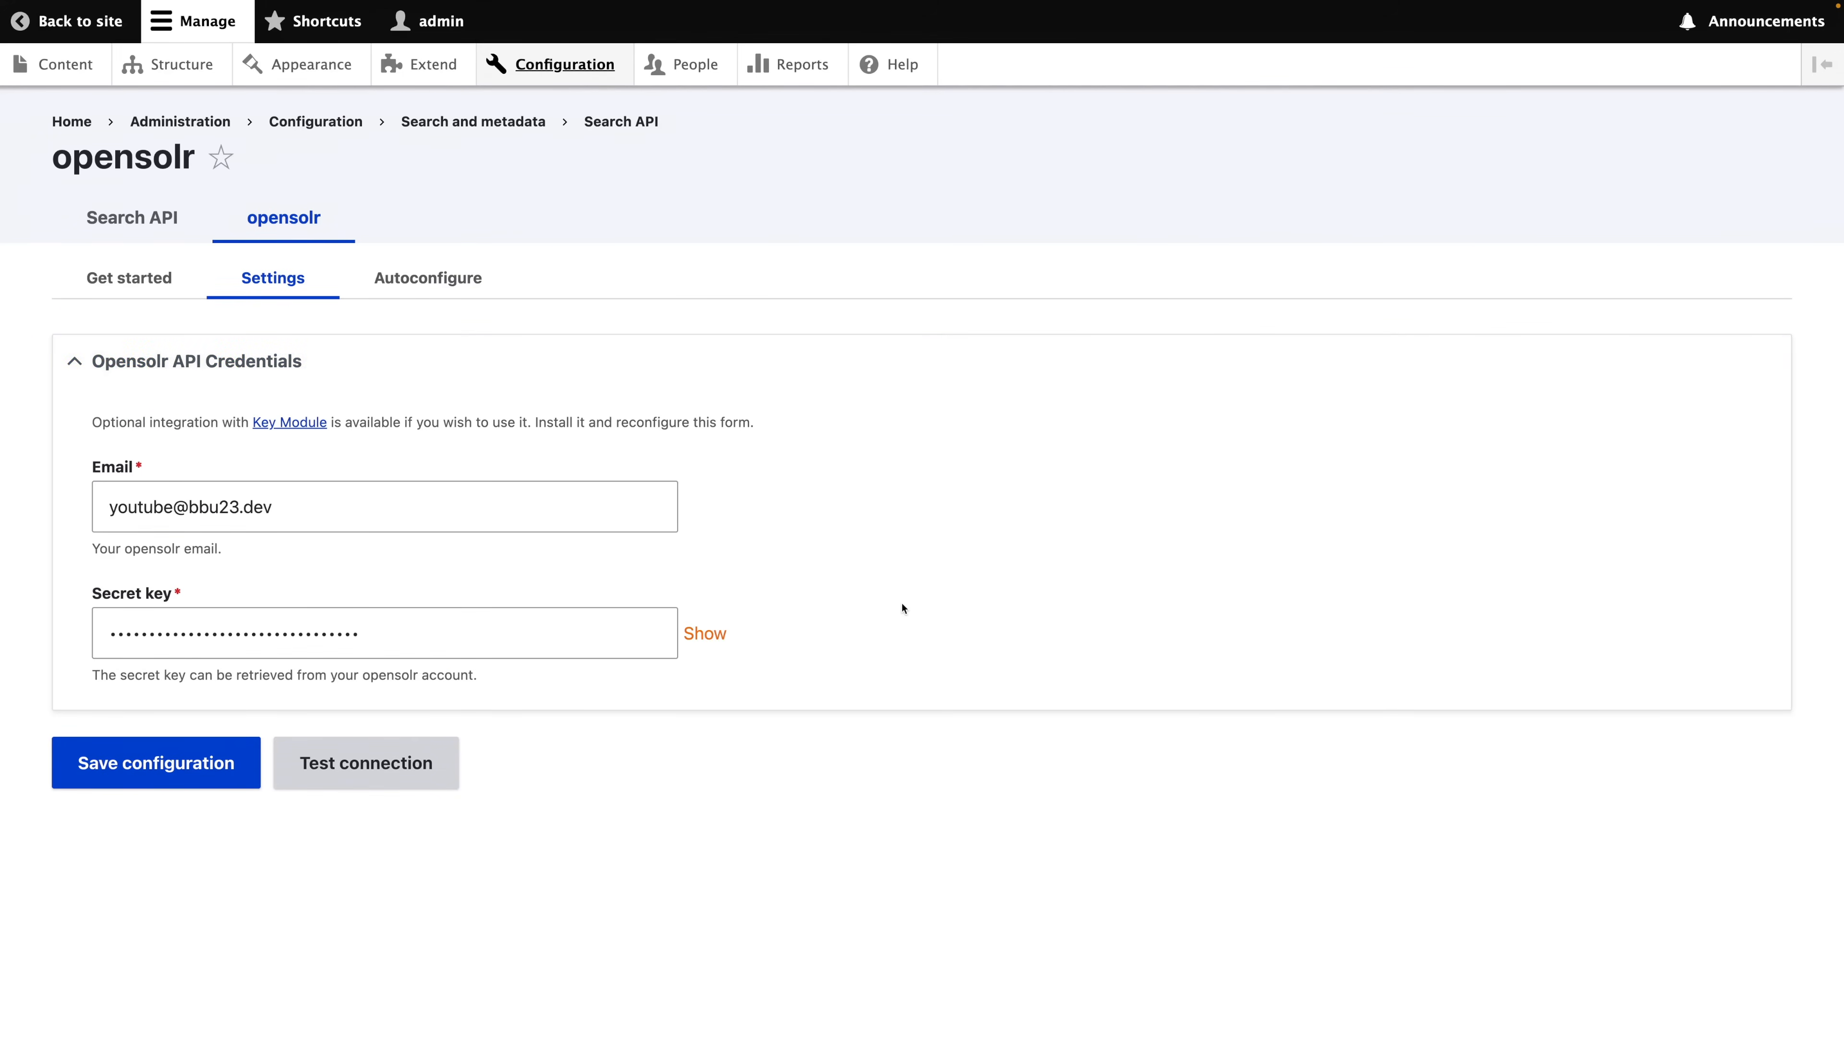
# Step: Return to the Get started tab, which warns an active opensolr configuration already exists
pyautogui.click(129, 278)
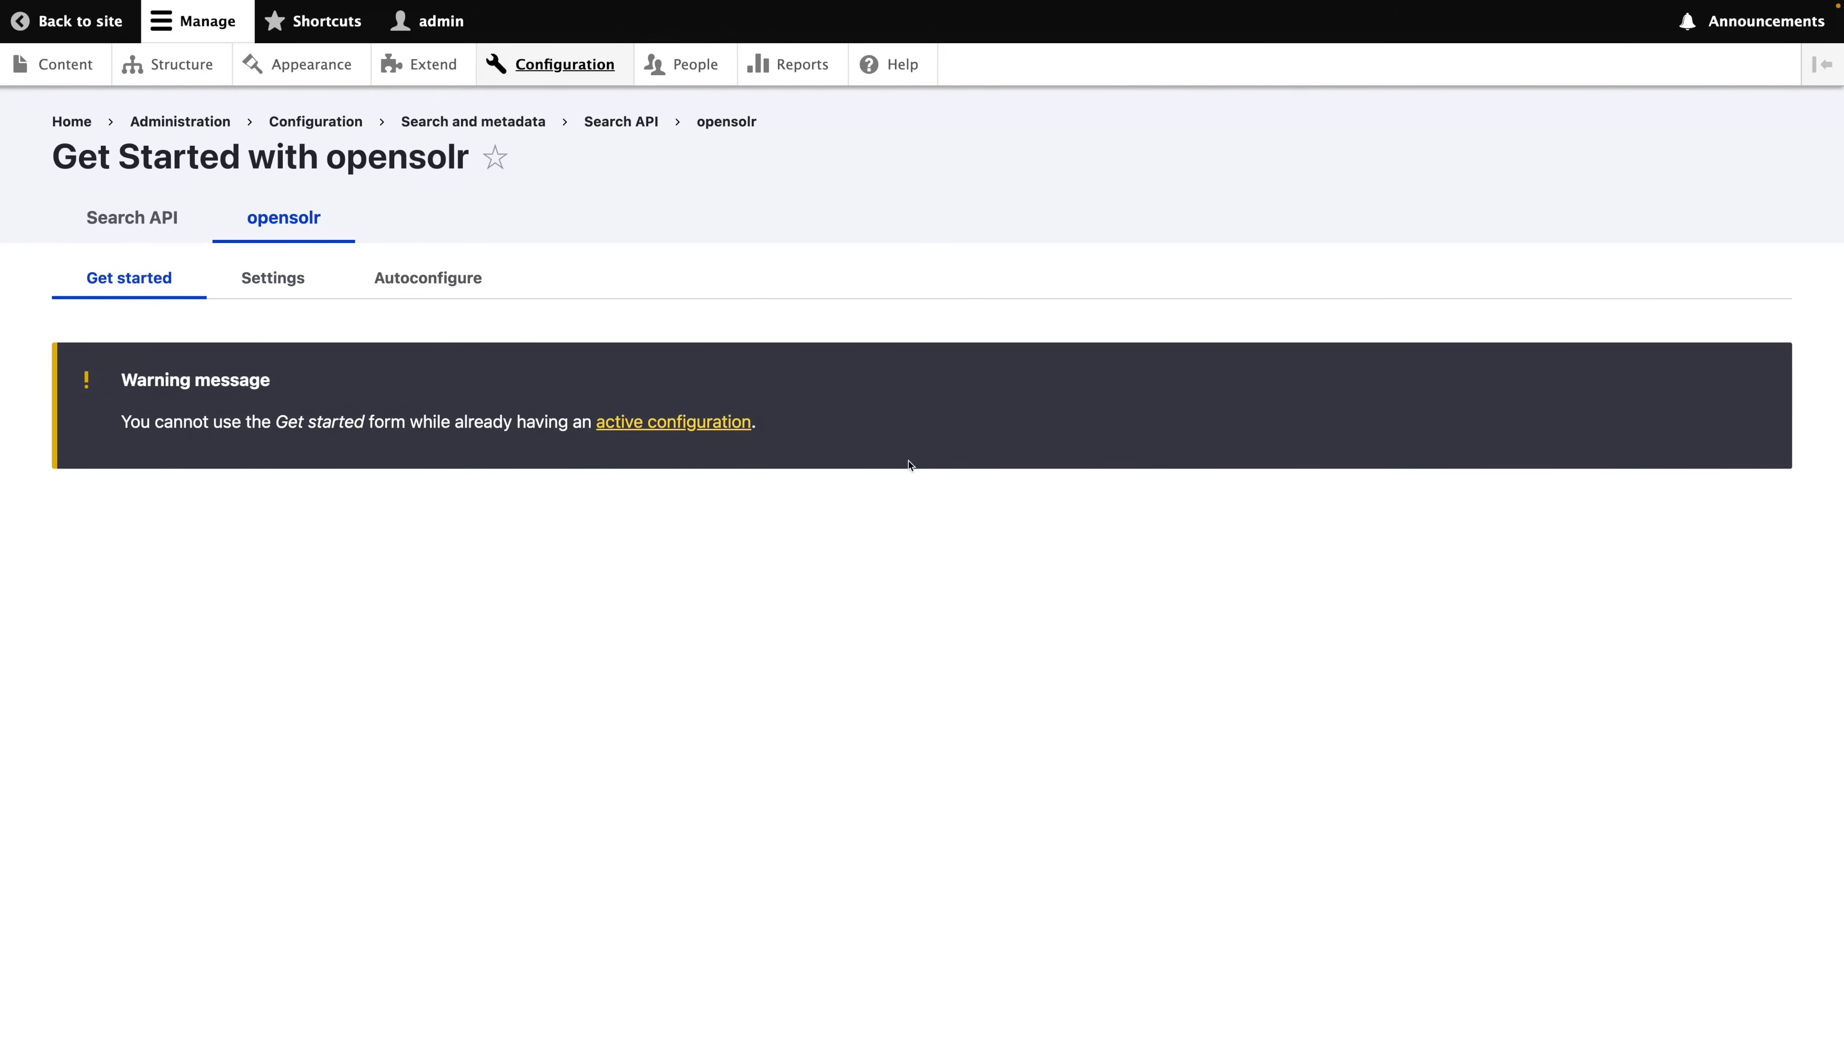